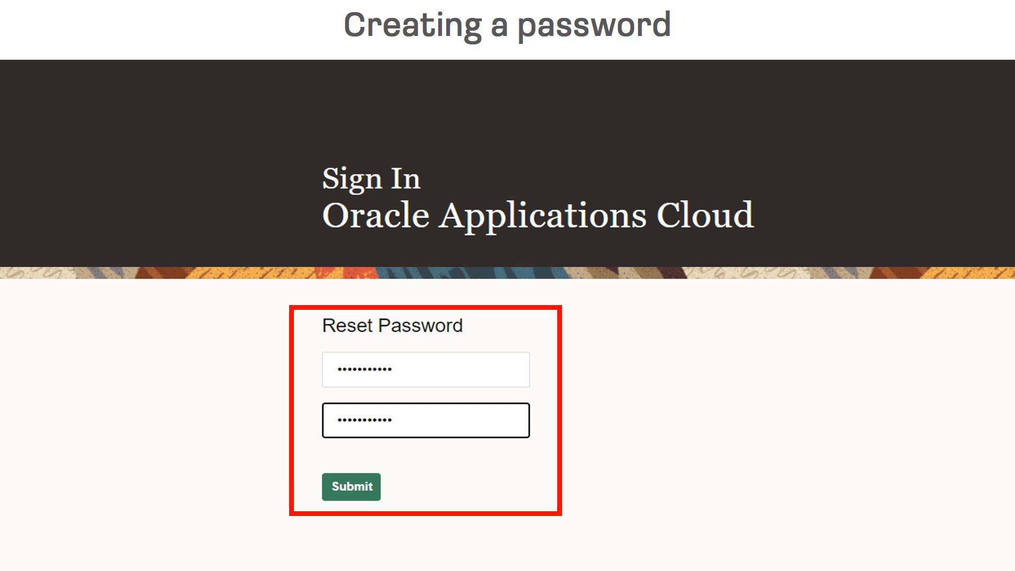
# Submit the new password and enter the Supplier Portal, reaching the Company Profile tasks
pyautogui.click(351, 486)
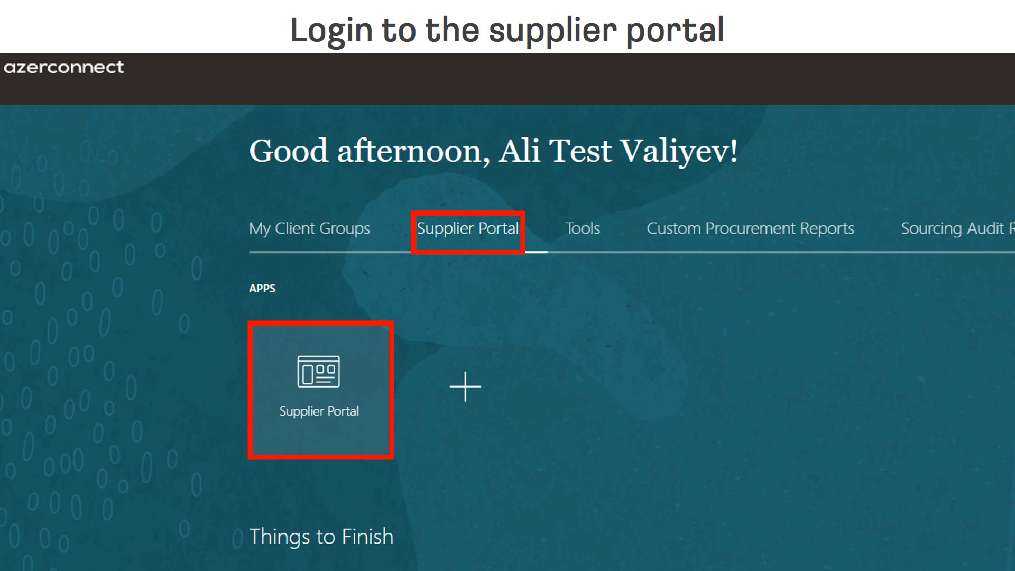
pyautogui.click(319, 388)
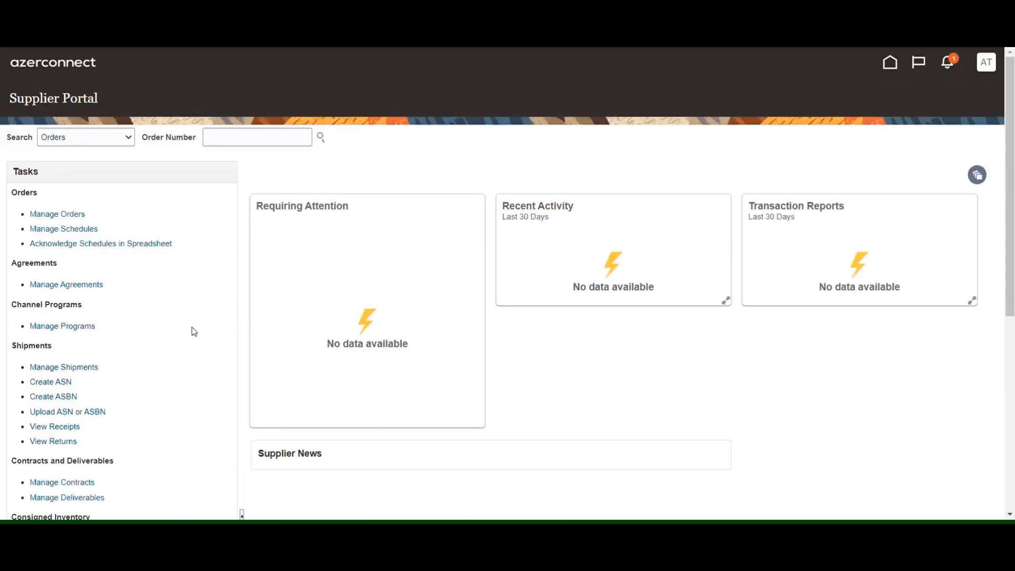
pyautogui.scroll(-3)
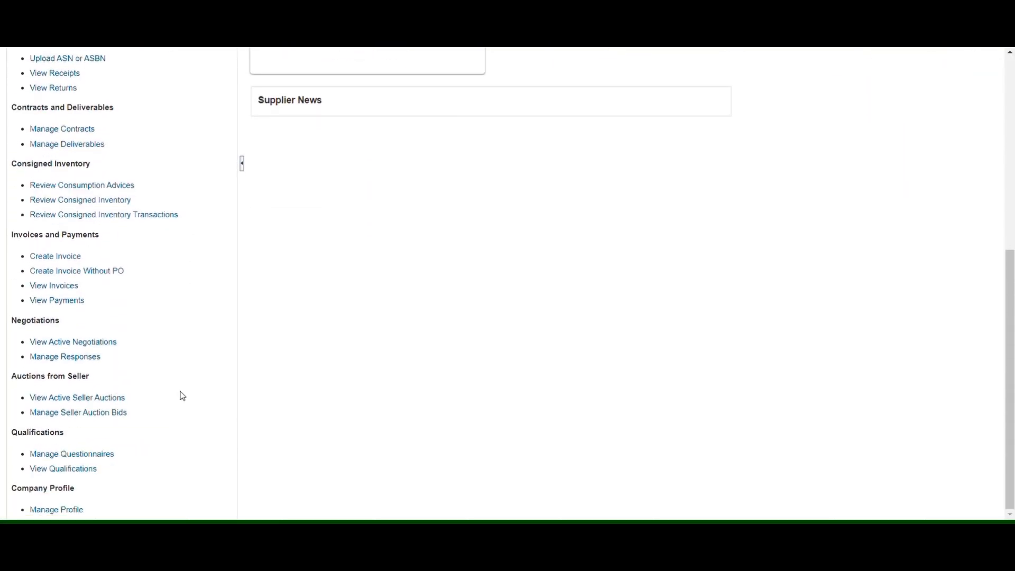
pyautogui.moveTo(56, 510)
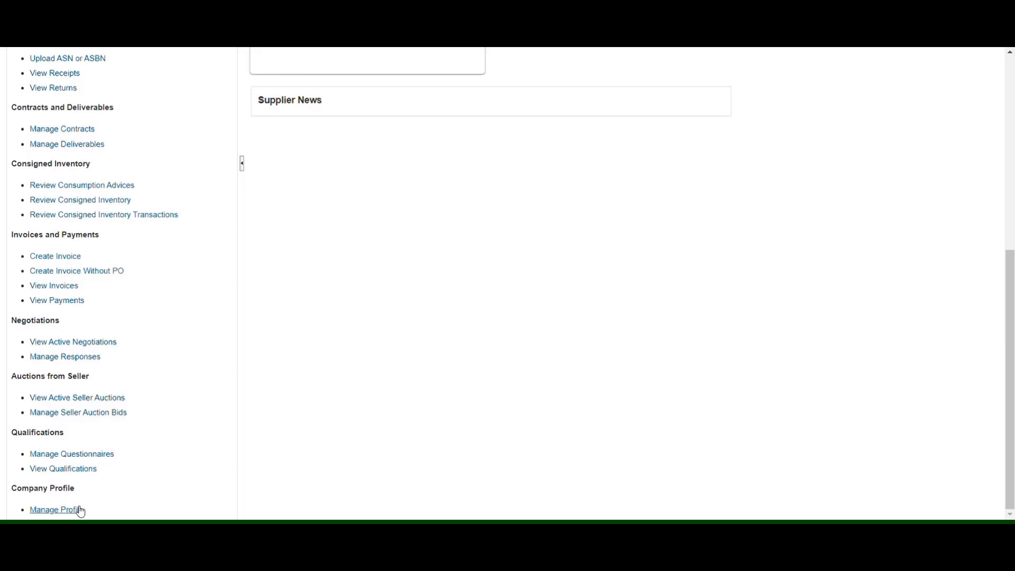
# Open Manage Profile to show the Food services MMC company profile
pyautogui.click(56, 510)
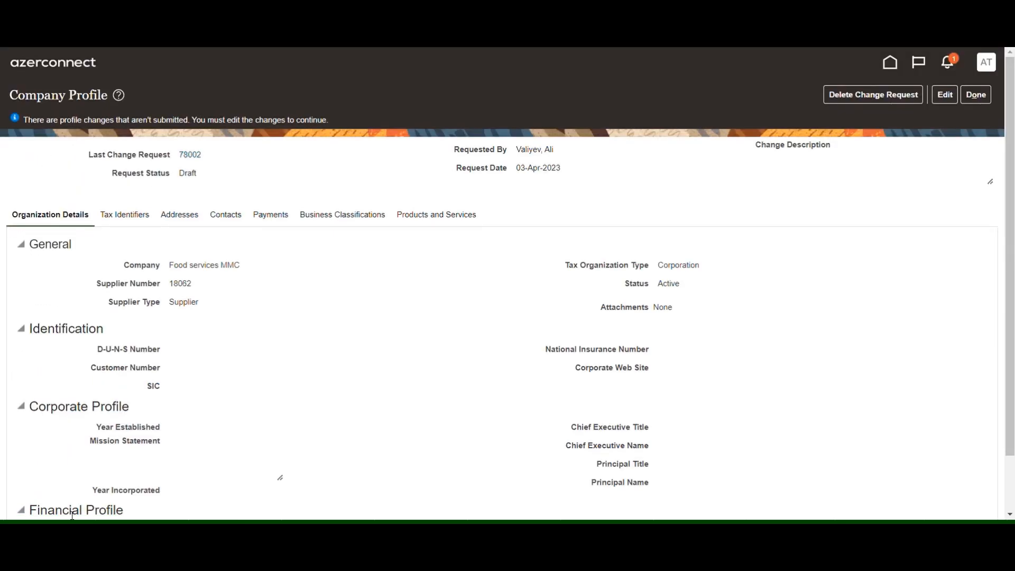
pyautogui.moveTo(318, 419)
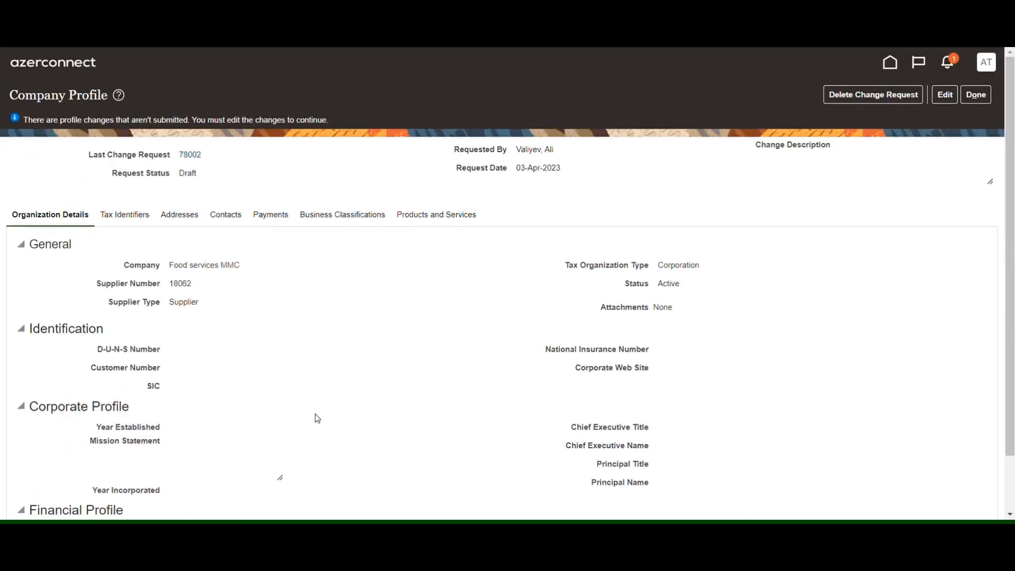
pyautogui.moveTo(333, 315)
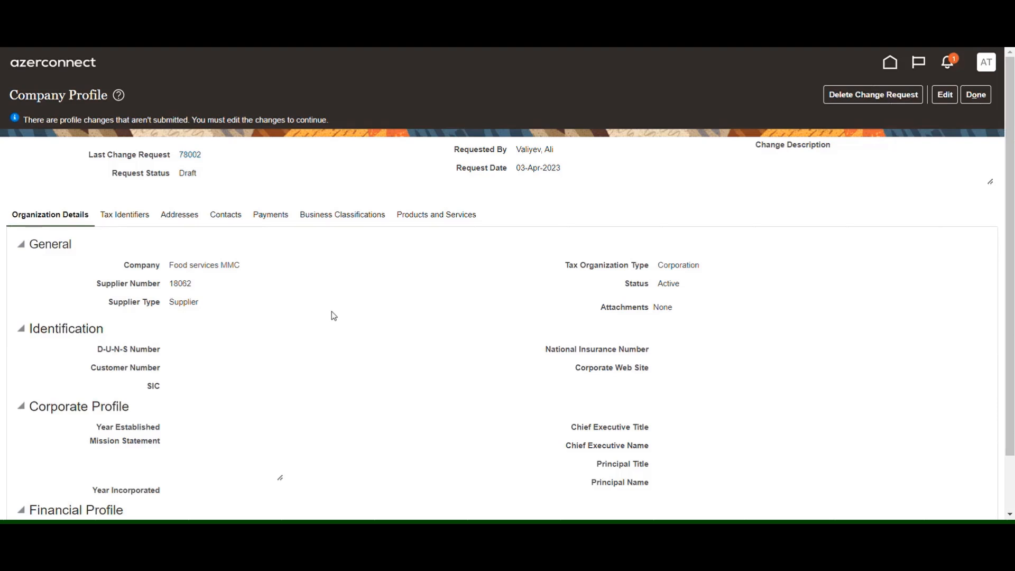
pyautogui.moveTo(720, 258)
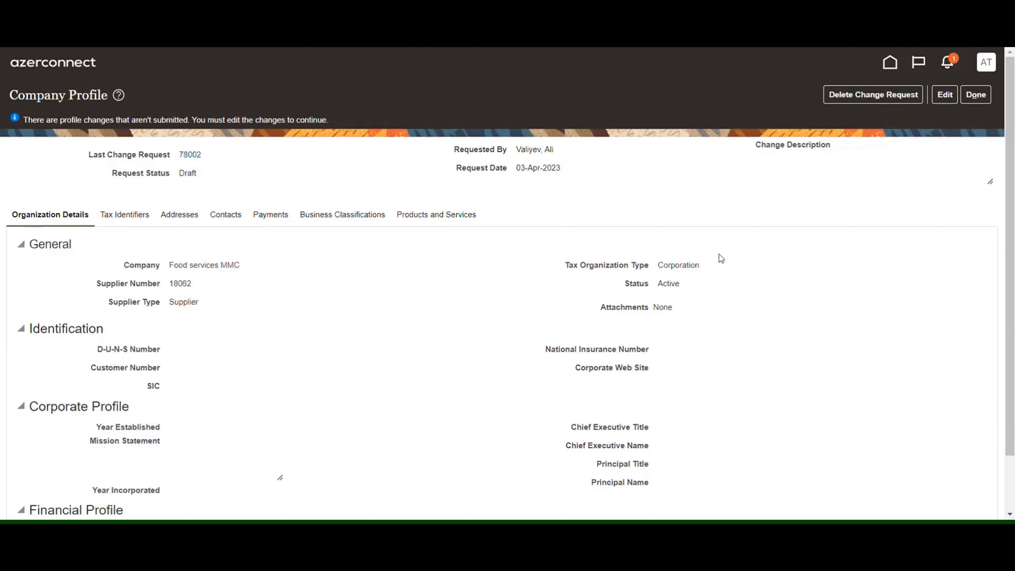
pyautogui.moveTo(944, 94)
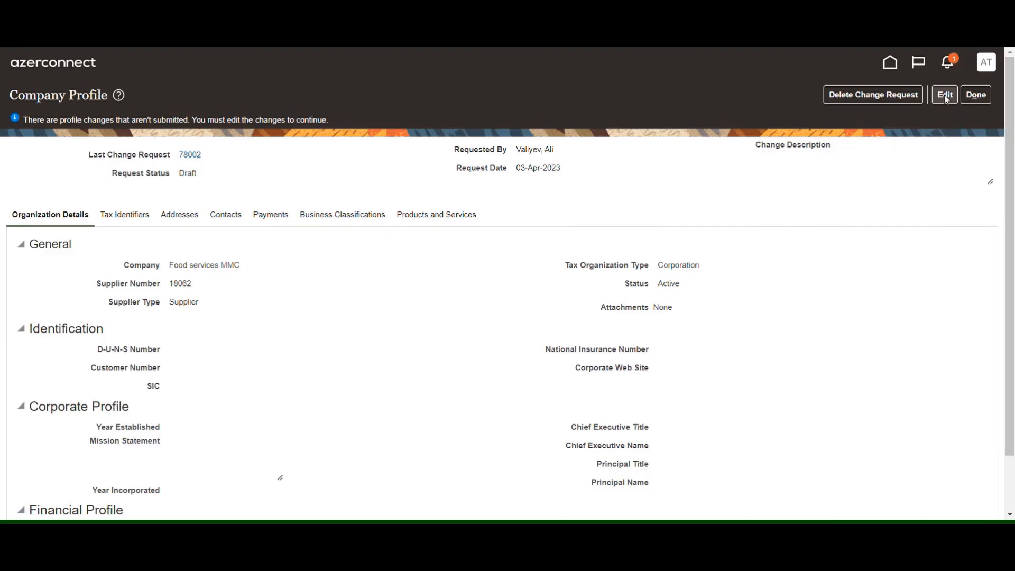
# Start editing the profile as draft change request 78002
pyautogui.click(945, 94)
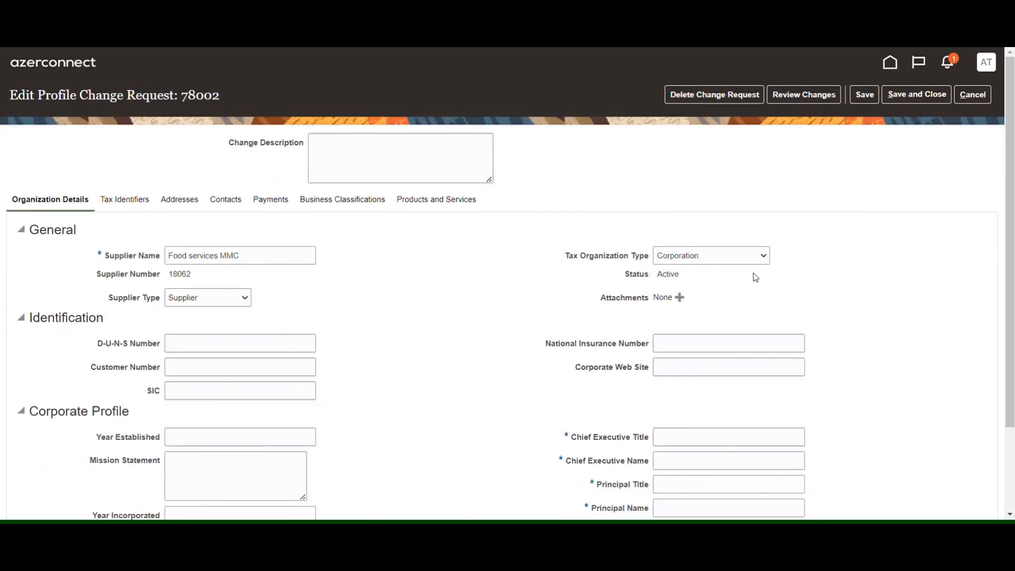
pyautogui.moveTo(580, 313)
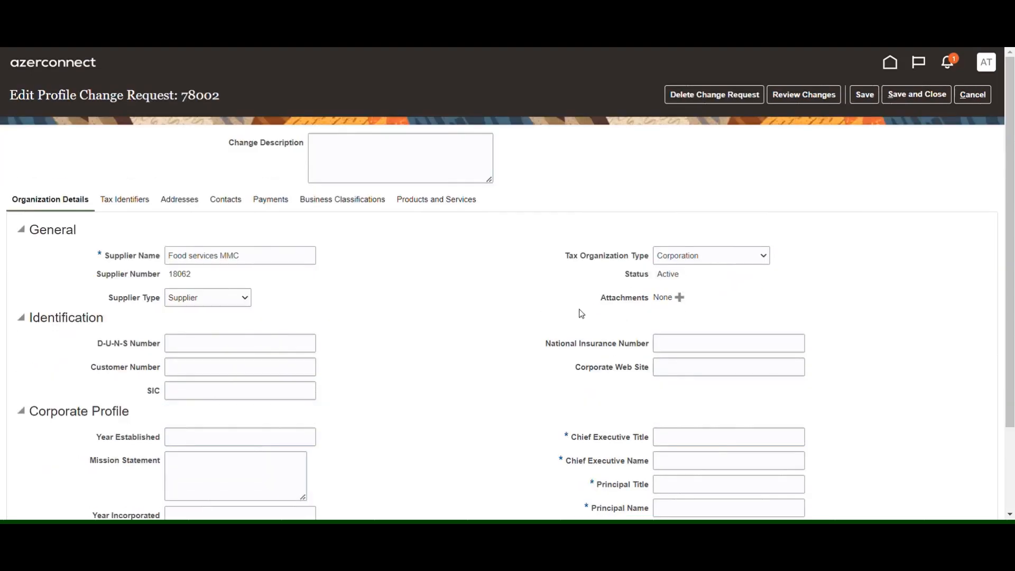
pyautogui.moveTo(645, 311)
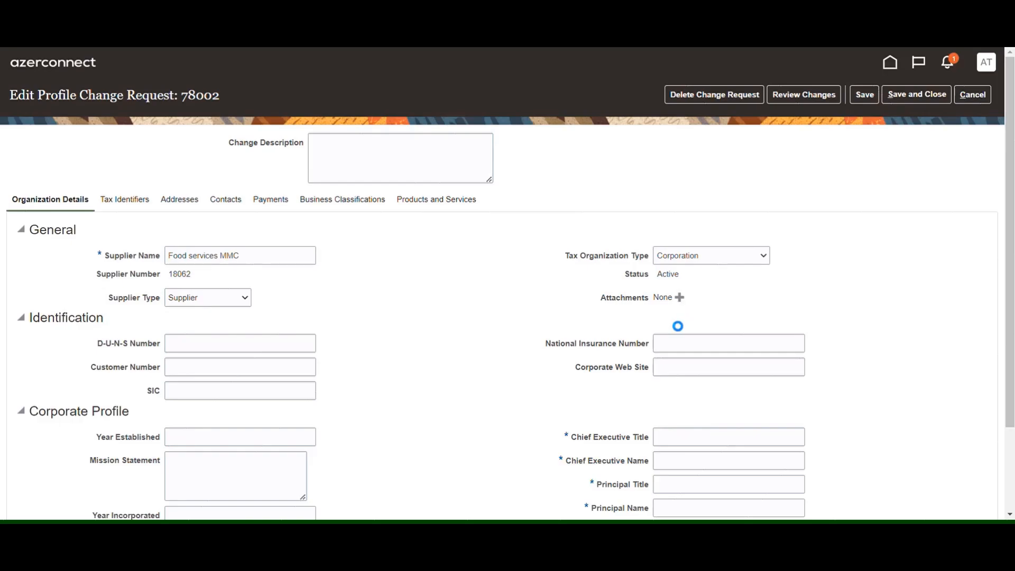
# Attach the .docx document to change request 78002's organization attachments
pyautogui.click(680, 297)
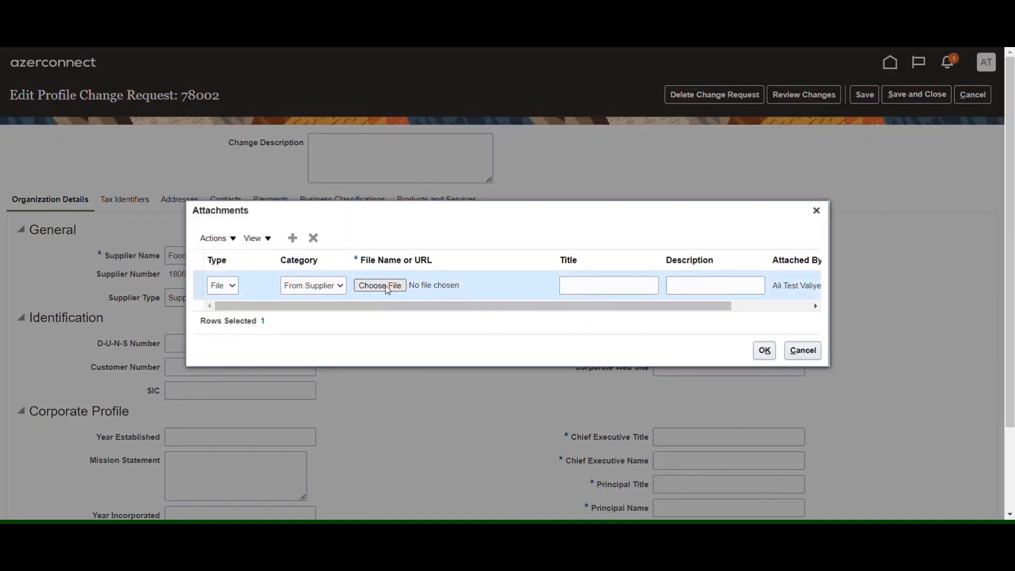
pyautogui.moveTo(714, 315)
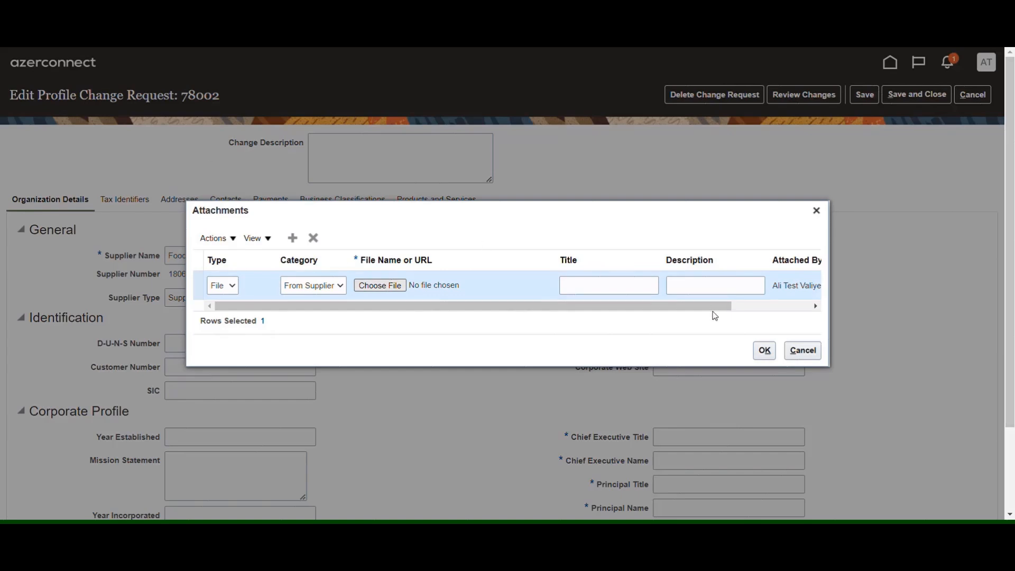
pyautogui.click(379, 284)
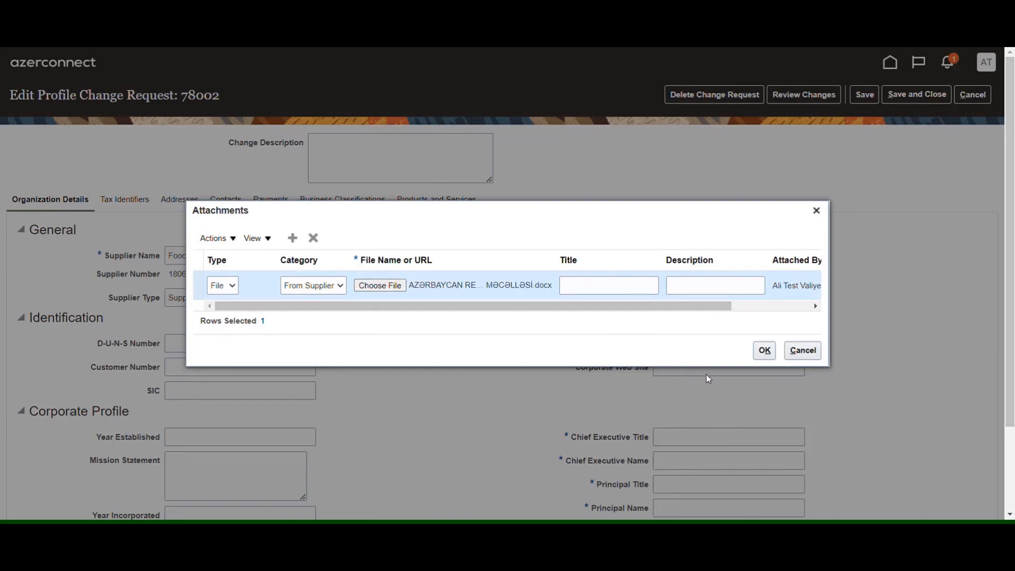
pyautogui.moveTo(777, 378)
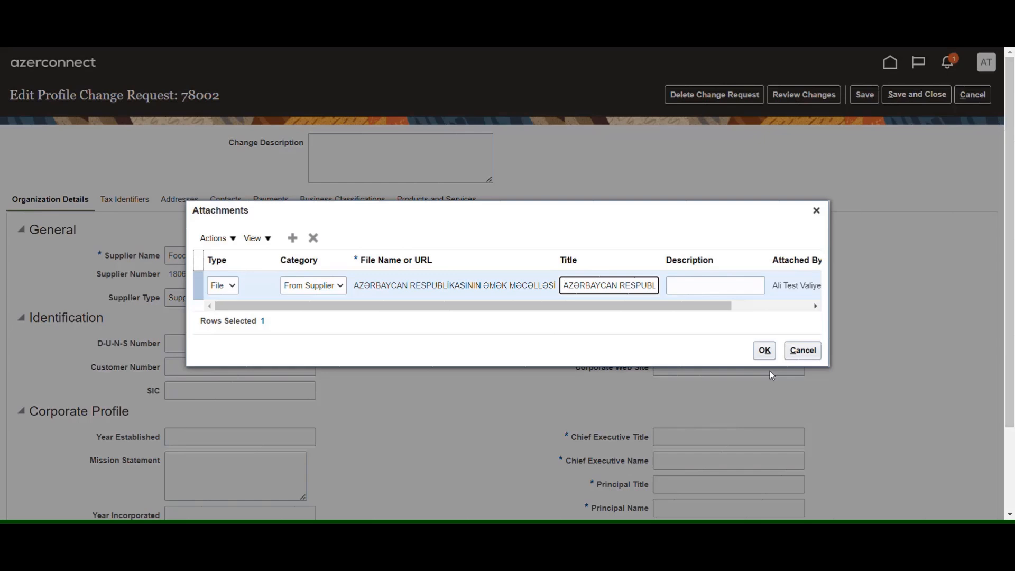
pyautogui.click(764, 350)
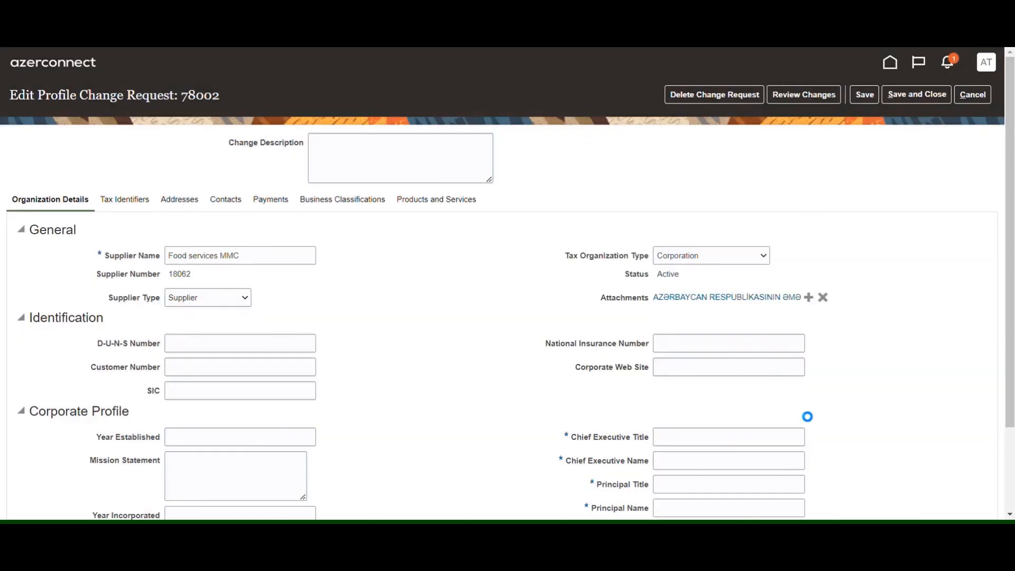
pyautogui.scroll(-3)
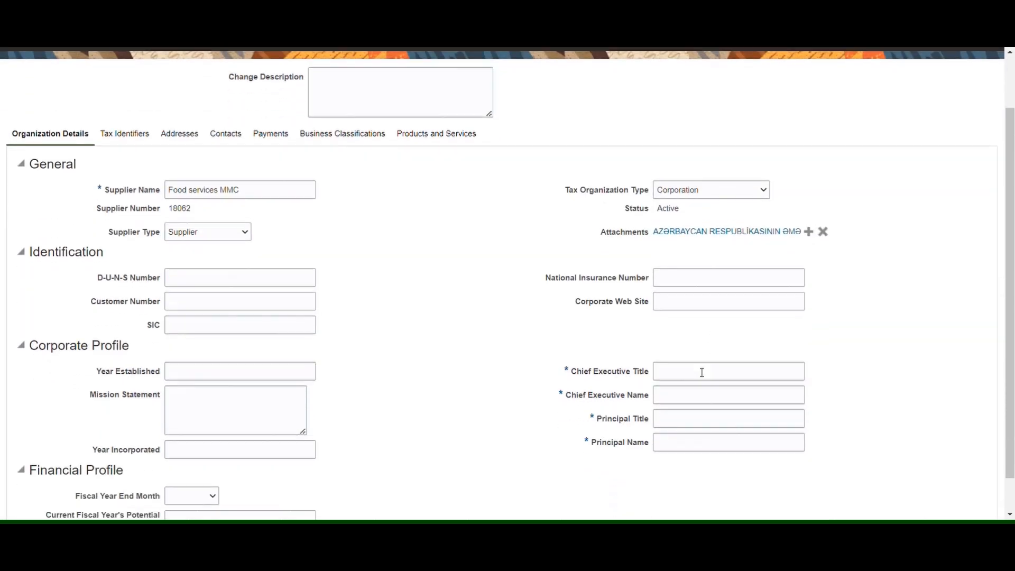
pyautogui.click(727, 301)
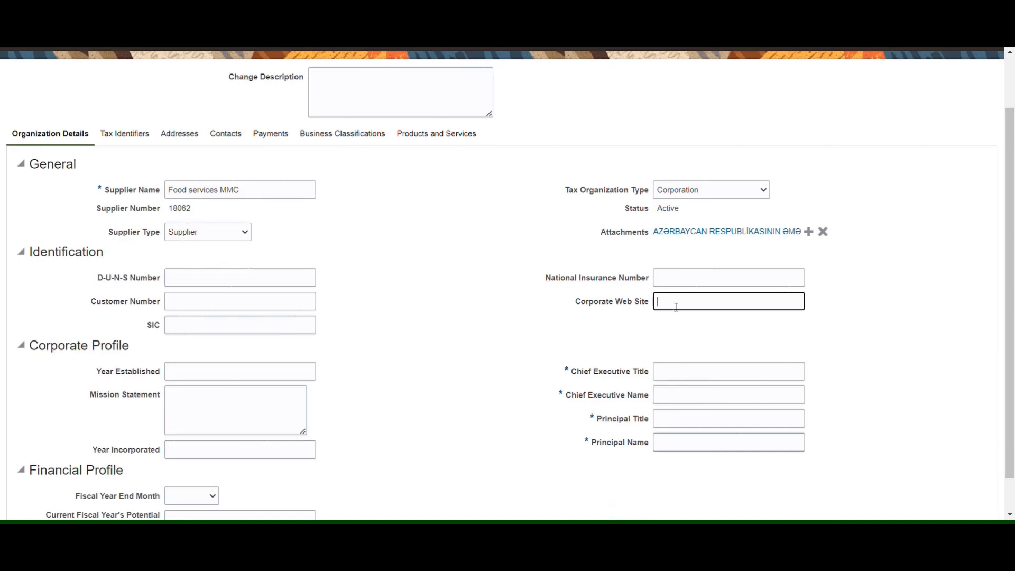
pyautogui.write('www.')
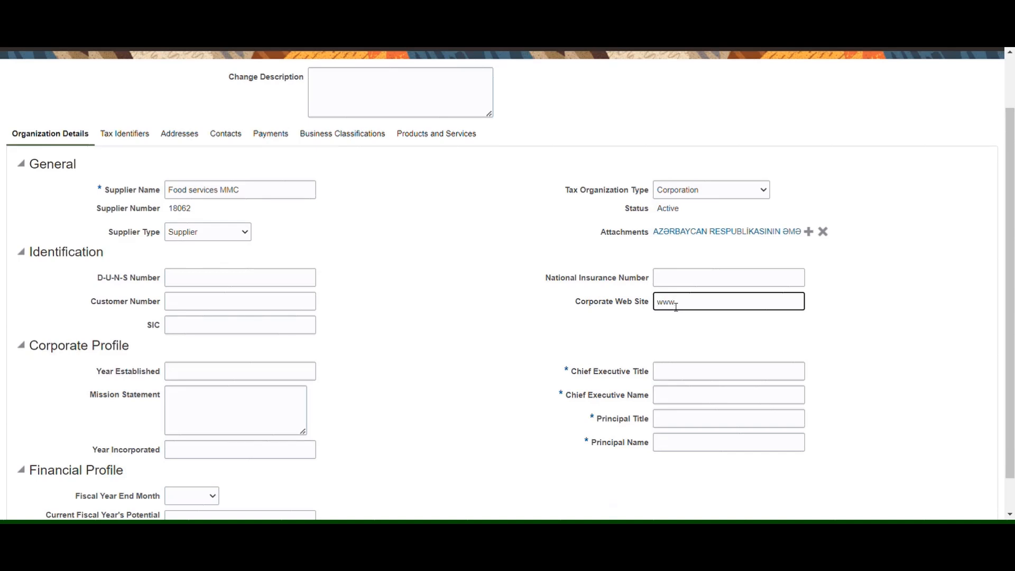
pyautogui.write('a')
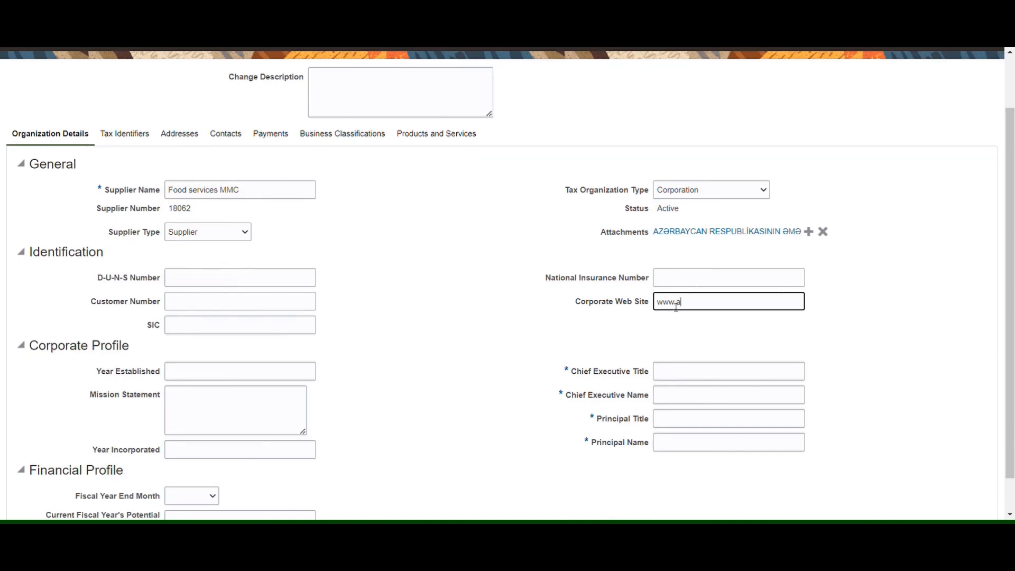
pyautogui.write('livali')
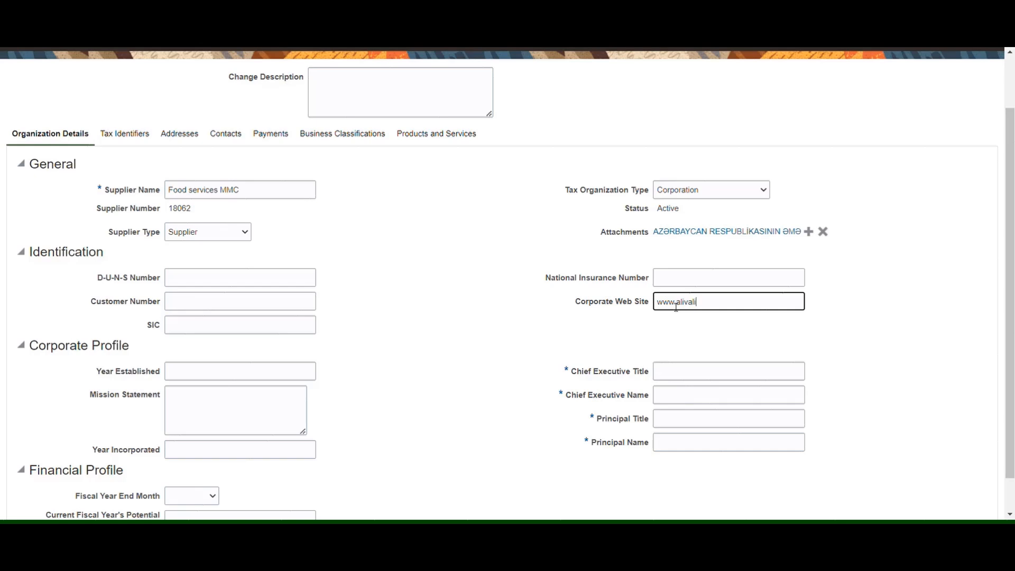
pyautogui.write('.')
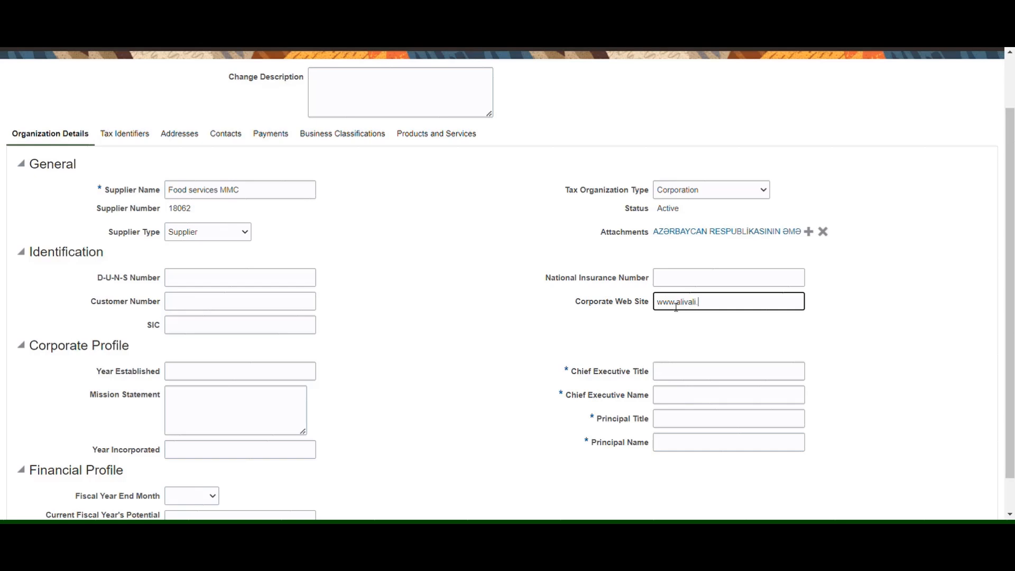
pyautogui.write('com')
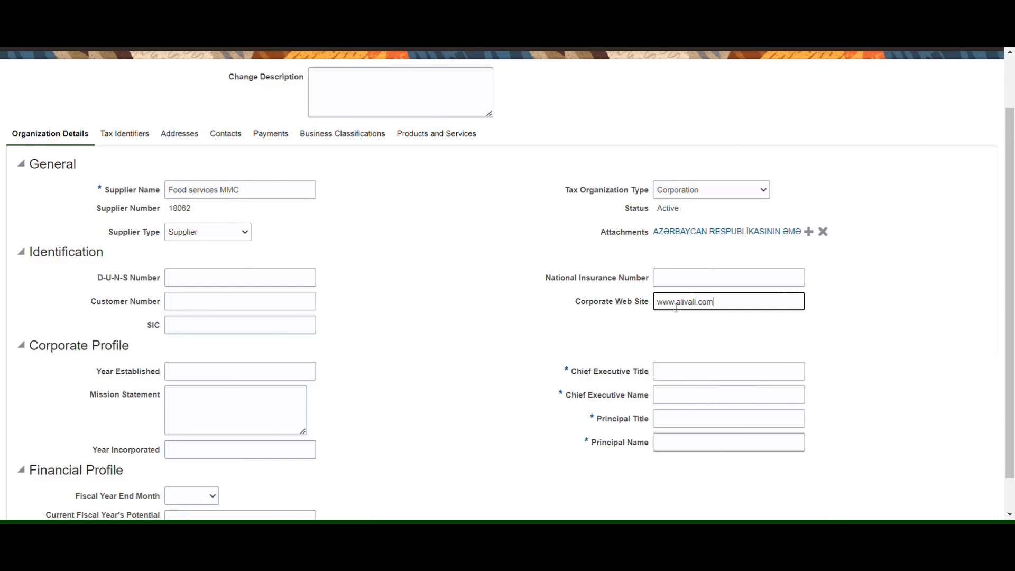
# Enter chief executive title Ali and chief executive name Val
pyautogui.click(728, 371)
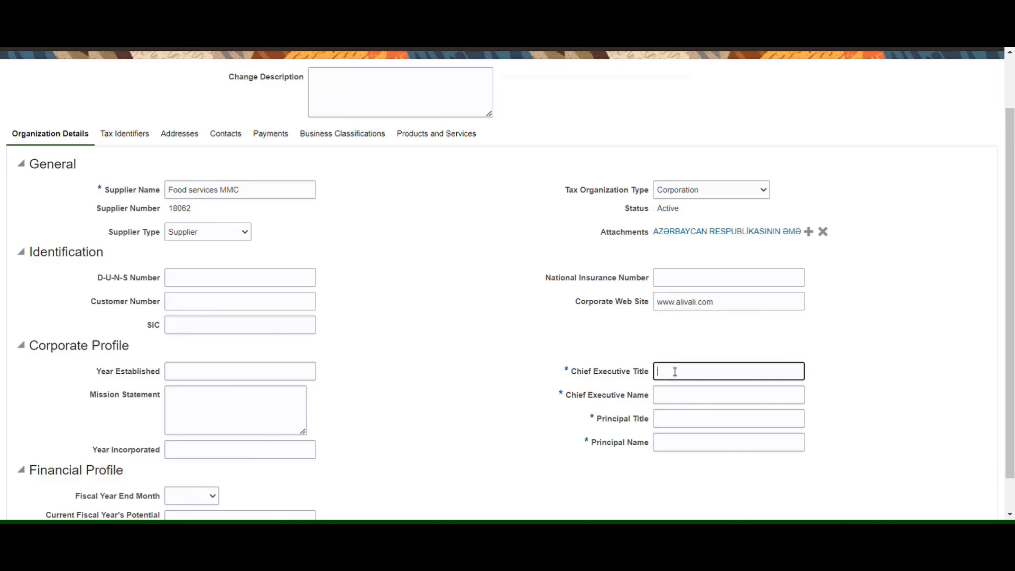
pyautogui.write('Ali')
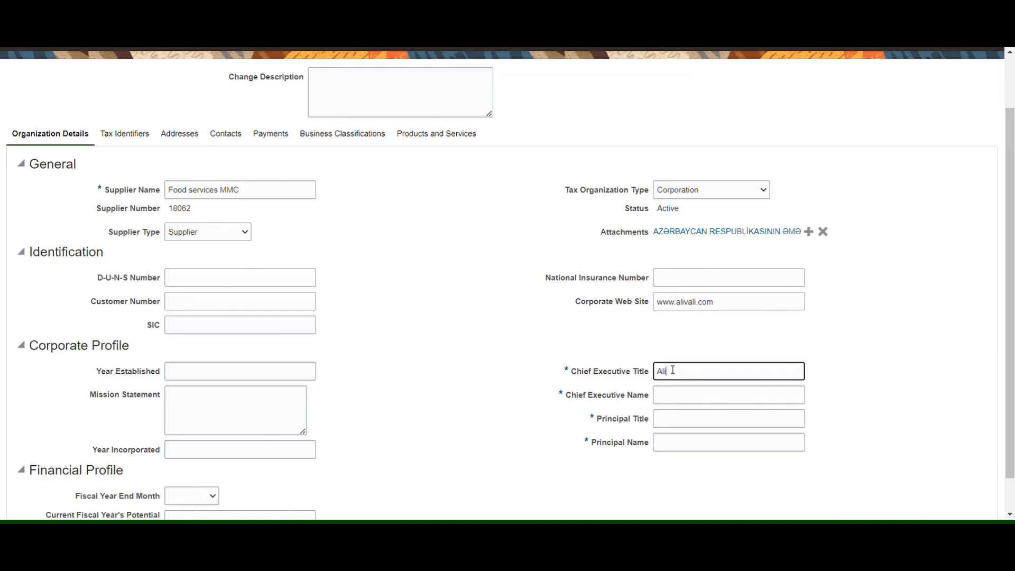
pyautogui.click(728, 395)
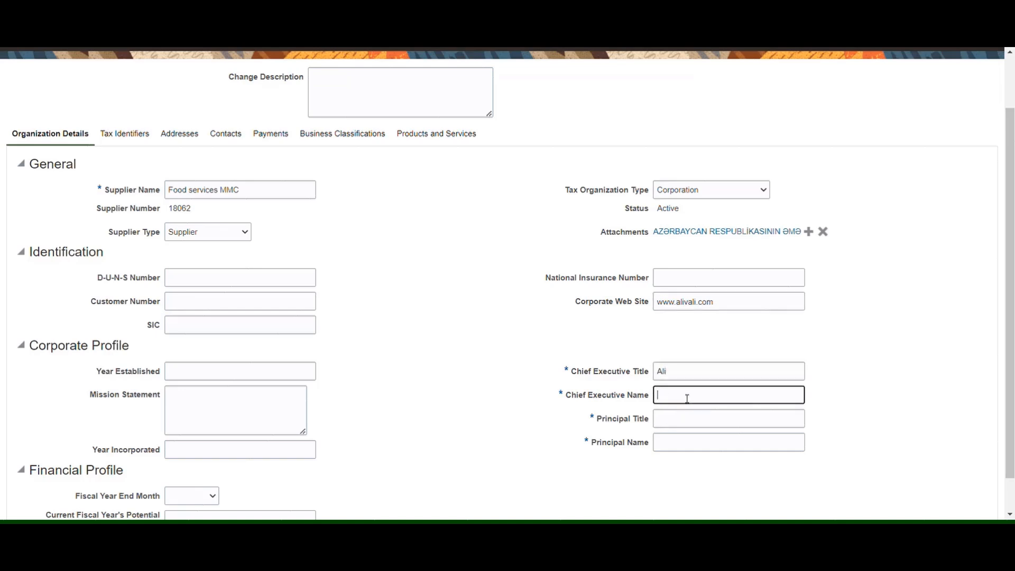
pyautogui.write('Valiye')
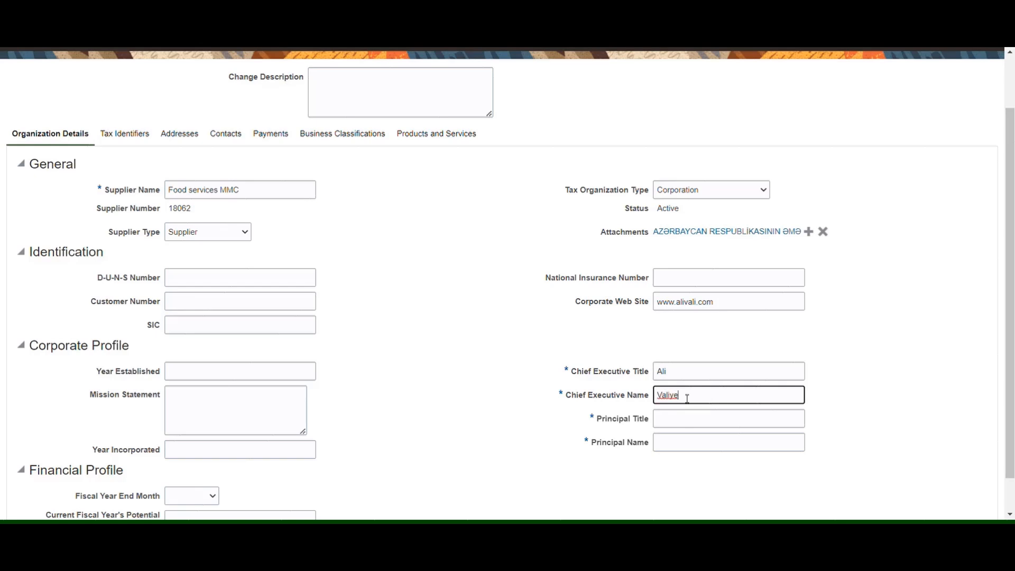
# Enter principal title Vali, principal name Aliyev and year established 1986
pyautogui.click(728, 418)
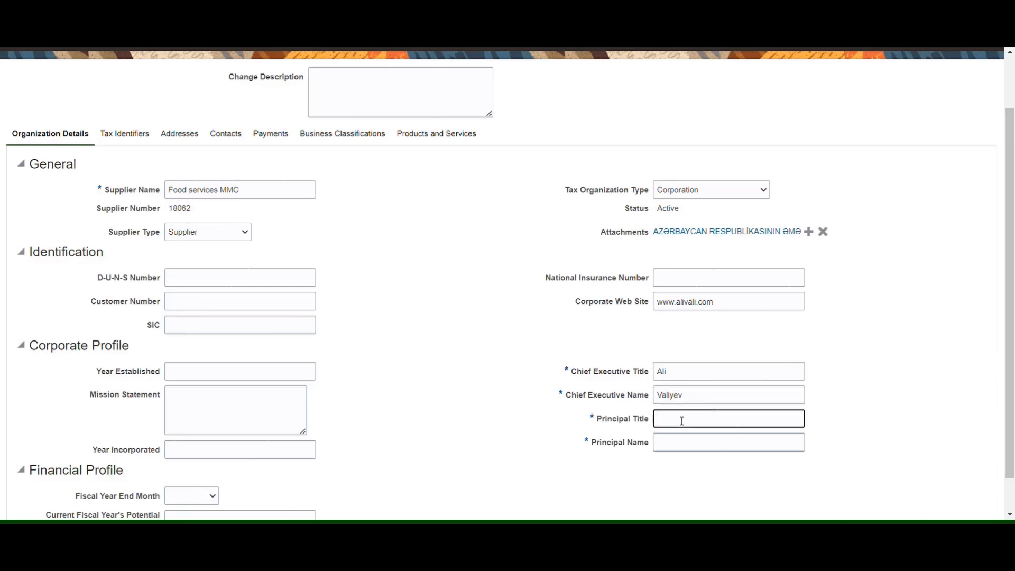
pyautogui.write('Vali')
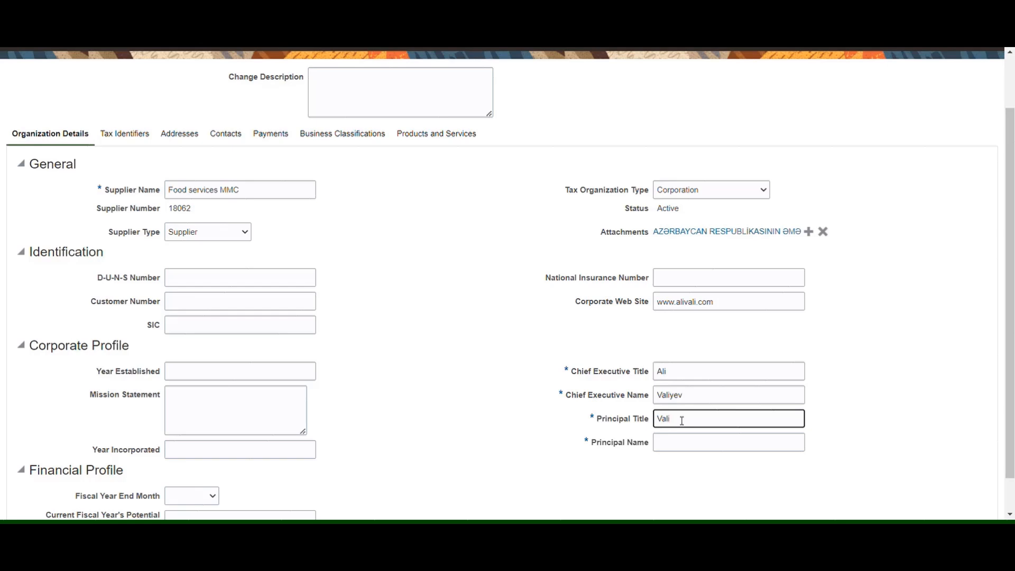
pyautogui.click(728, 442)
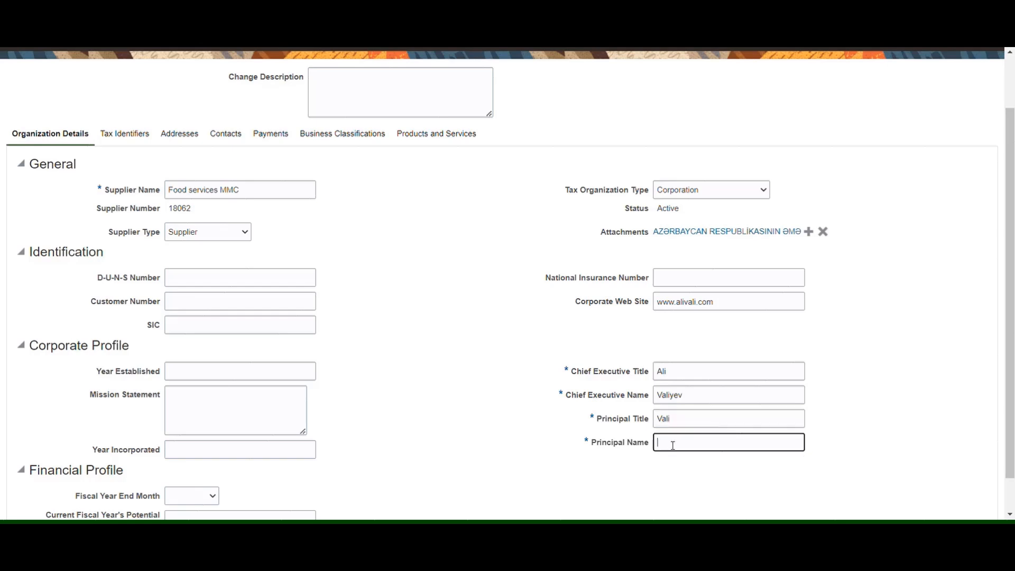
pyautogui.write('Aliyev')
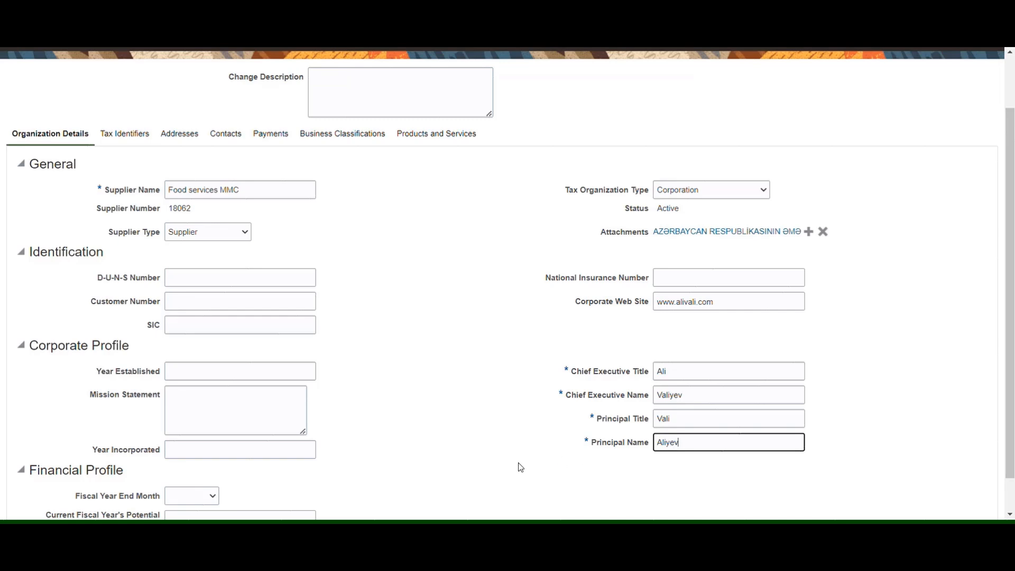
pyautogui.moveTo(363, 431)
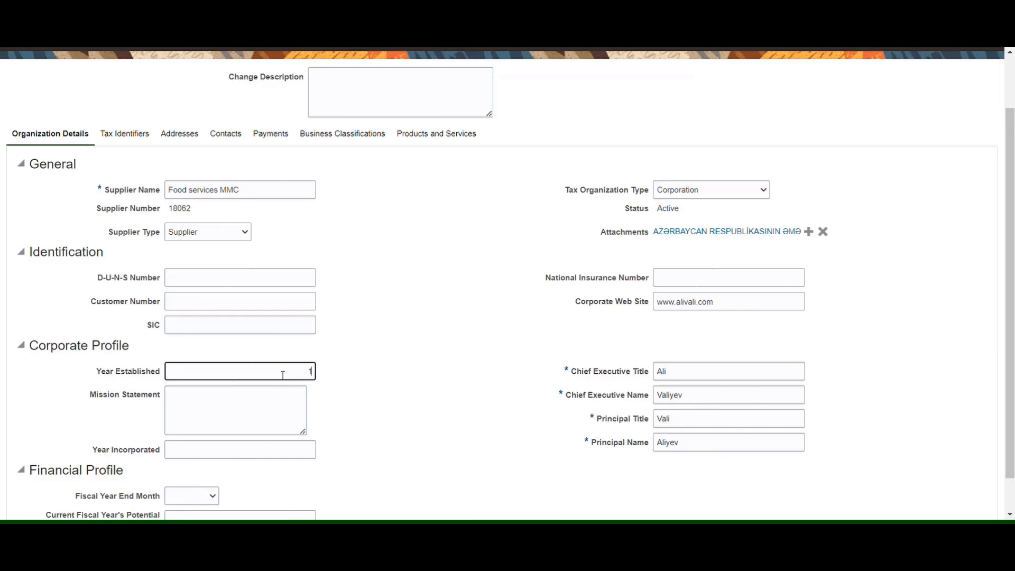
pyautogui.write('1986')
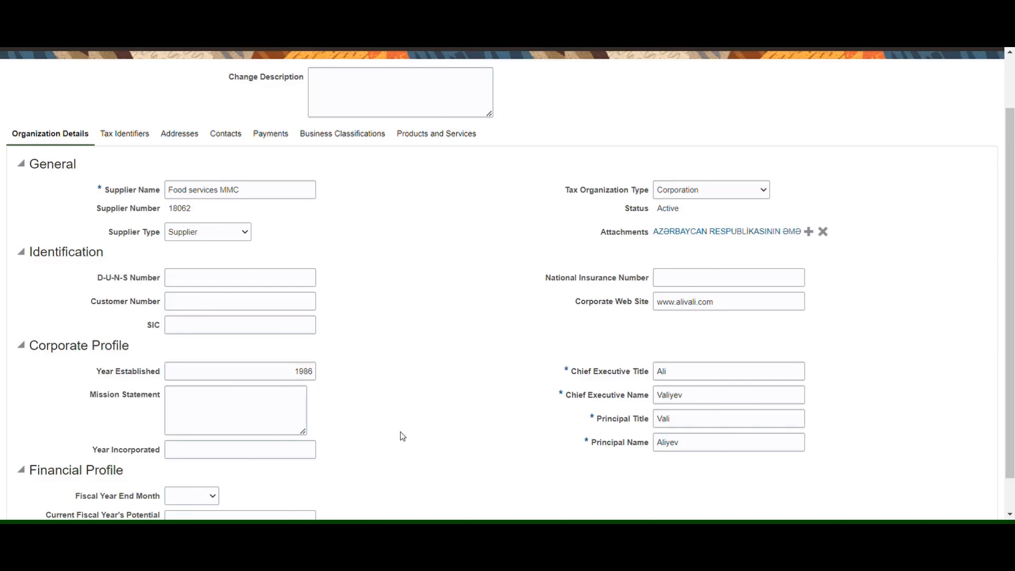
# Set the preferred functional currency to AZN (Azerbaijanian Manat) via a currency search for 'az'
pyautogui.scroll(-3)
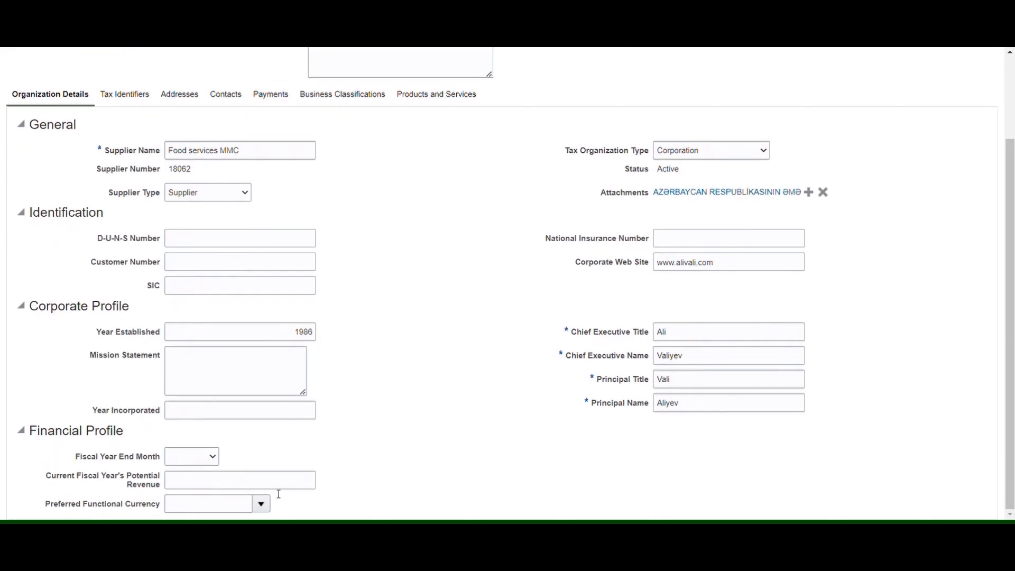
pyautogui.click(261, 504)
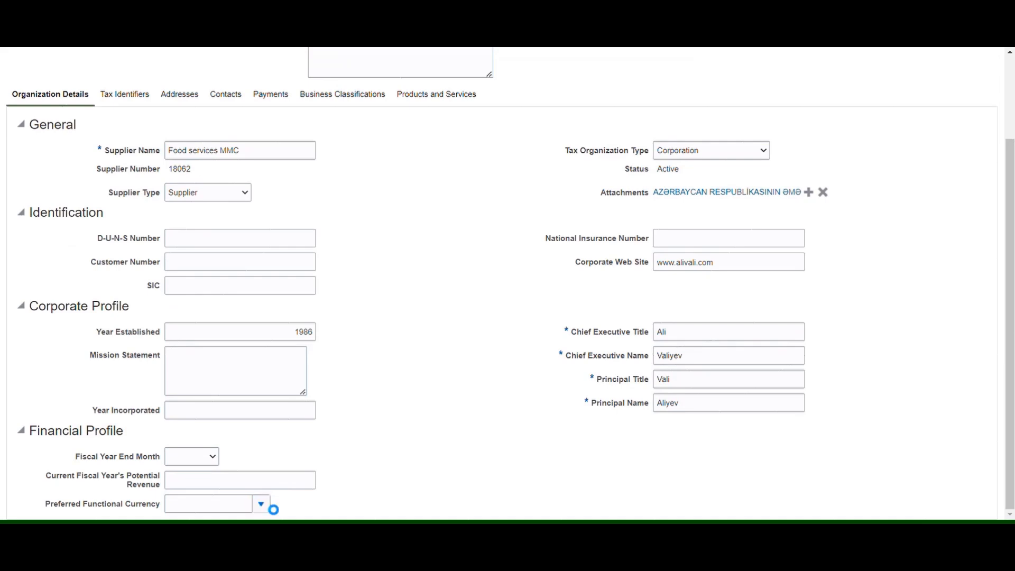
pyautogui.click(261, 503)
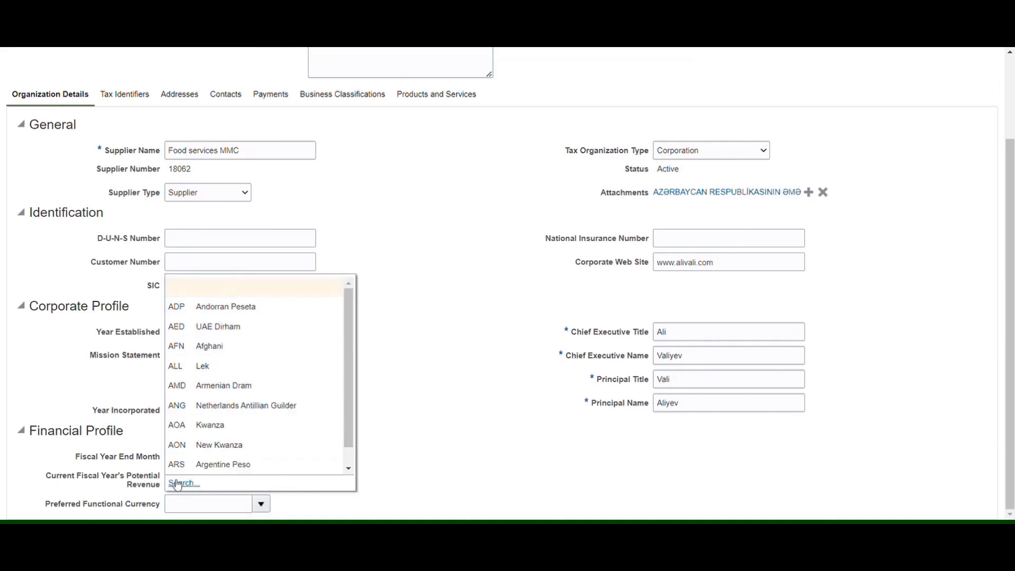
pyautogui.click(182, 483)
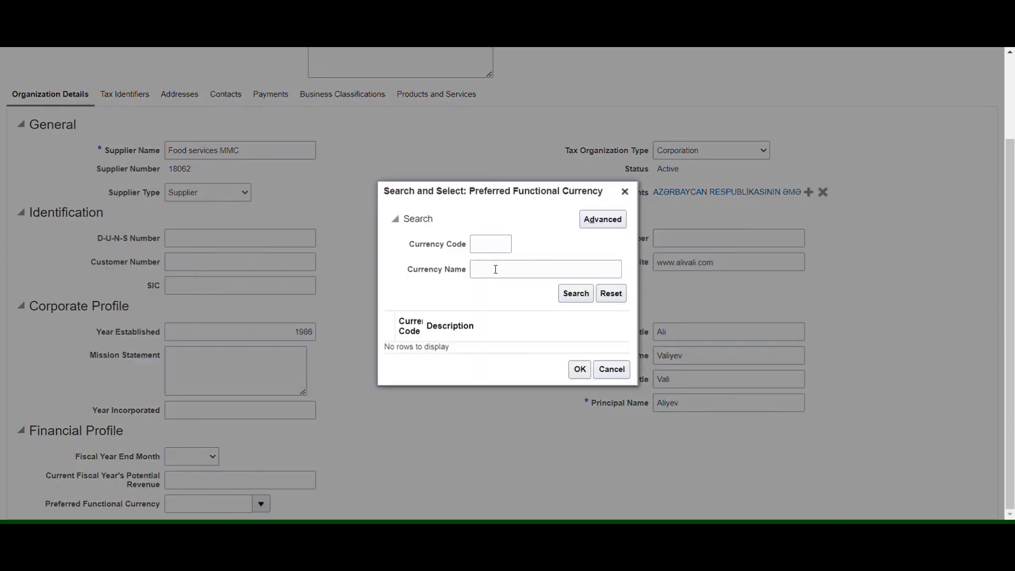
pyautogui.write('az')
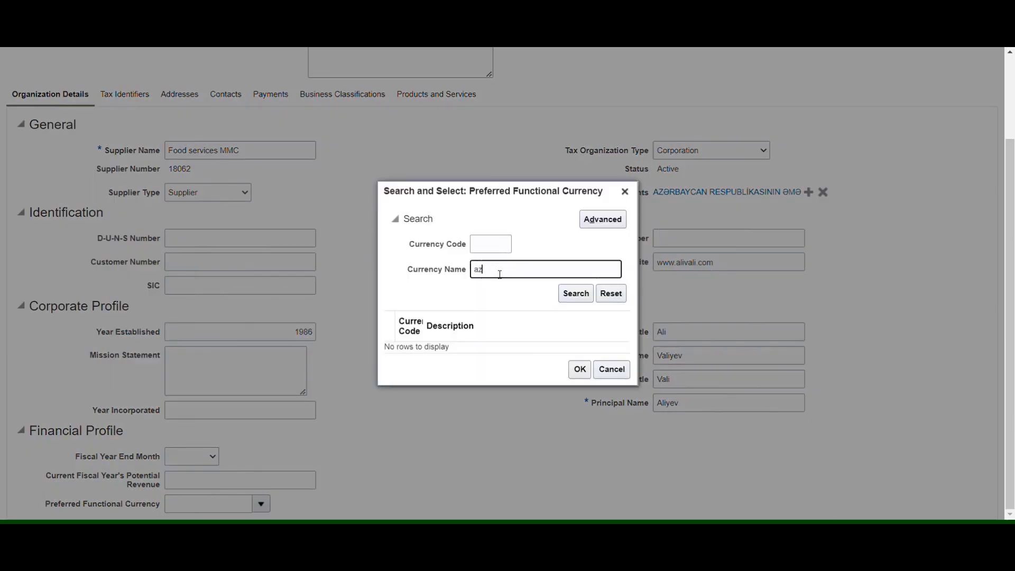
pyautogui.click(576, 293)
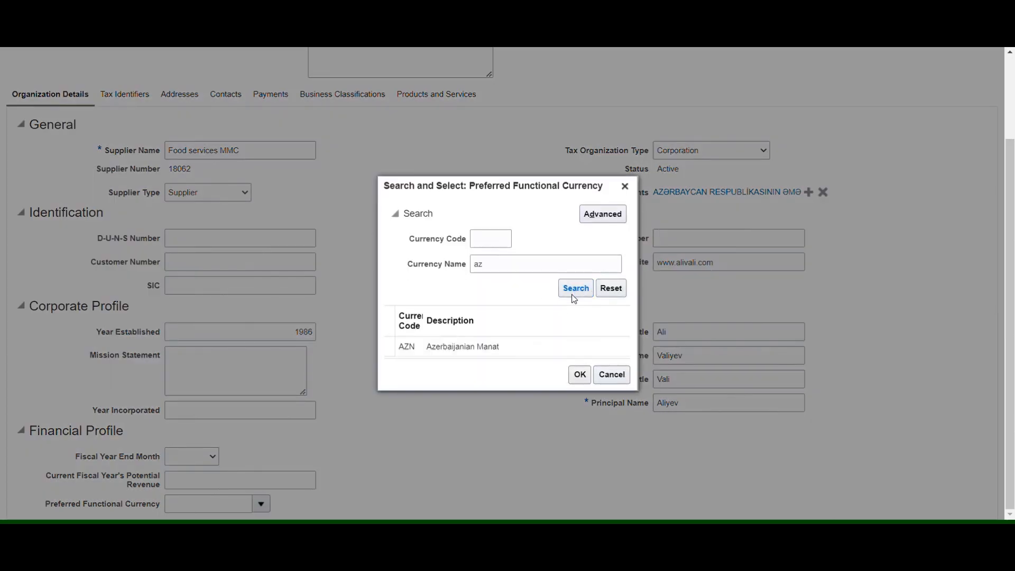
pyautogui.moveTo(462, 384)
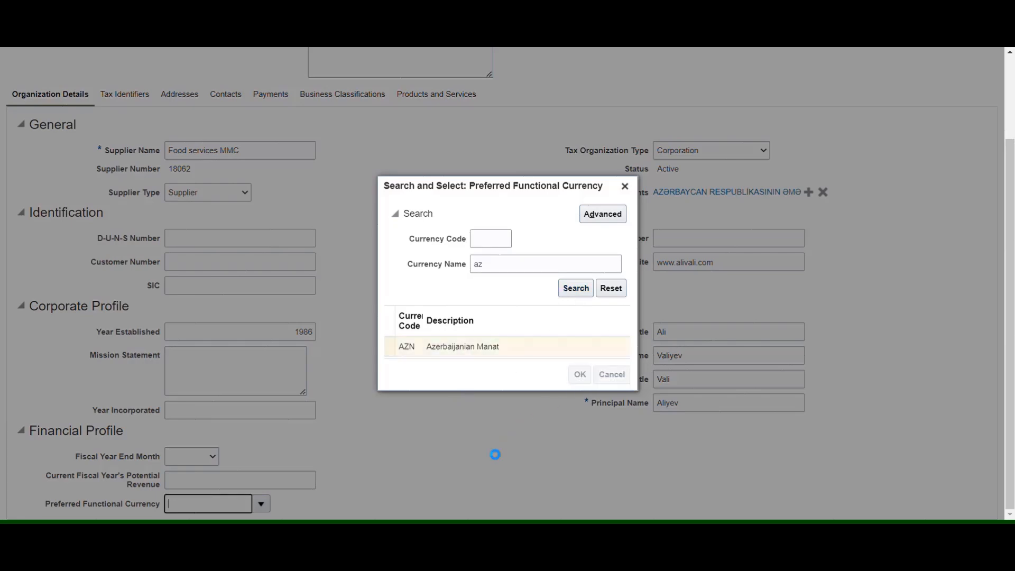
pyautogui.click(578, 375)
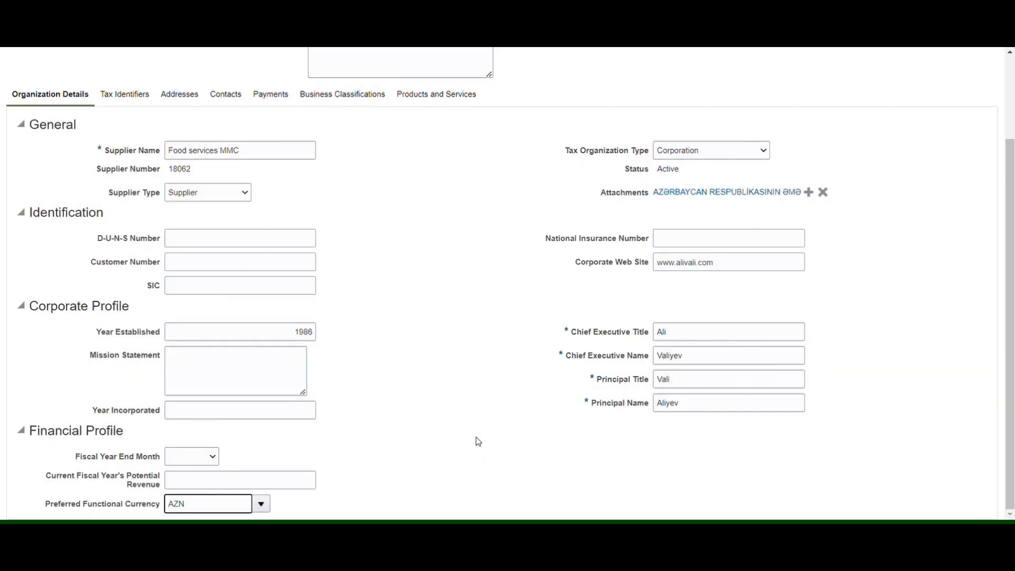
pyautogui.moveTo(454, 394)
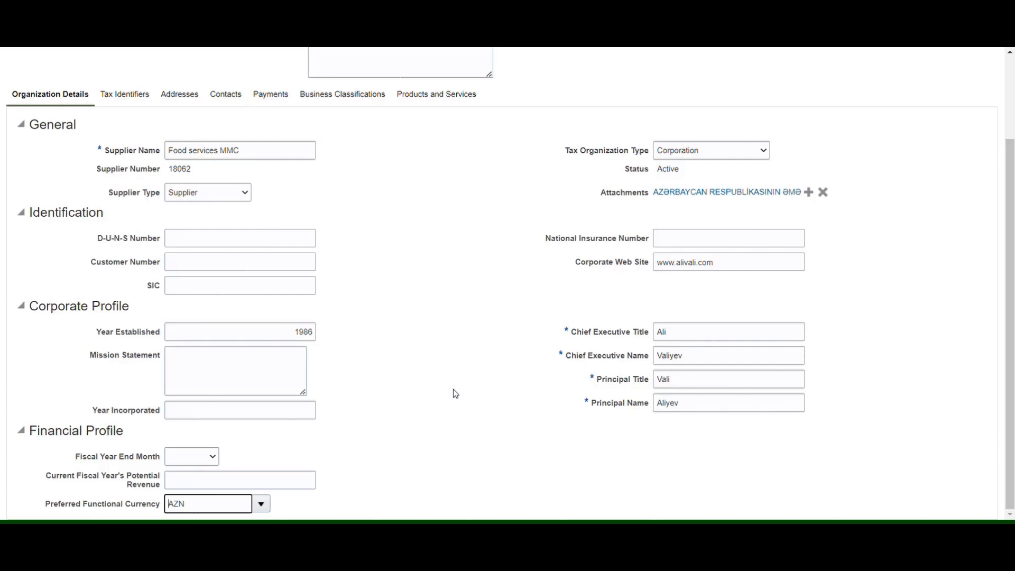
# Save change request 78002
pyautogui.scroll(3)
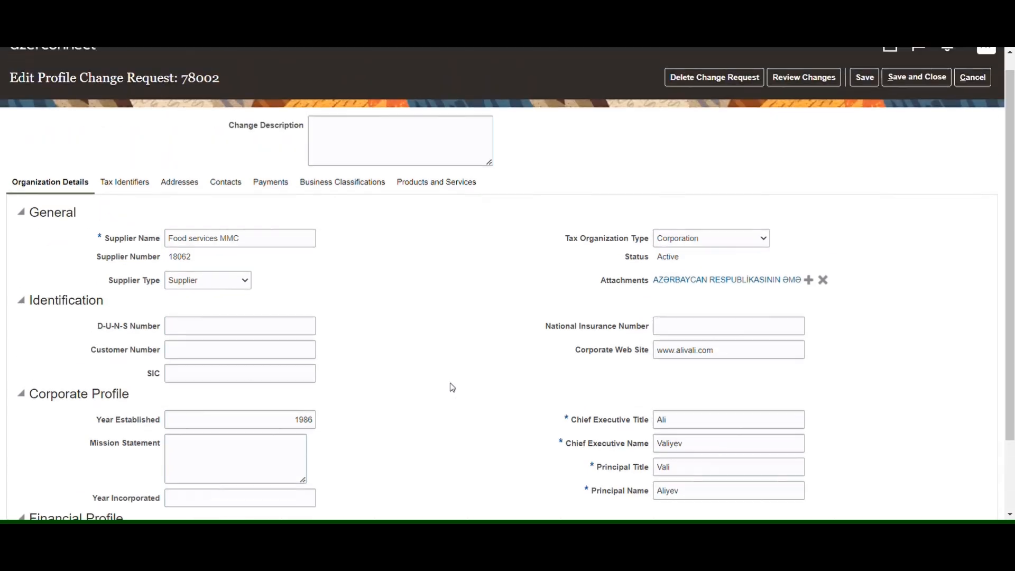
pyautogui.scroll(3)
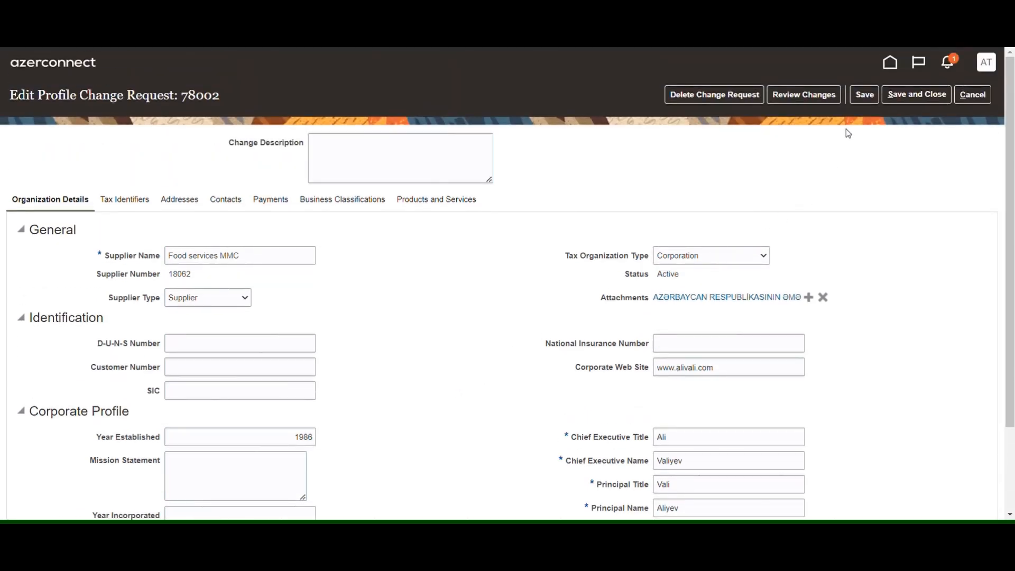
pyautogui.click(864, 94)
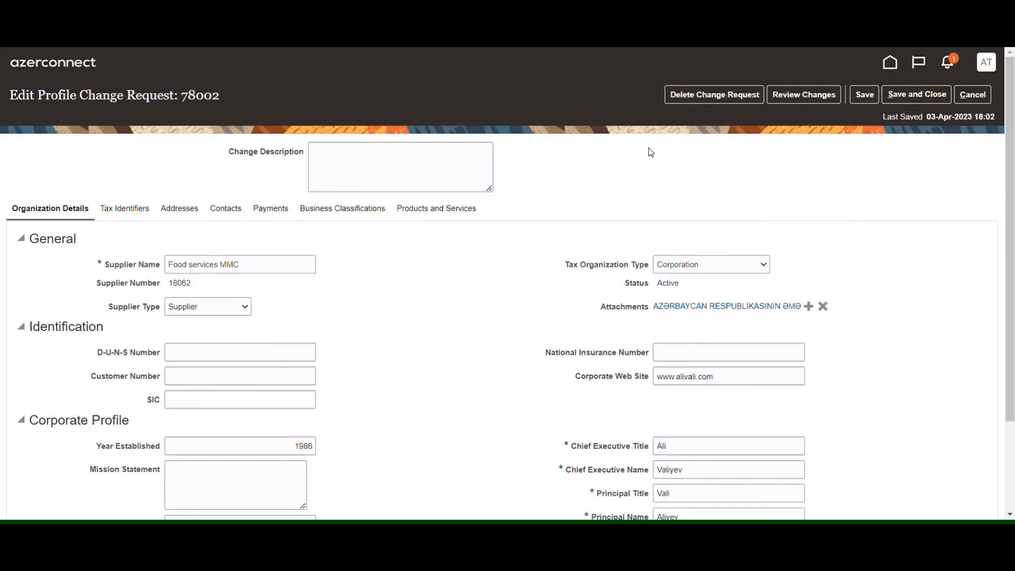
pyautogui.moveTo(125, 208)
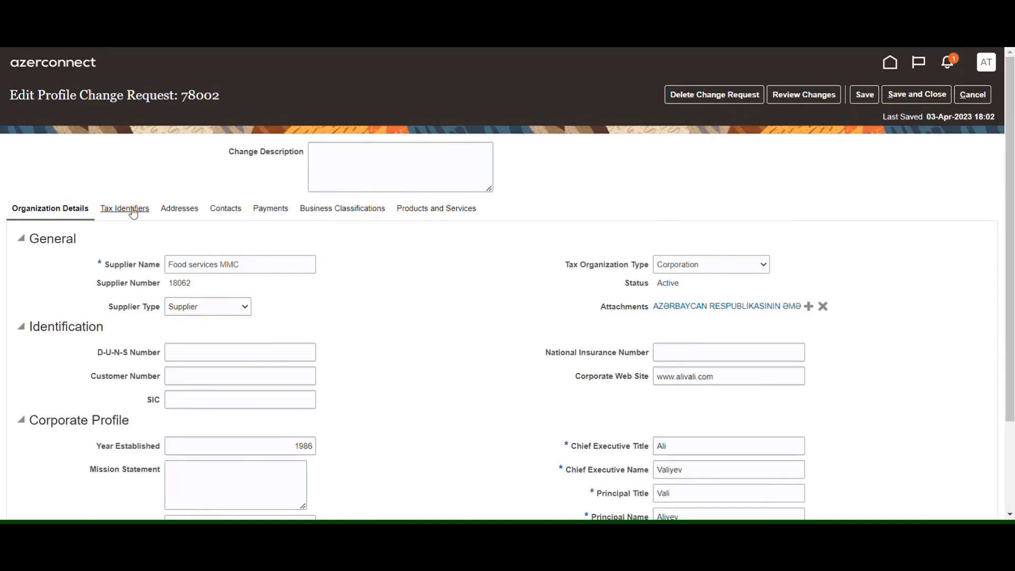
# On Tax Identifiers, enter tax registration number 1559566 with registration type VAT
pyautogui.click(125, 208)
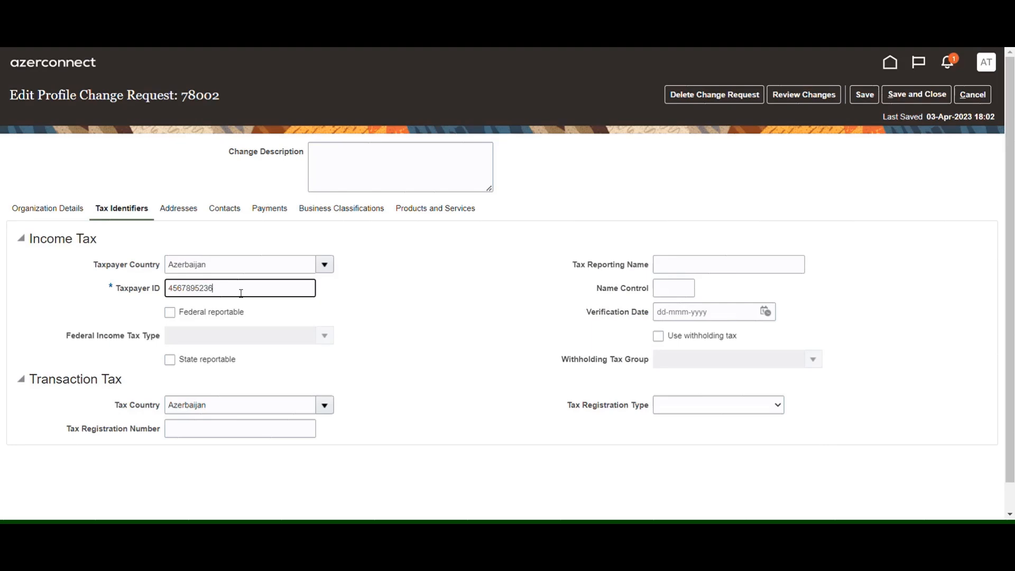
pyautogui.moveTo(257, 373)
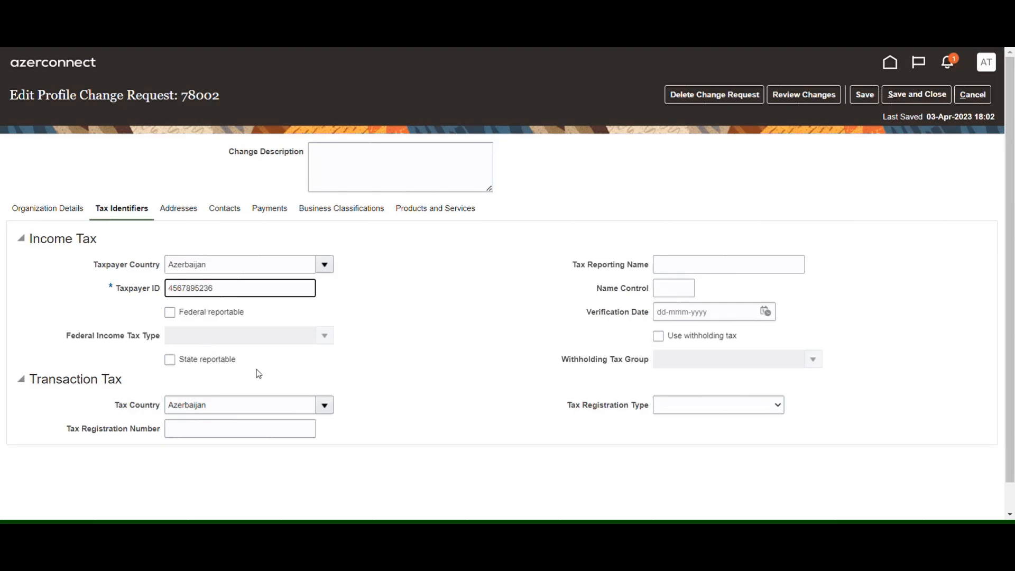
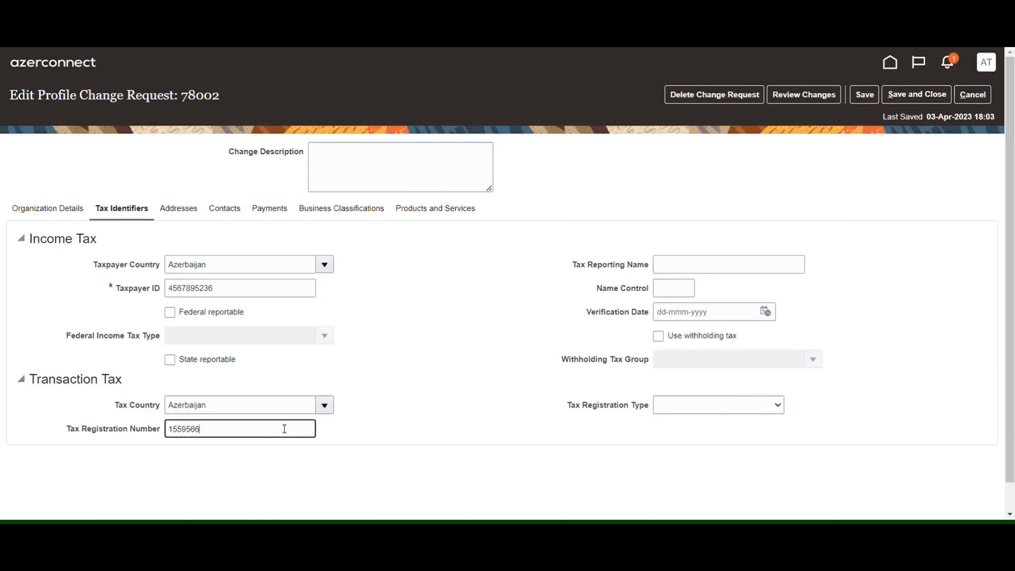
pyautogui.moveTo(685, 335)
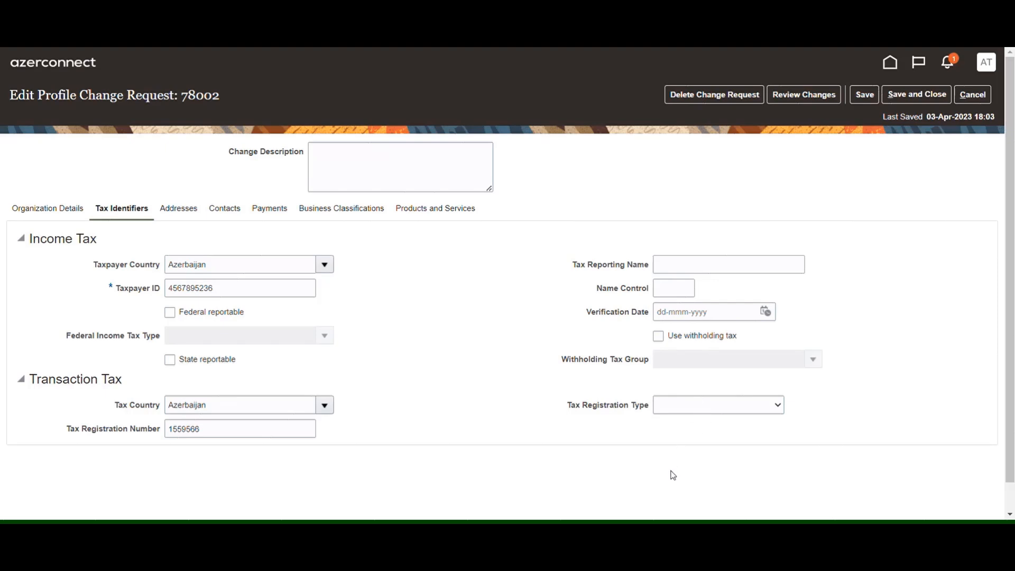
pyautogui.click(717, 405)
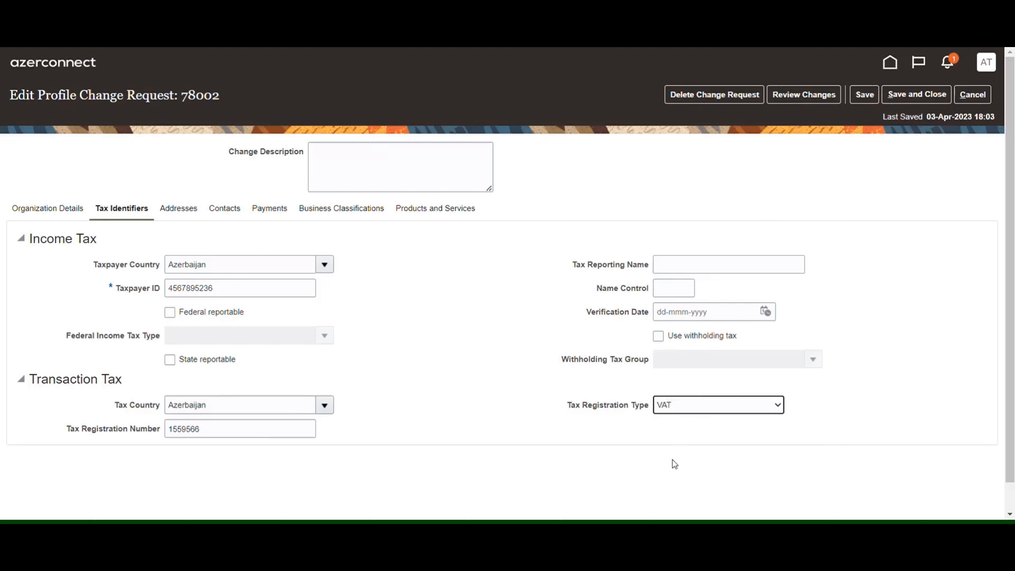
pyautogui.moveTo(463, 396)
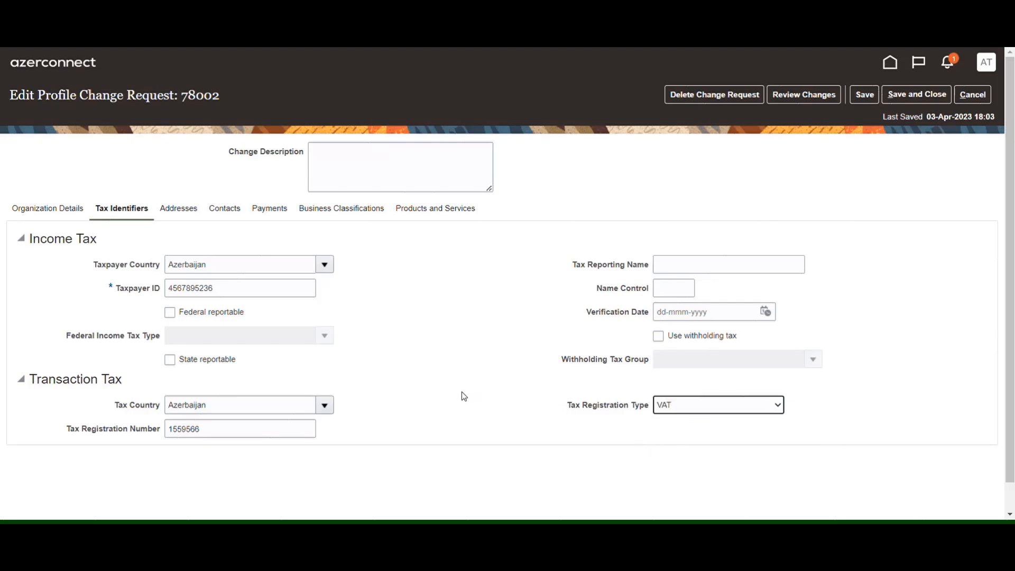
pyautogui.moveTo(446, 395)
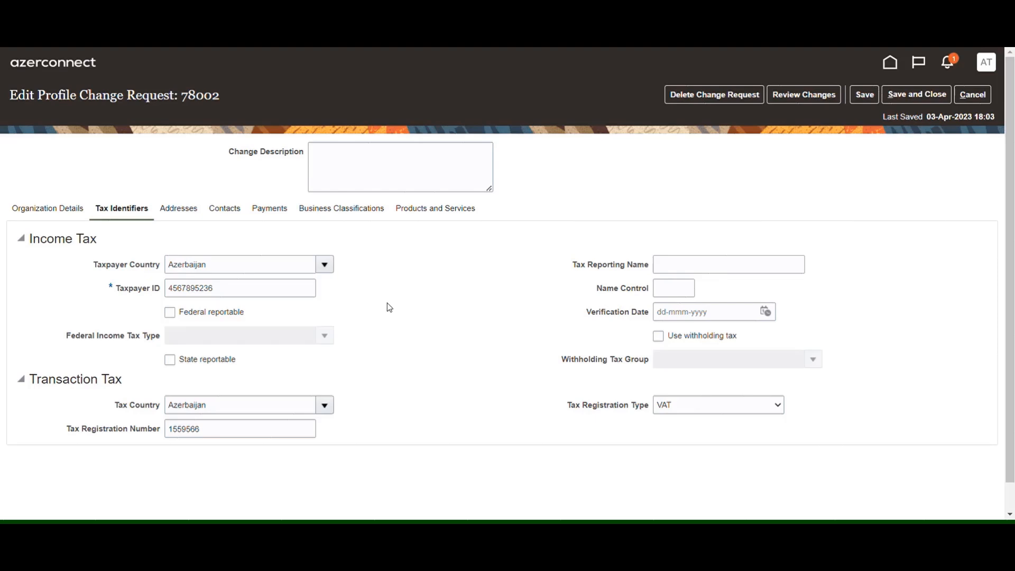
pyautogui.moveTo(178, 208)
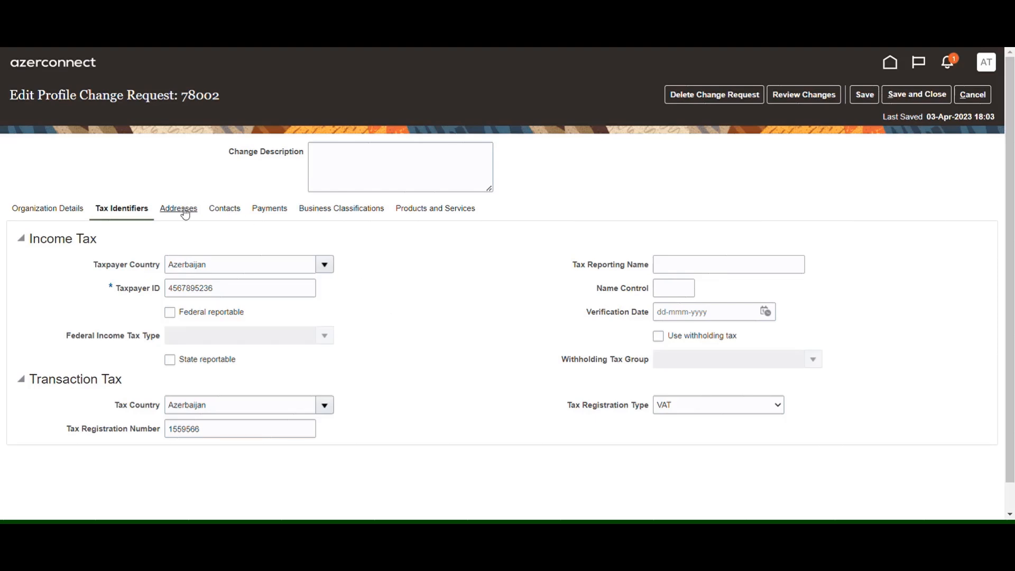
# Show the Addresses section of the change request, currently empty
pyautogui.click(178, 209)
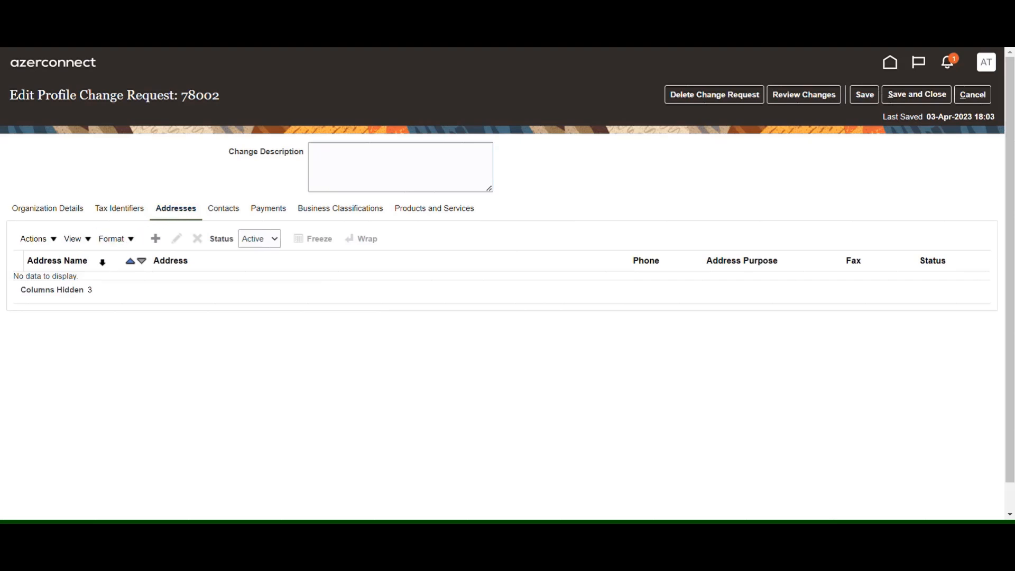
pyautogui.click(34, 238)
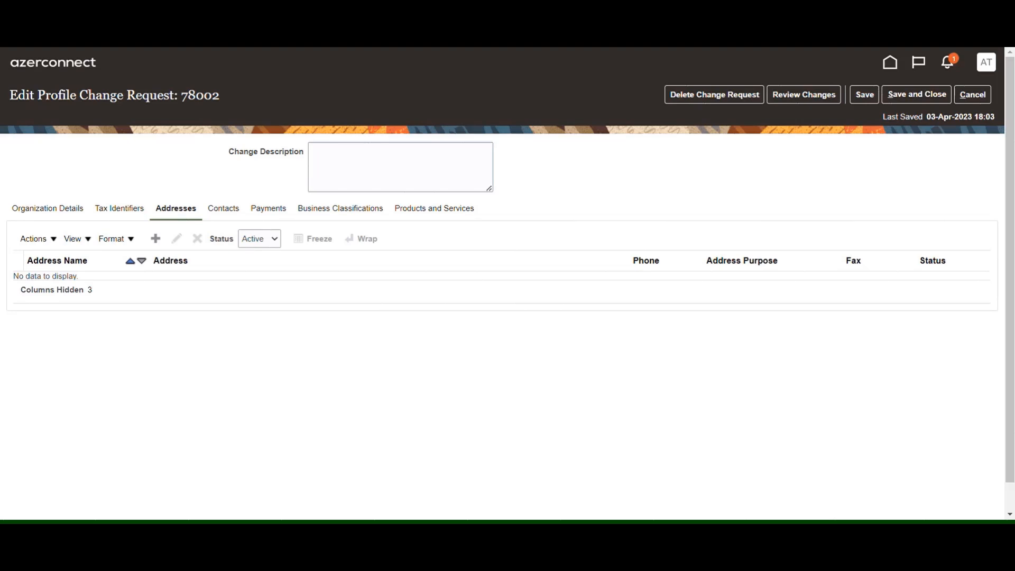
# Start a new address named Head office with country Azerbaijan
pyautogui.click(155, 238)
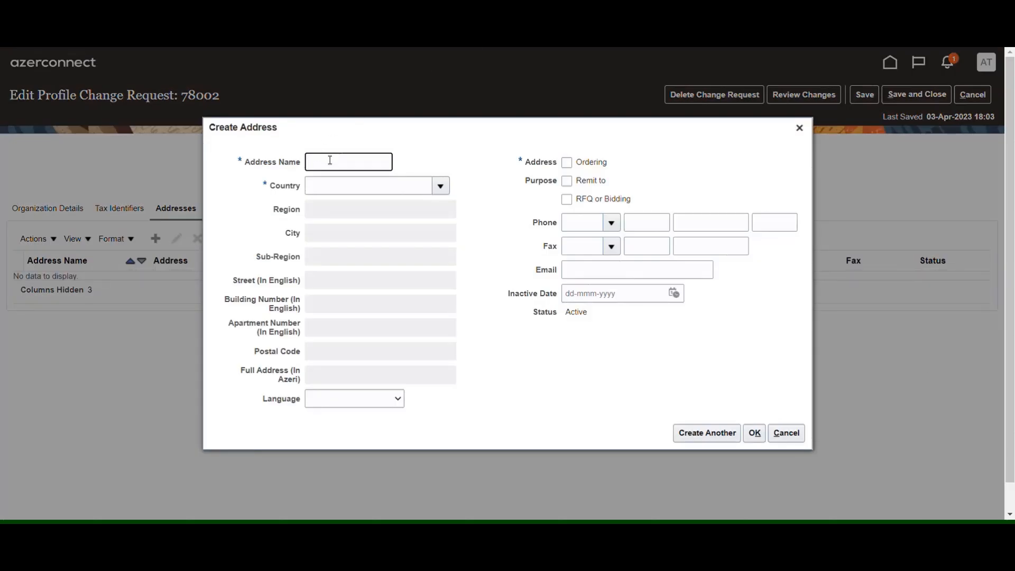
pyautogui.moveTo(328, 165)
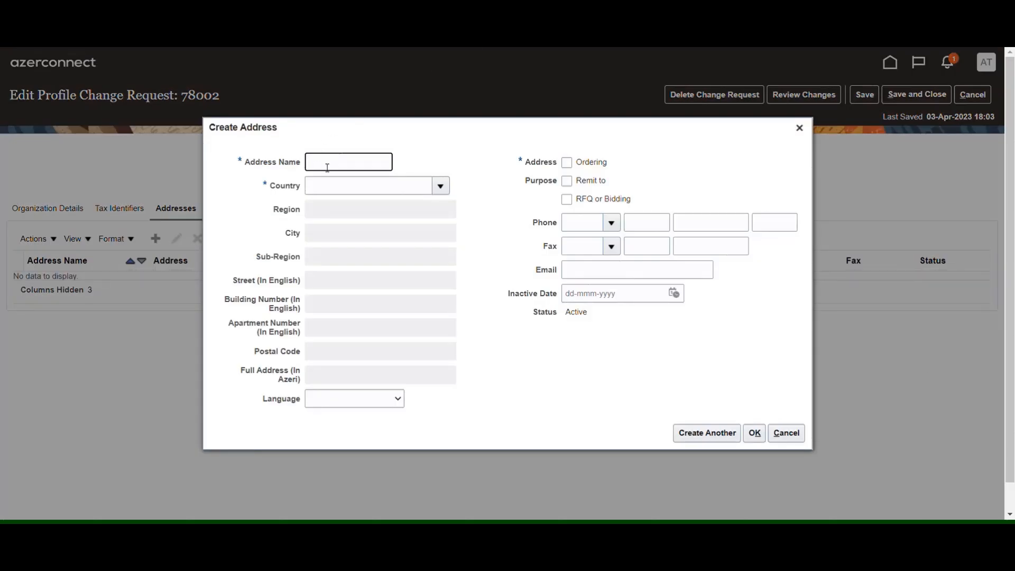
pyautogui.write('Head office')
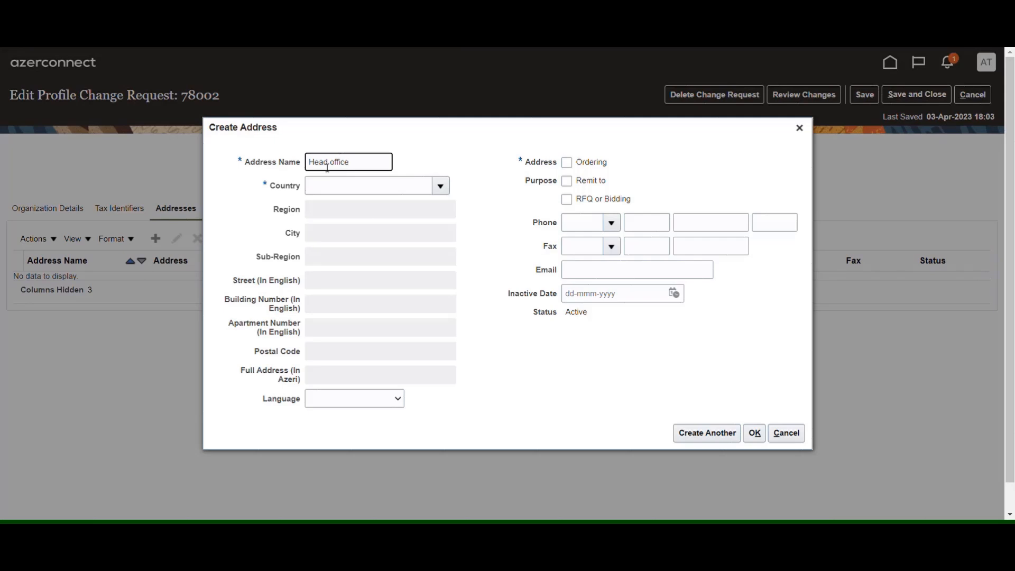
pyautogui.click(441, 186)
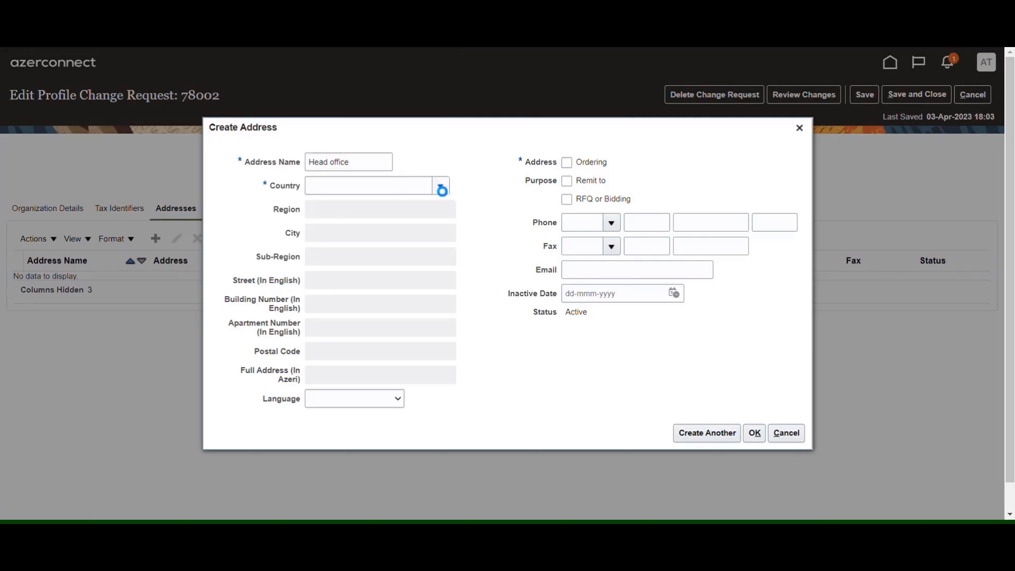
pyautogui.click(440, 186)
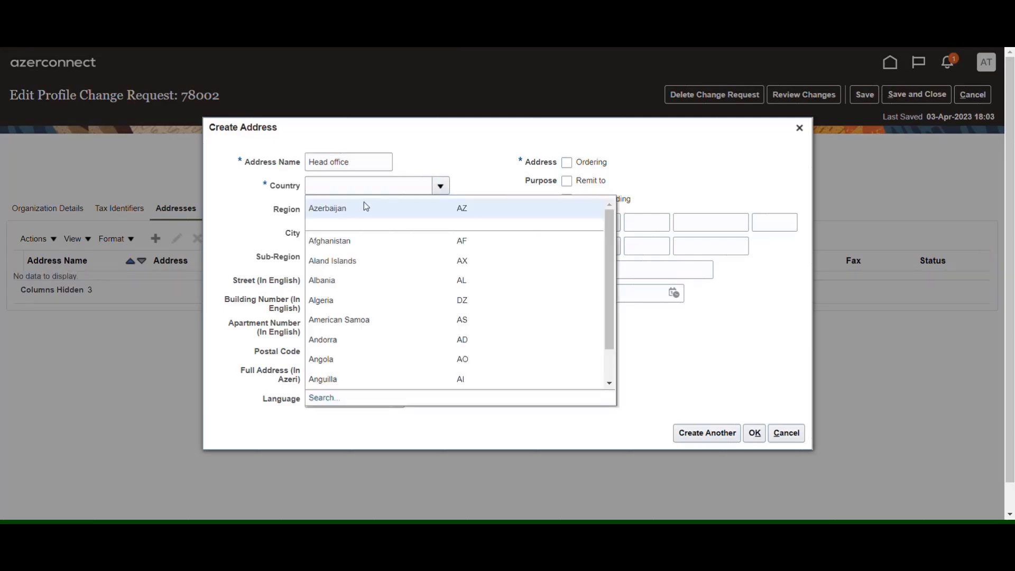
pyautogui.click(326, 208)
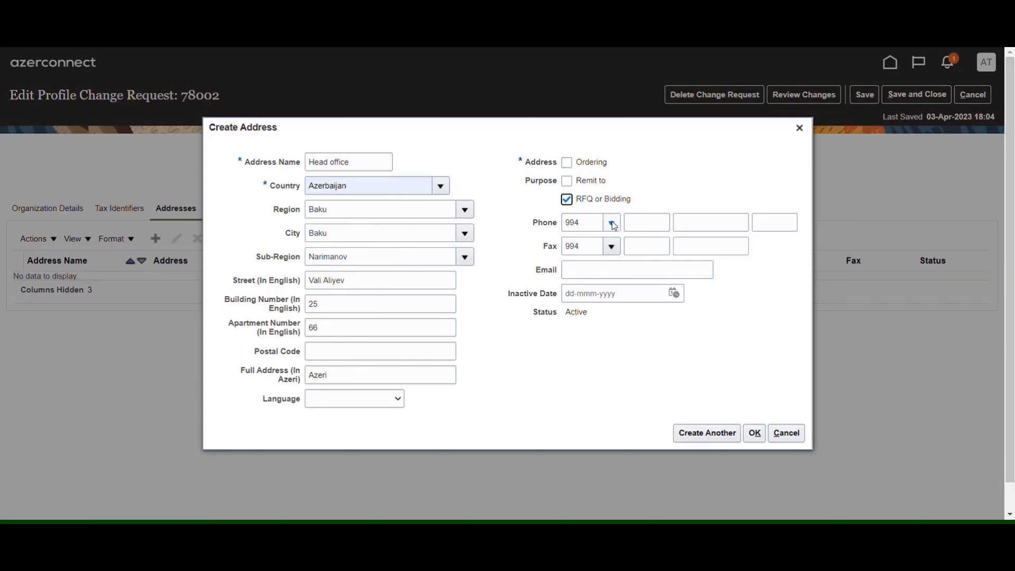
# Fill the remaining address fields (1, 2, 20111) and save the Head office address
pyautogui.write('1')
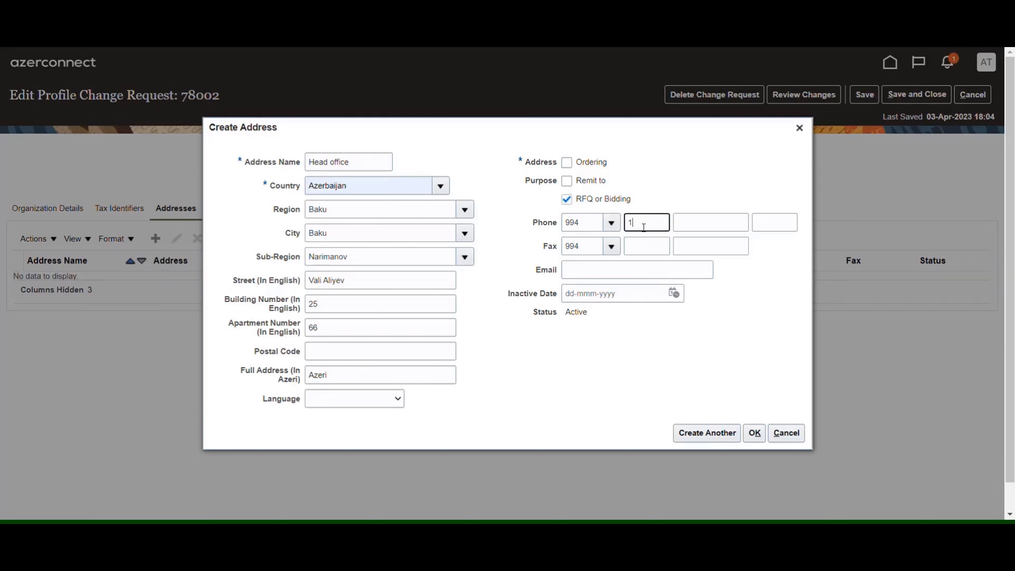
pyautogui.write('2')
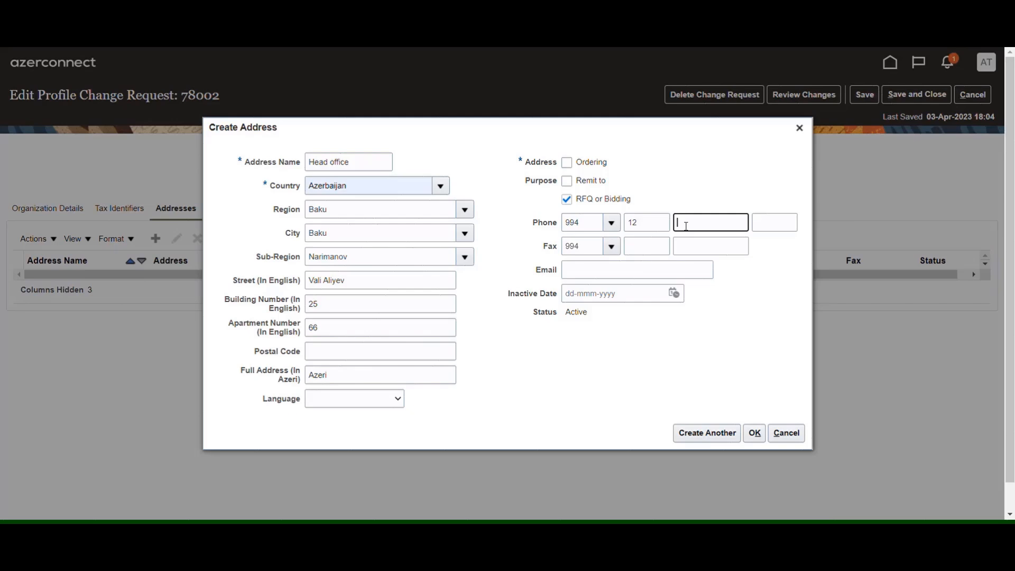
pyautogui.write('20111')
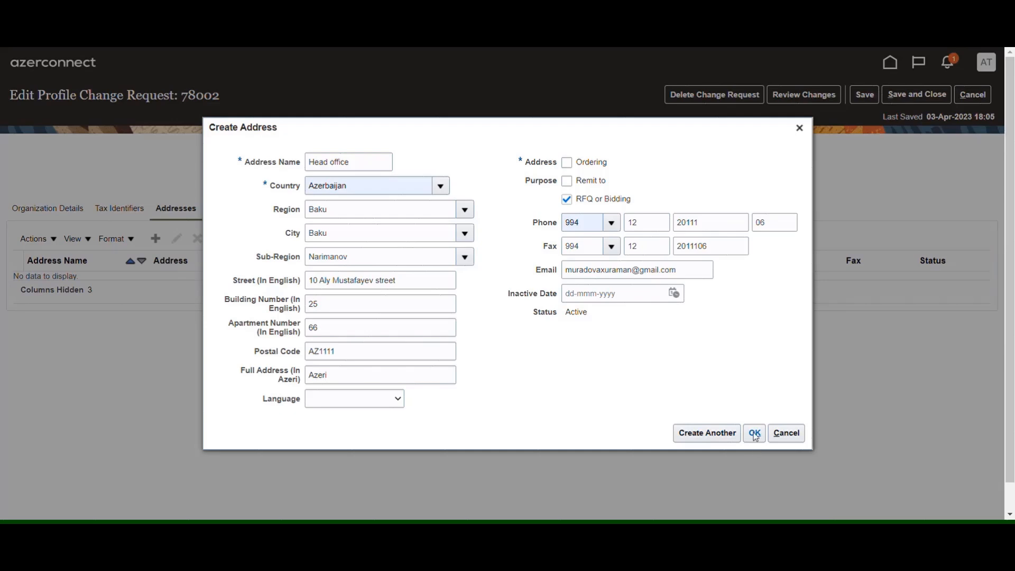
pyautogui.click(754, 433)
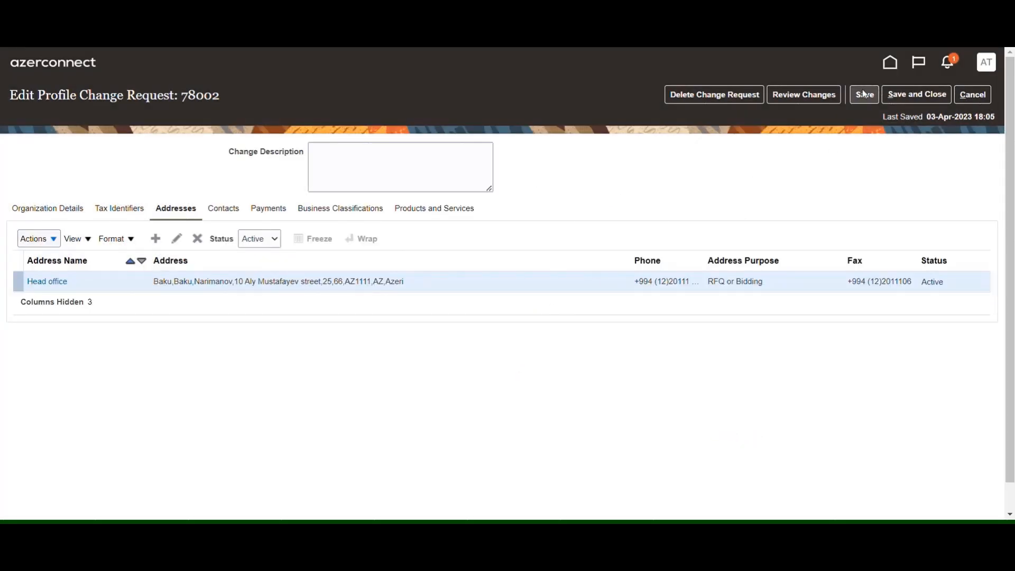
pyautogui.moveTo(636, 196)
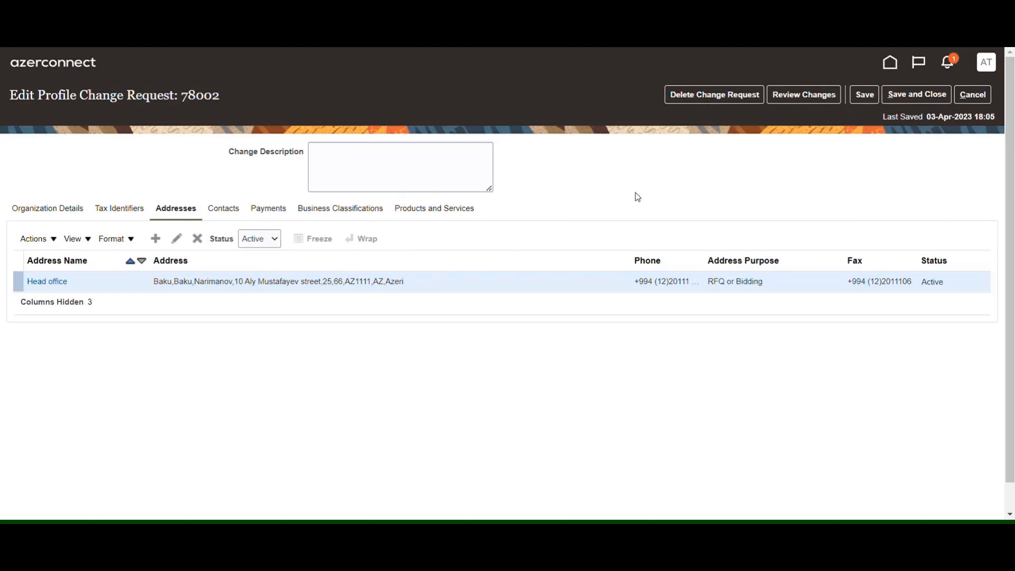
pyautogui.moveTo(223, 209)
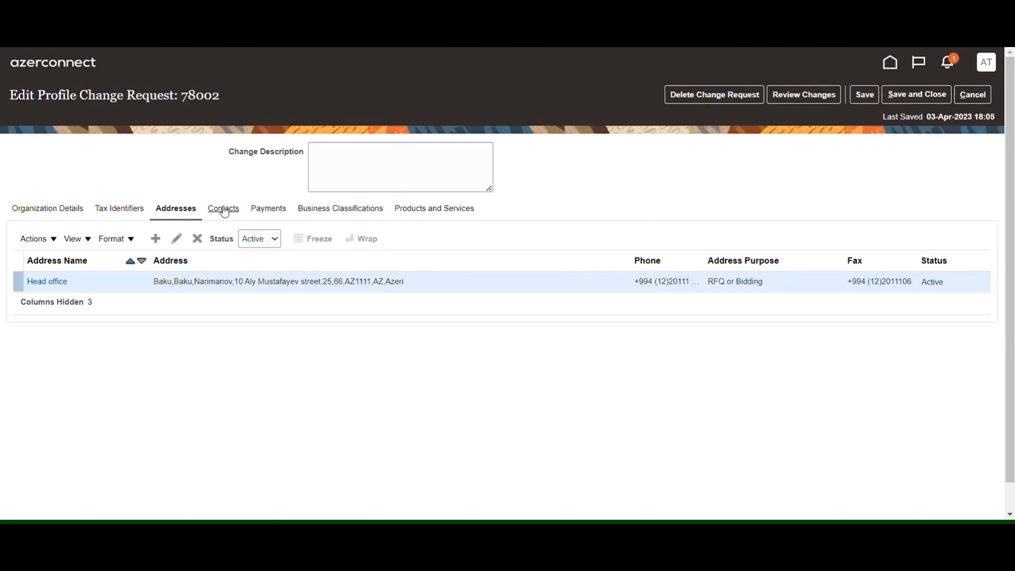
# Review the existing Manager contact, then move to the payment details
pyautogui.click(224, 209)
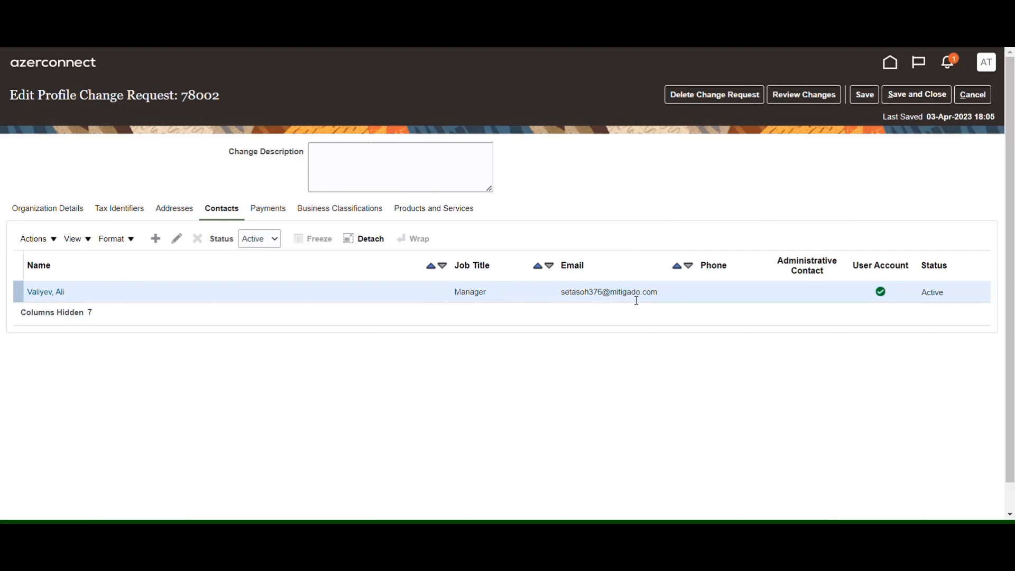
pyautogui.click(34, 238)
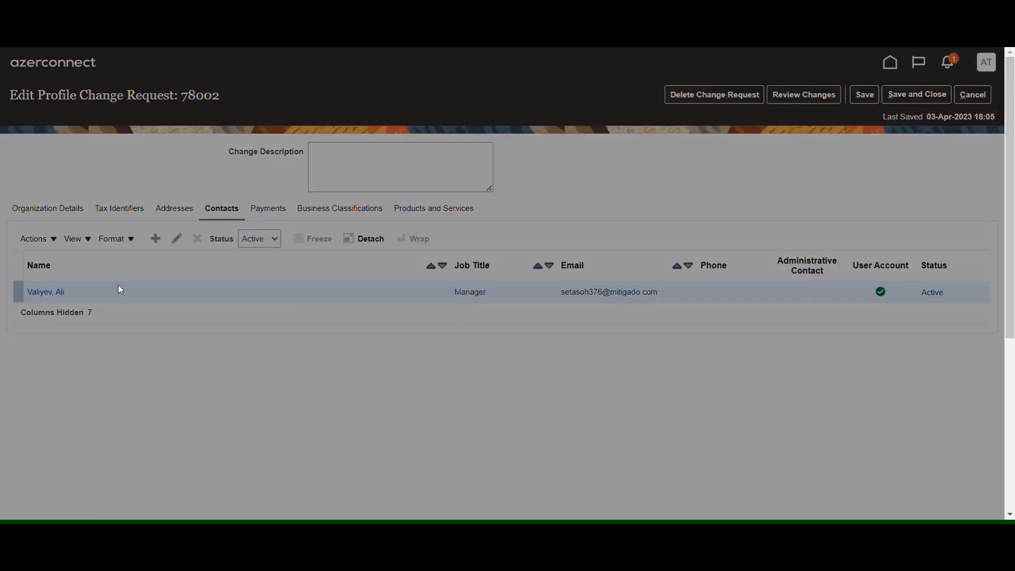
pyautogui.click(155, 238)
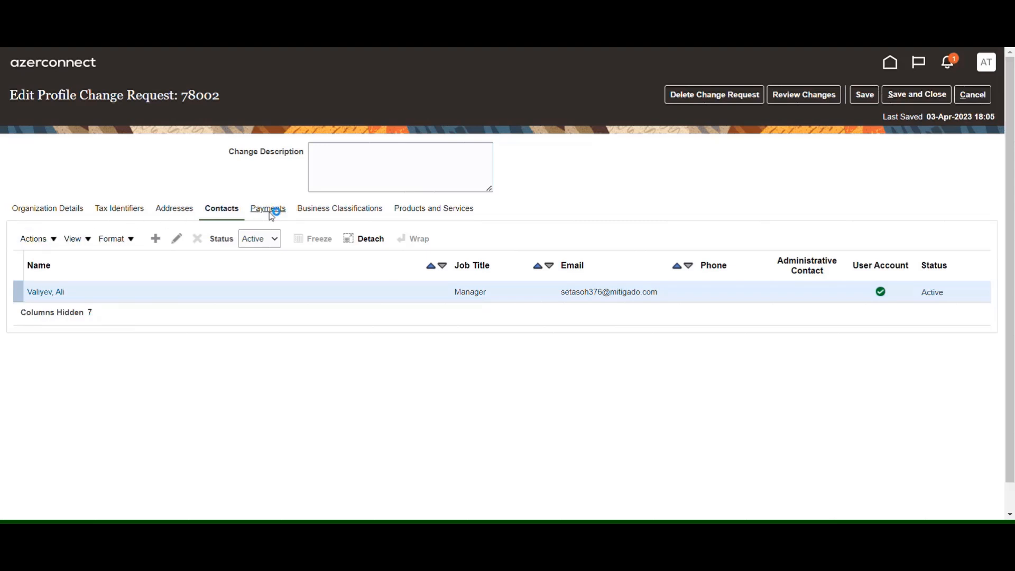
pyautogui.click(266, 208)
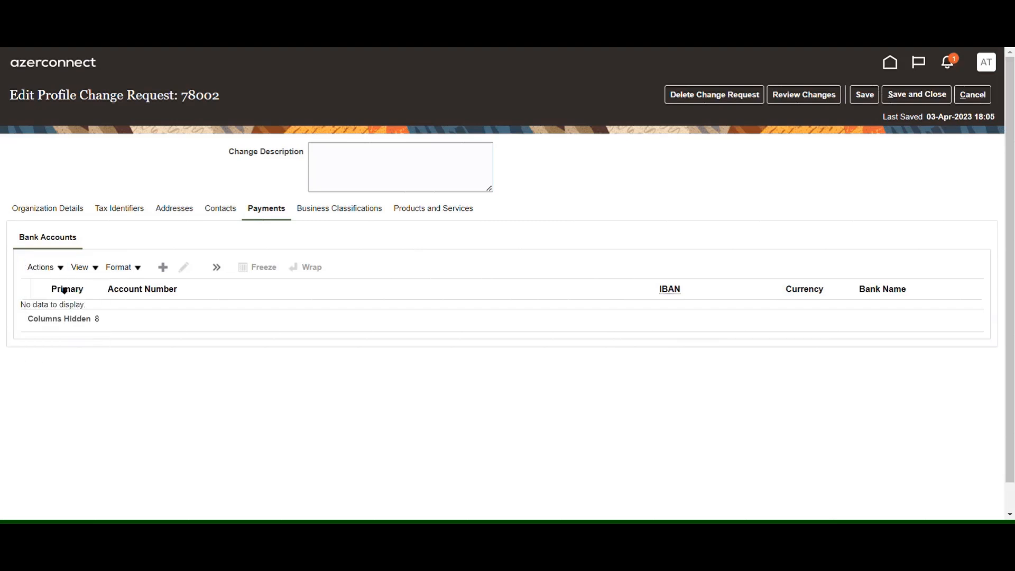
# Start a new bank account in Azerbaijan at AccessBank QSC
pyautogui.click(162, 268)
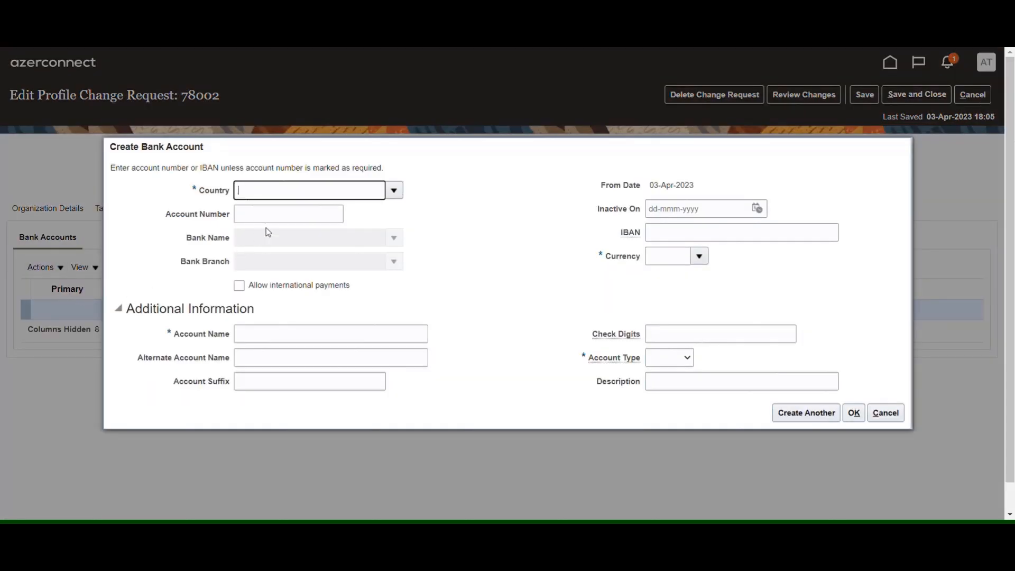
pyautogui.click(393, 189)
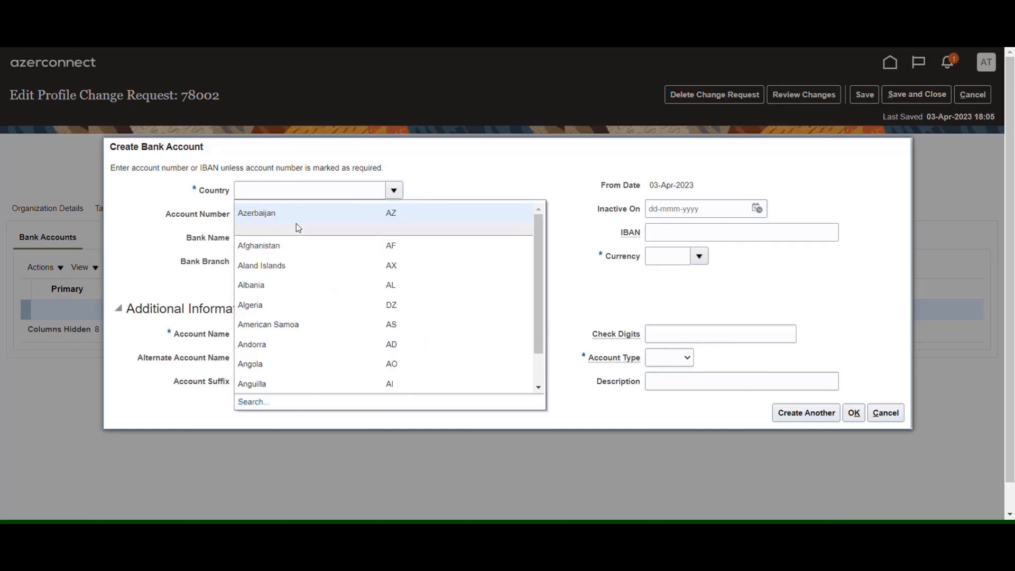
pyautogui.click(256, 212)
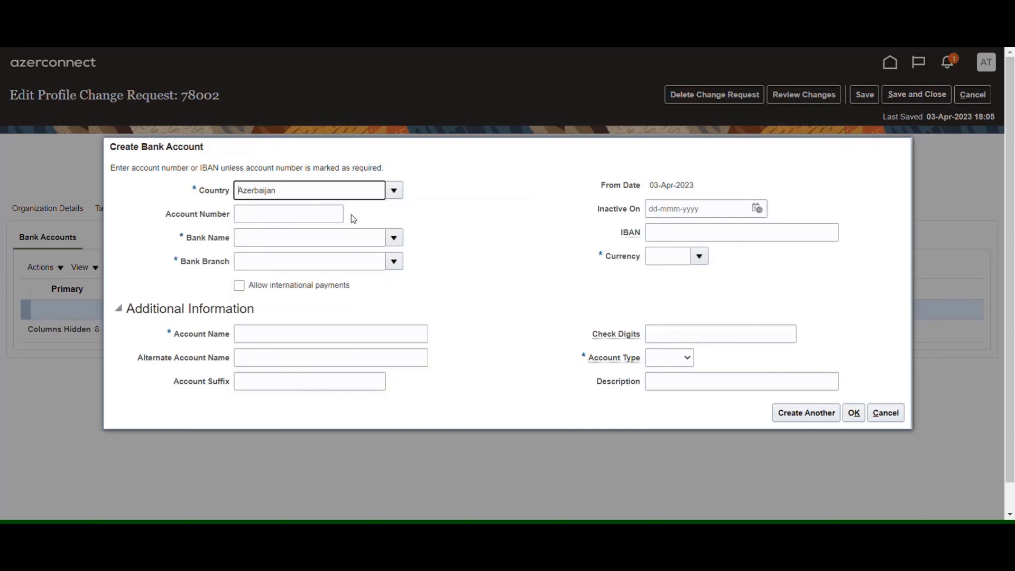
pyautogui.moveTo(375, 240)
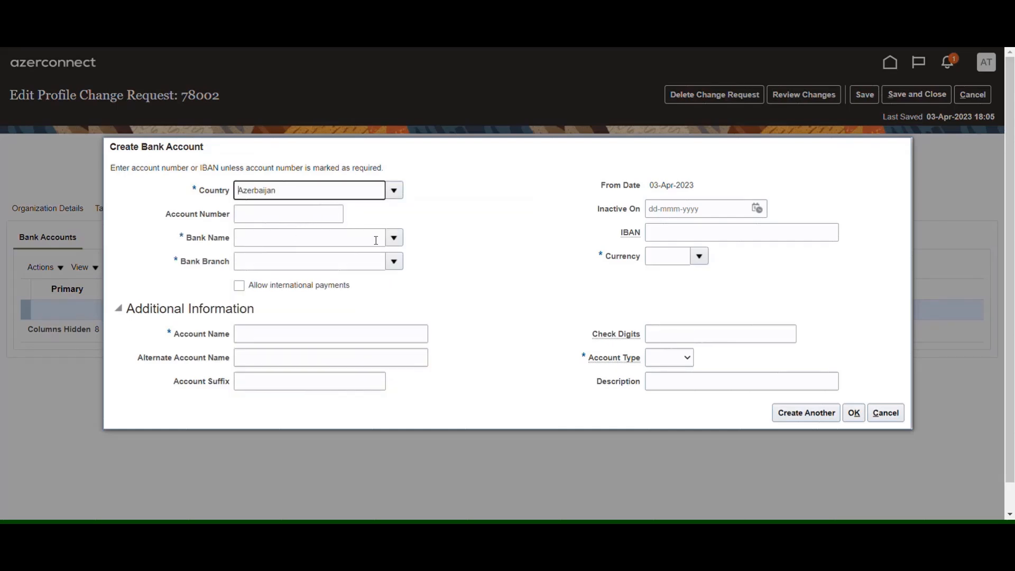
pyautogui.click(310, 237)
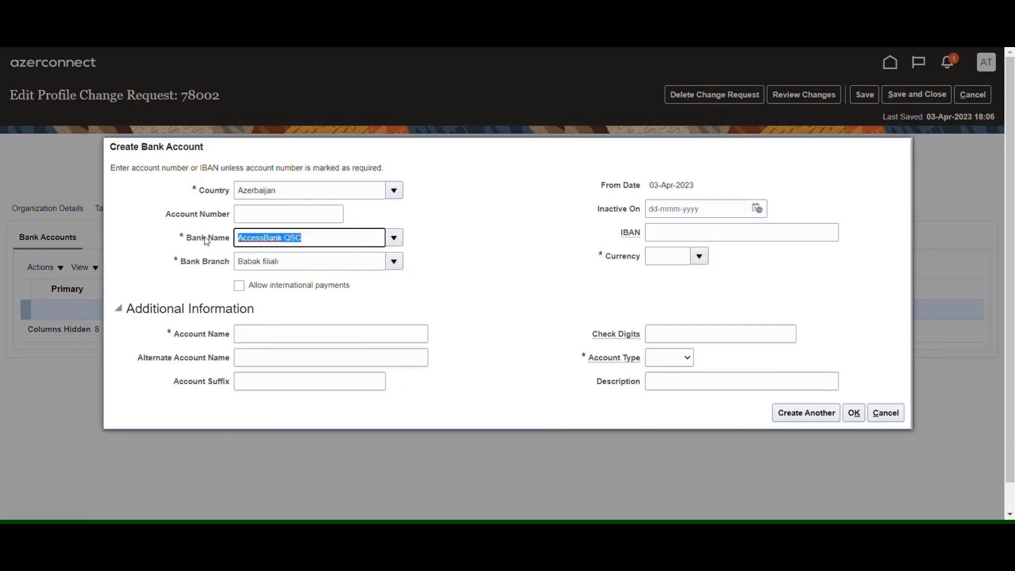
pyautogui.click(330, 333)
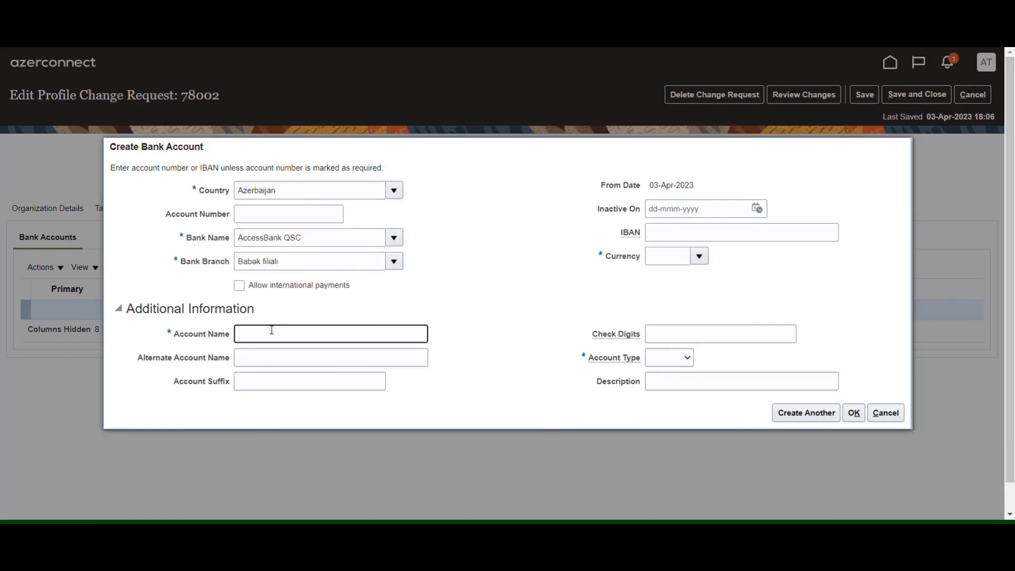
pyautogui.click(740, 232)
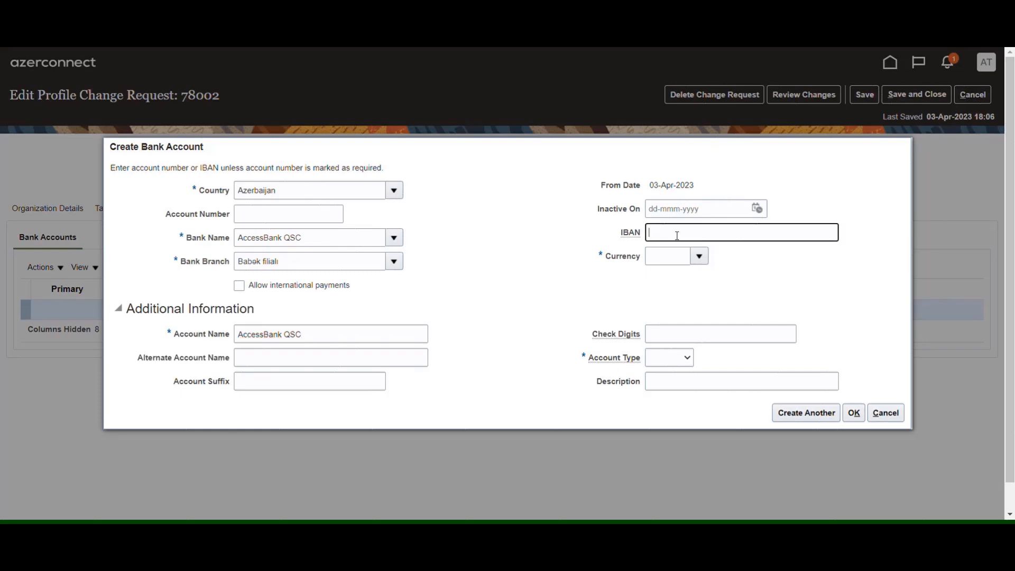
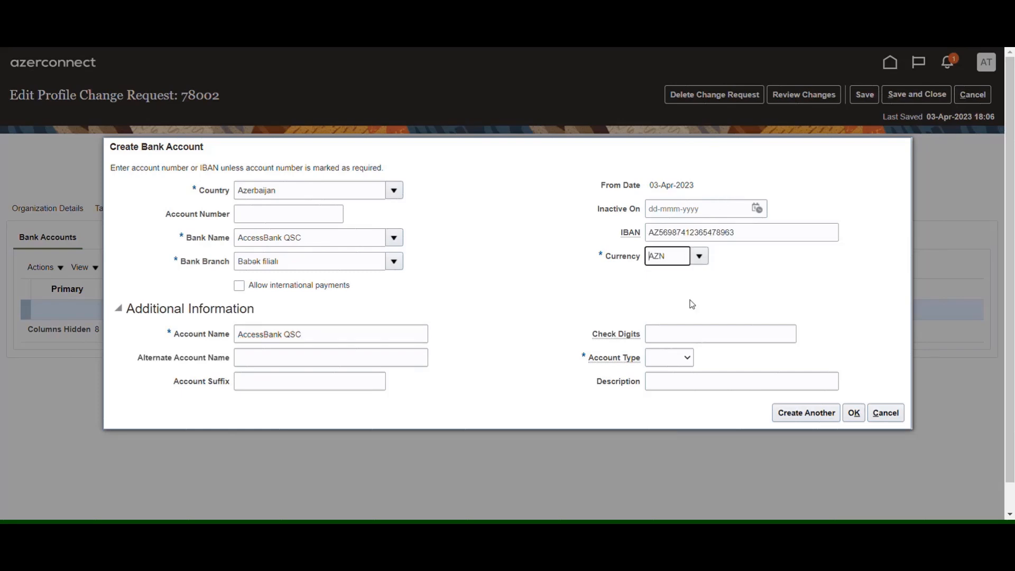
pyautogui.click(668, 357)
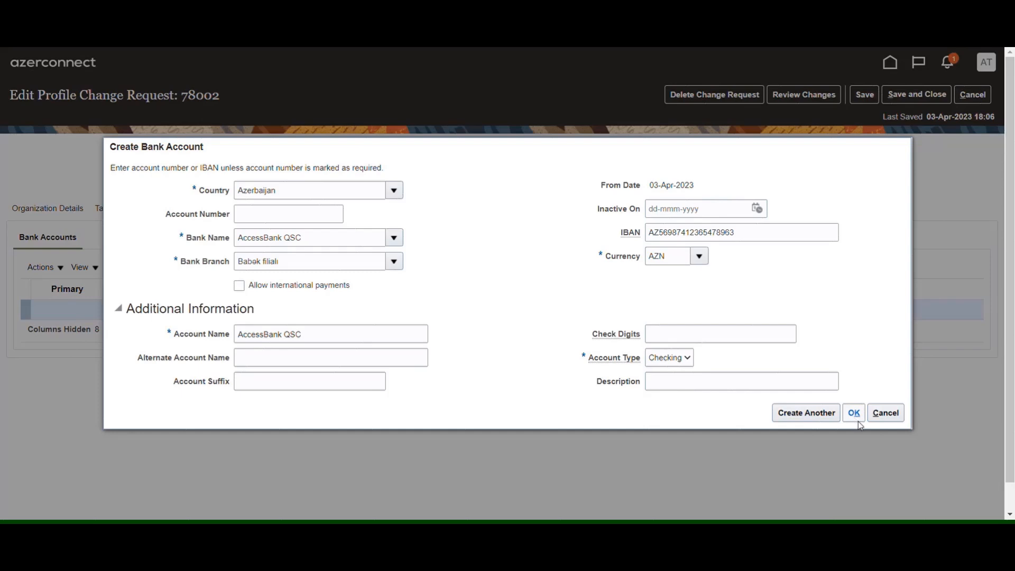
pyautogui.click(854, 413)
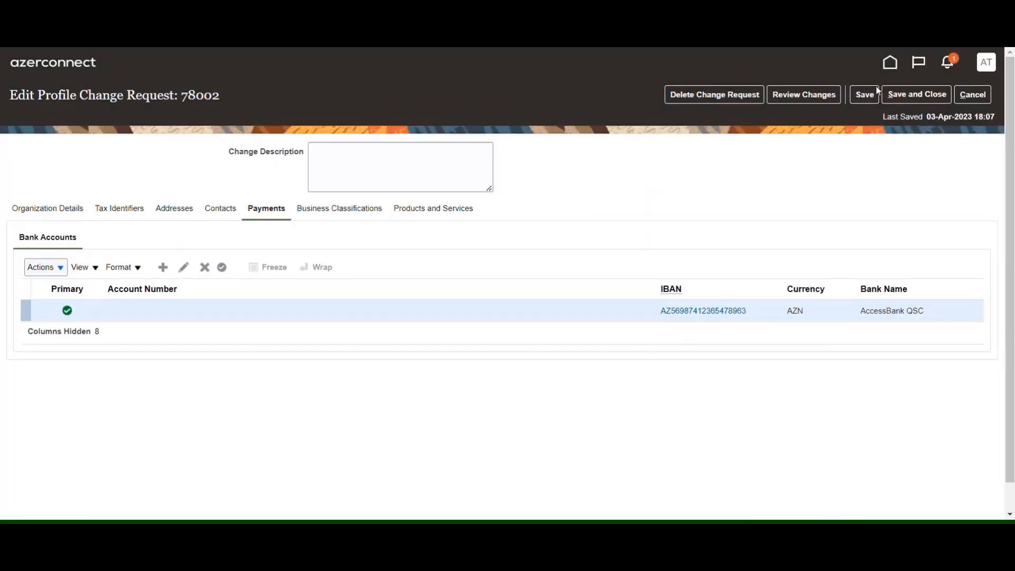
pyautogui.moveTo(791, 182)
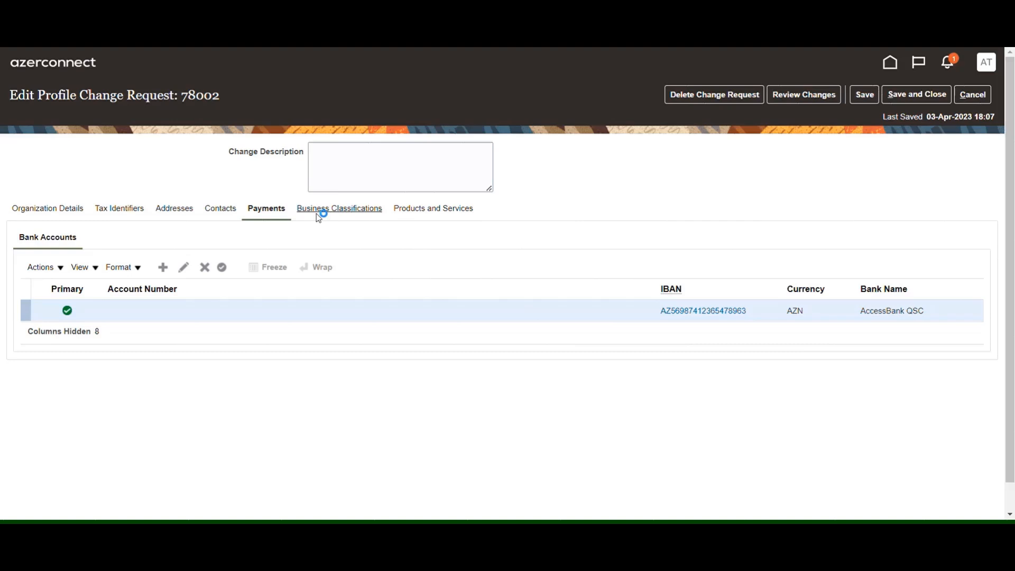
# Check the NON-TECHNICAL PROCUREMENT category, save the change request and confirm business classification updates
pyautogui.click(340, 209)
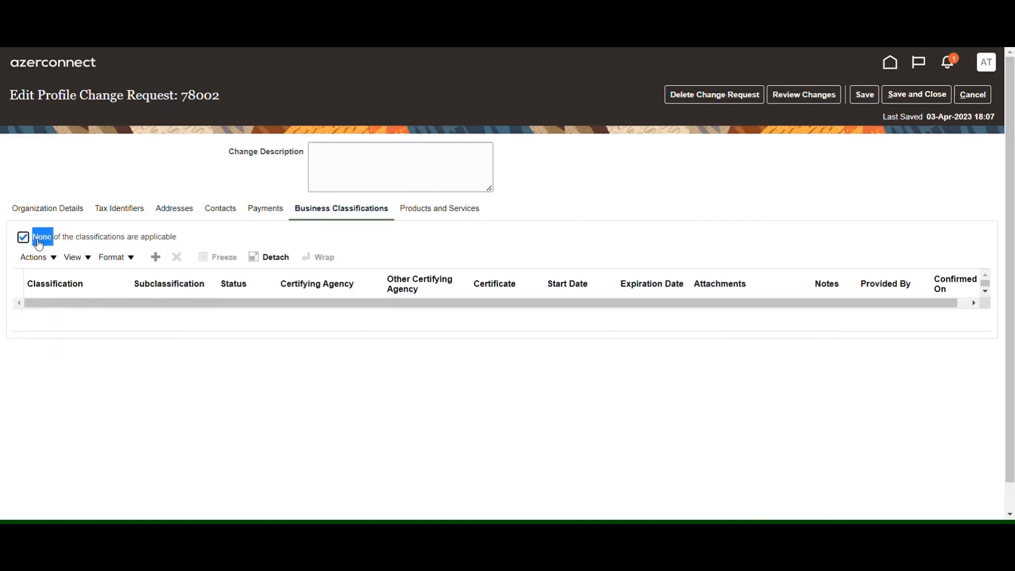
pyautogui.moveTo(180, 244)
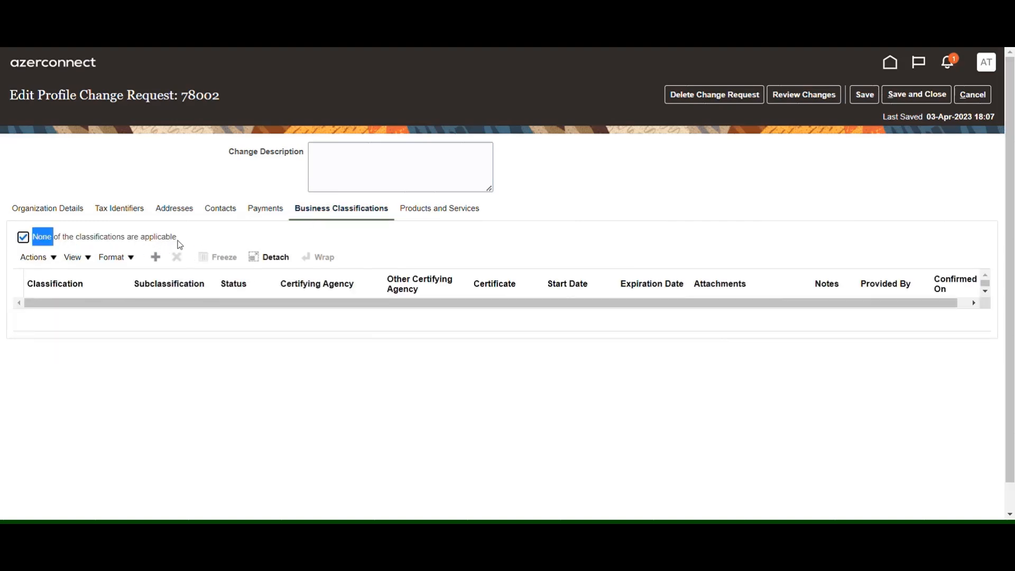
pyautogui.moveTo(439, 209)
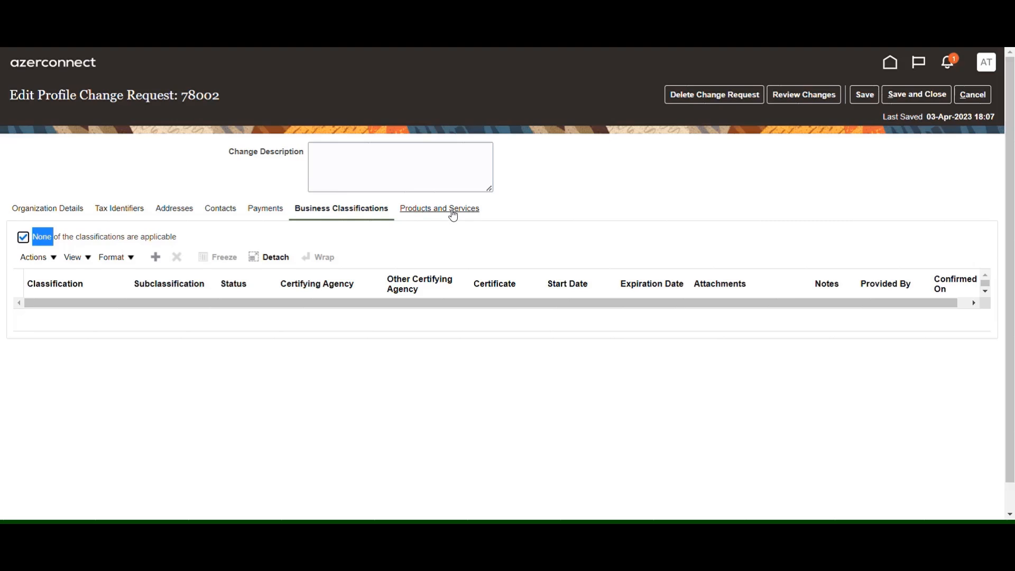
pyautogui.click(439, 208)
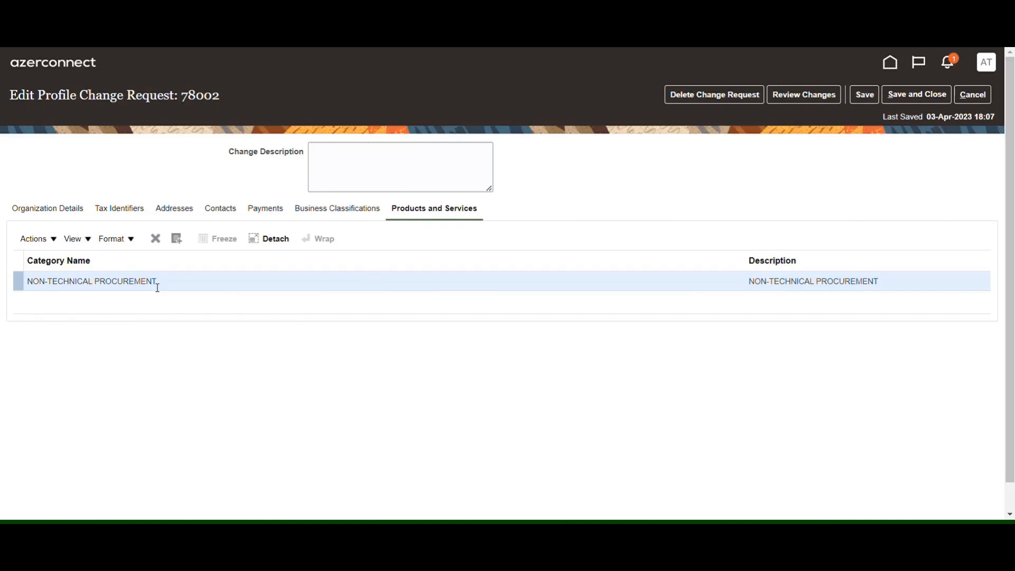
pyautogui.click(58, 261)
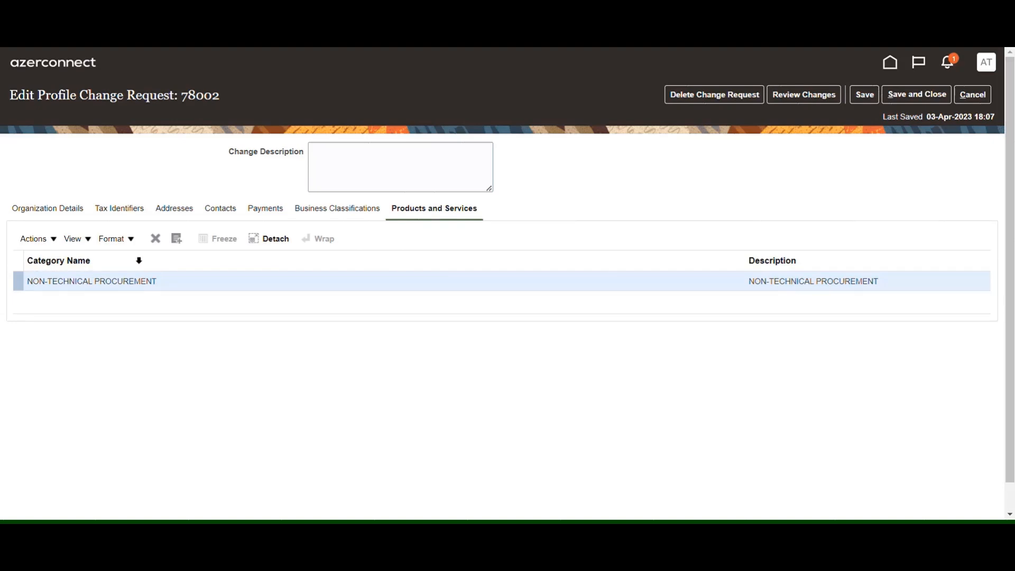
pyautogui.moveTo(452, 297)
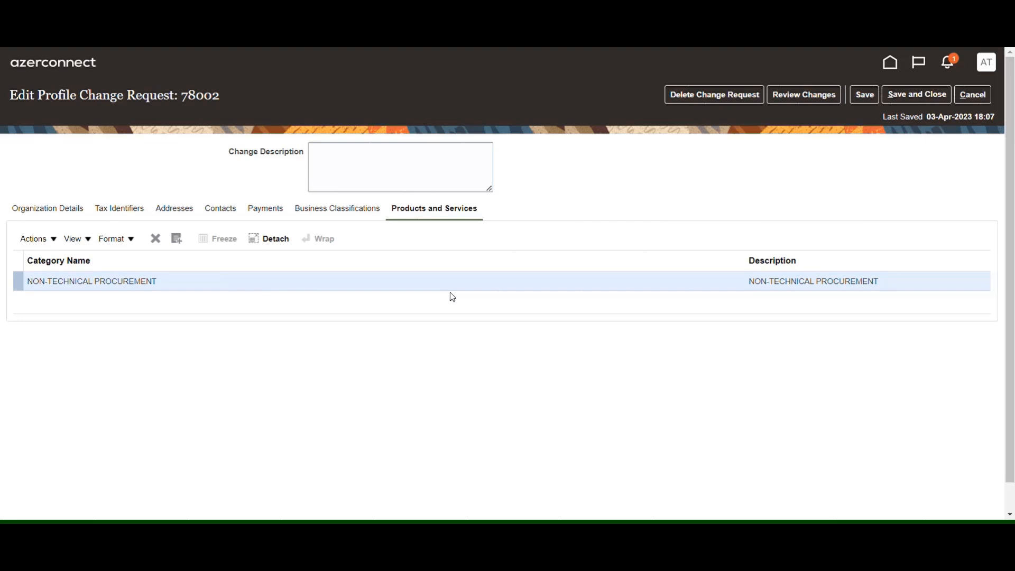
pyautogui.moveTo(864, 94)
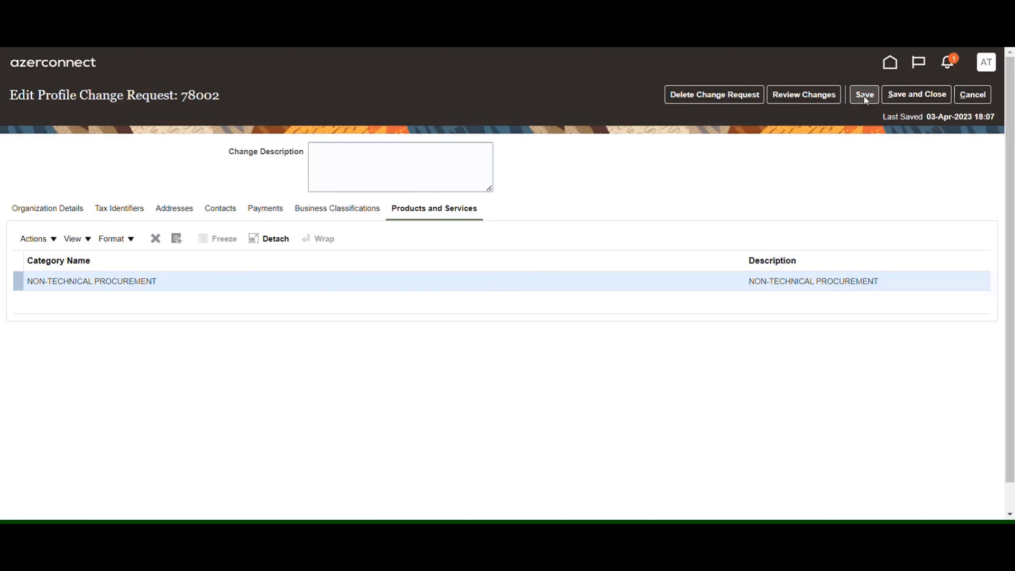
pyautogui.click(864, 94)
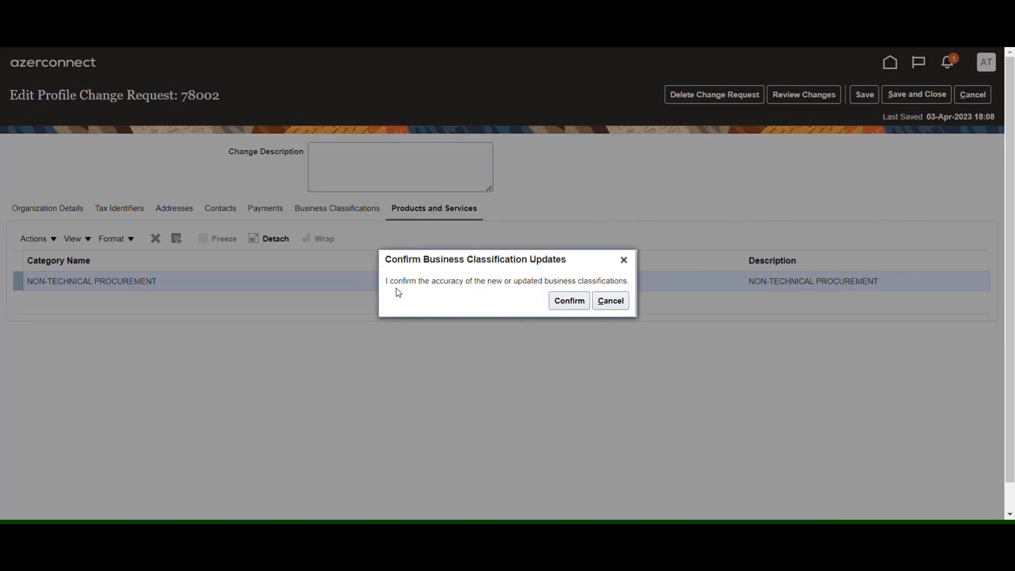
pyautogui.moveTo(616, 293)
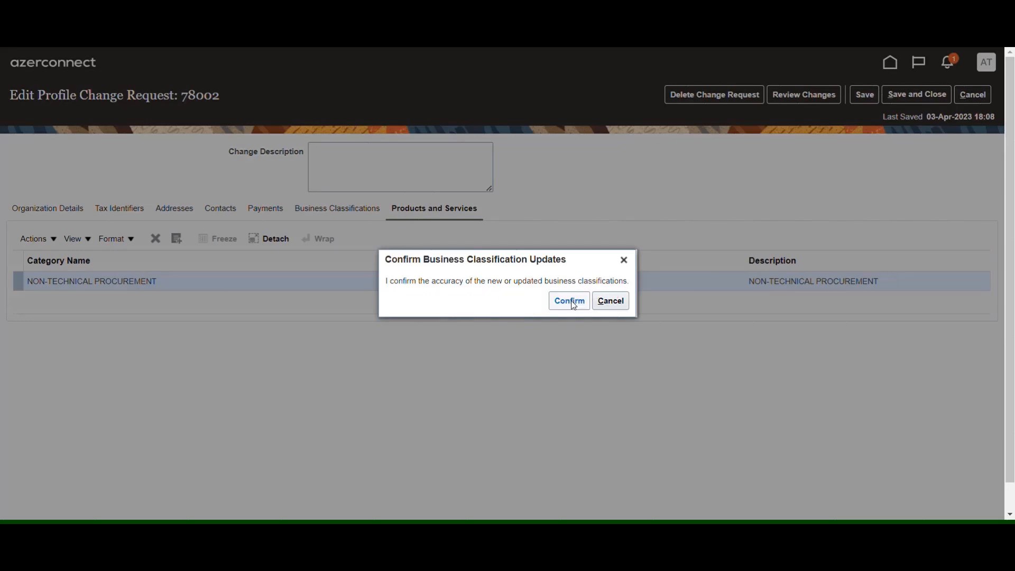
pyautogui.click(569, 300)
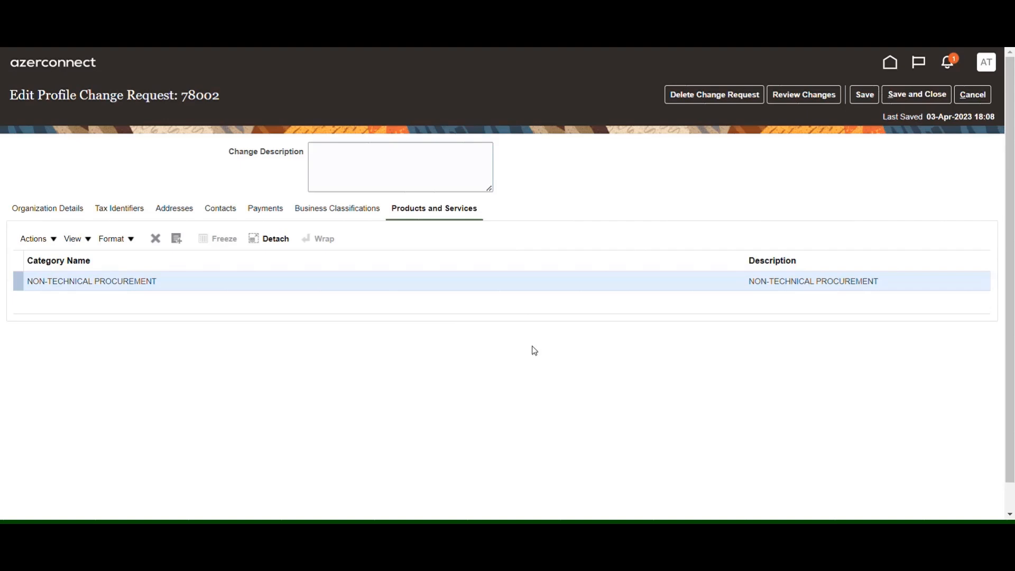
pyautogui.moveTo(607, 291)
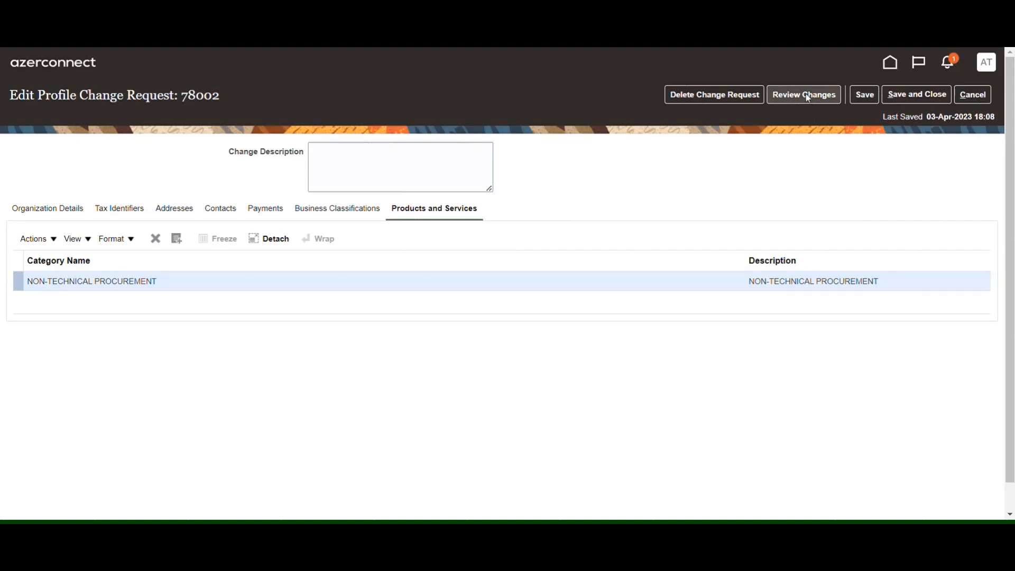
# Review the summary of profile changes for request 78002
pyautogui.click(804, 94)
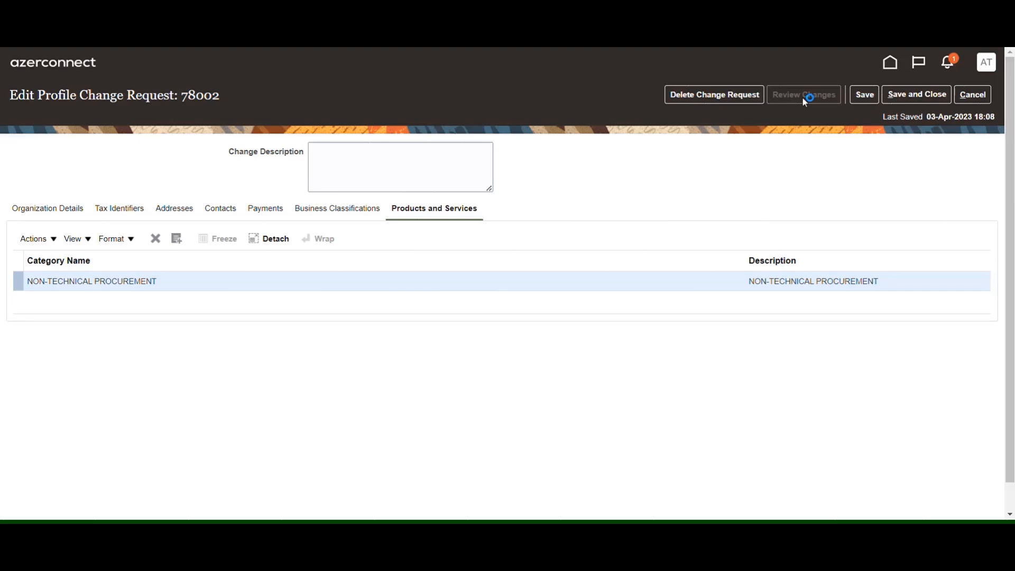
pyautogui.click(803, 94)
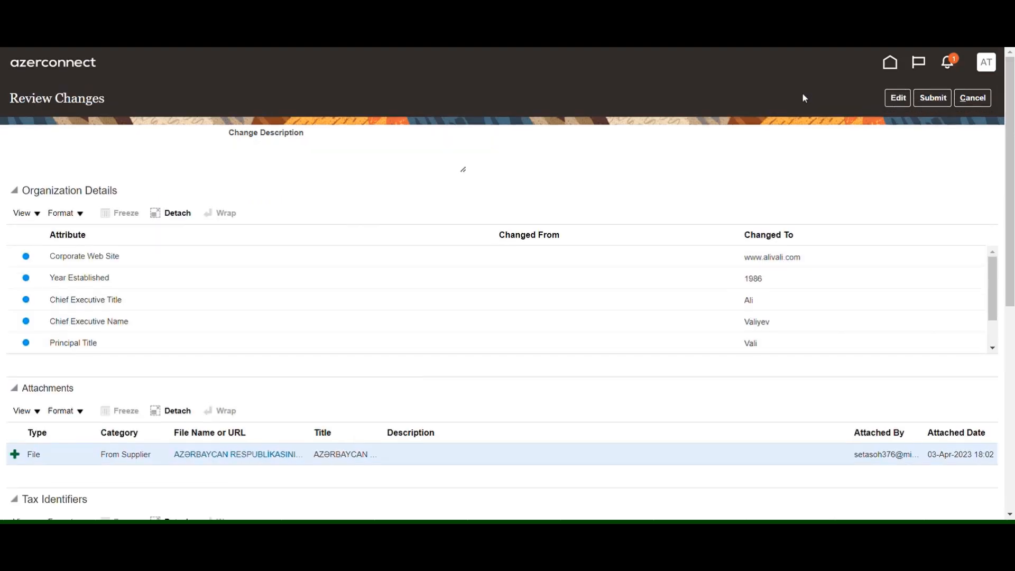
pyautogui.scroll(-3)
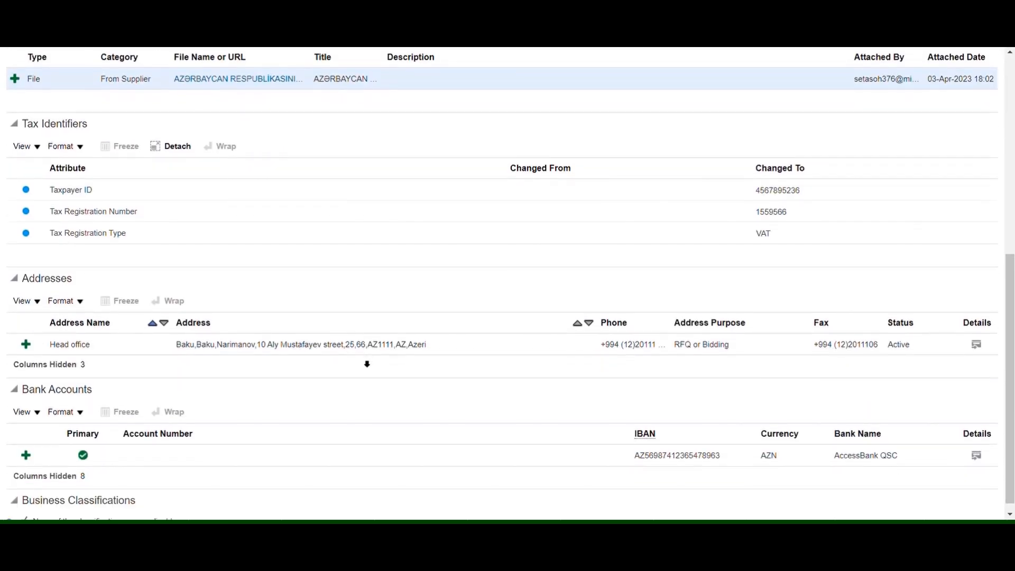
pyautogui.scroll(3)
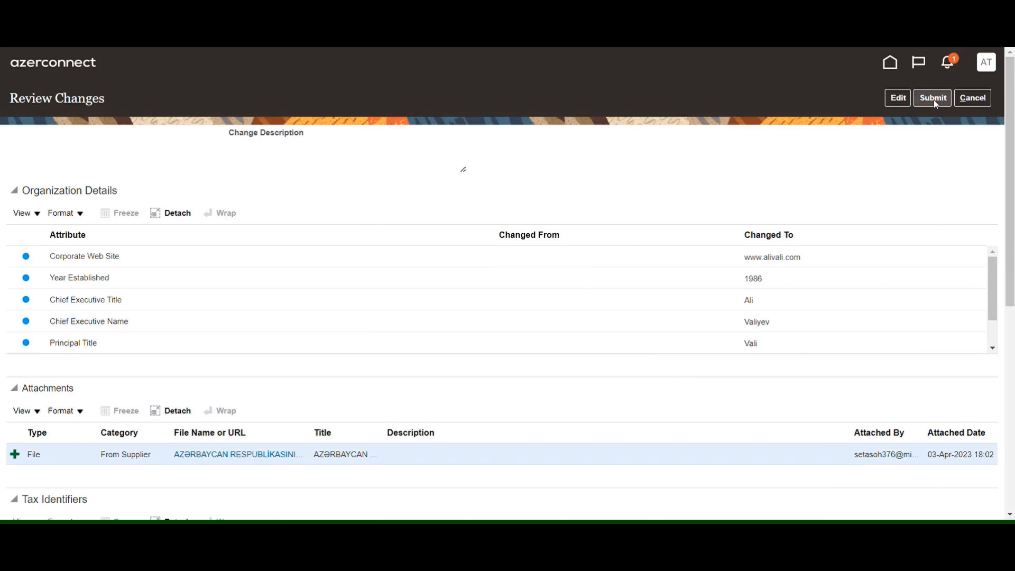
# Submit change request 78002 for approval and dismiss the confirmation
pyautogui.click(933, 98)
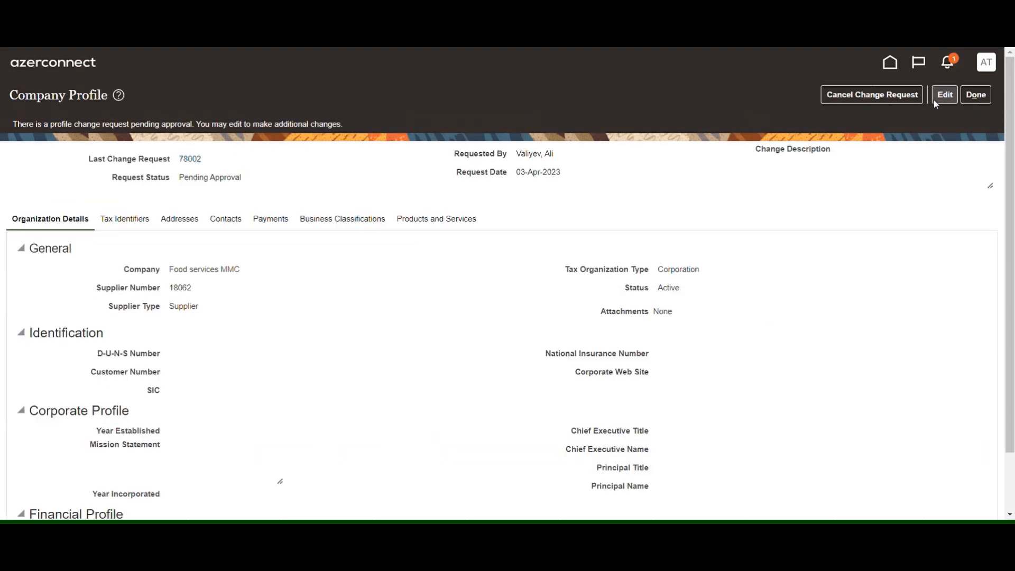
pyautogui.click(975, 94)
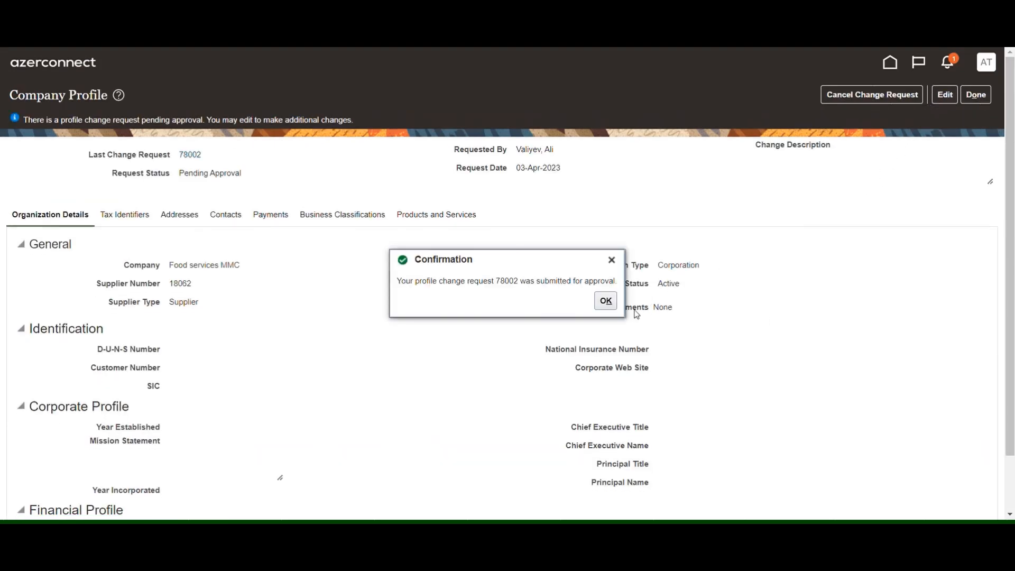
pyautogui.click(605, 300)
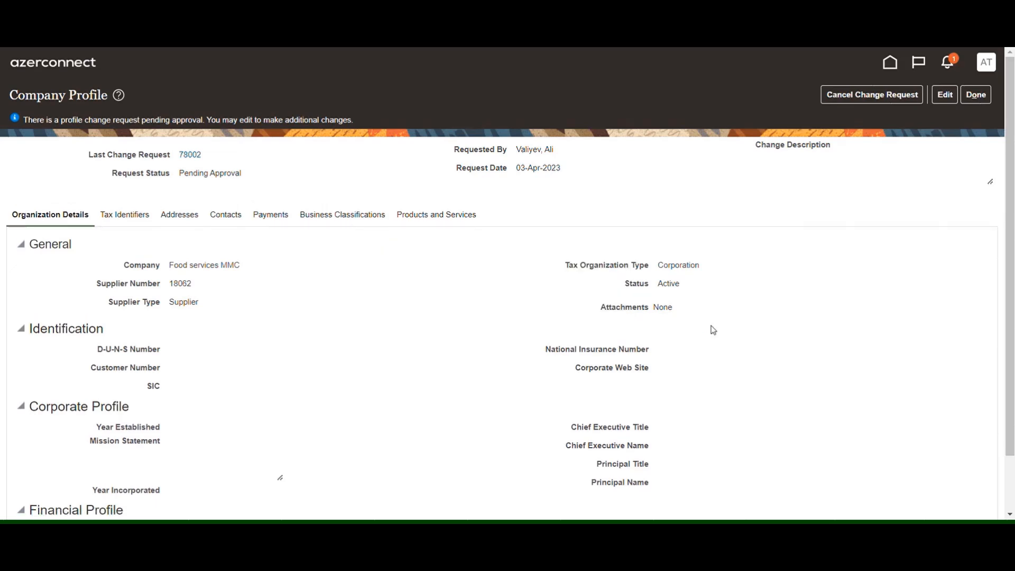
pyautogui.moveTo(859, 226)
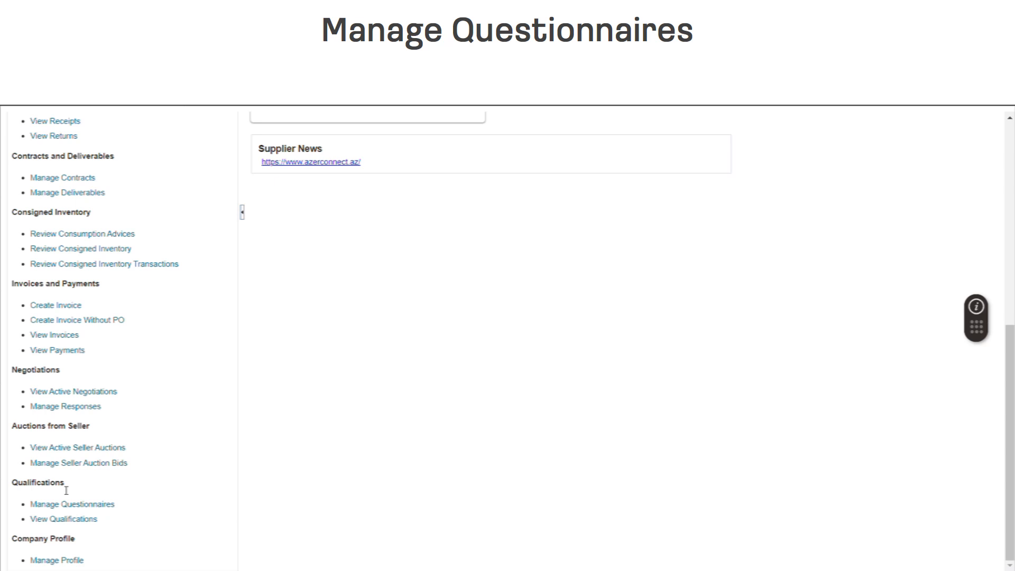
# Go to Manage Questionnaires and begin responding to initiative111
pyautogui.doubleClick(37, 480)
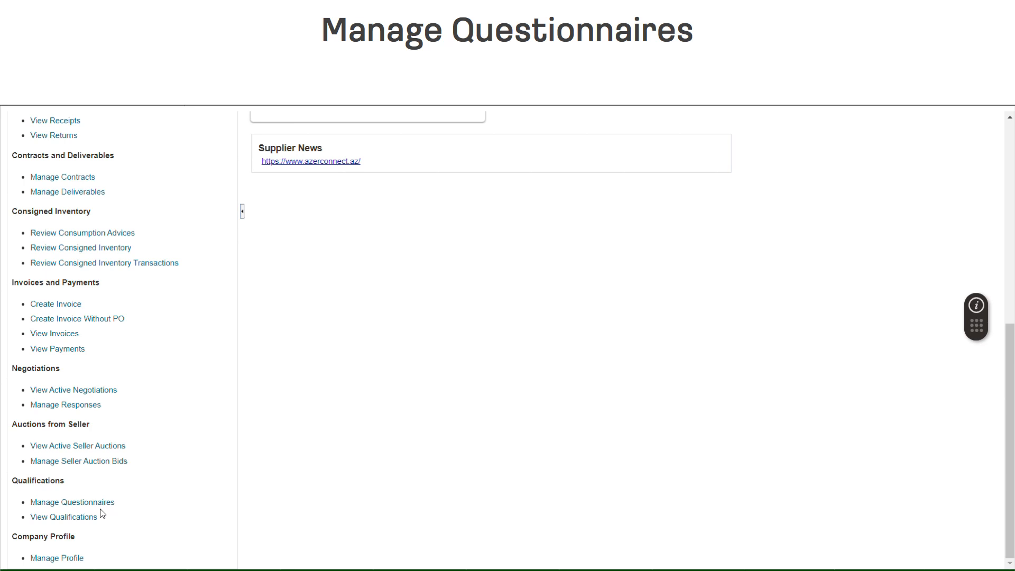
pyautogui.moveTo(72, 502)
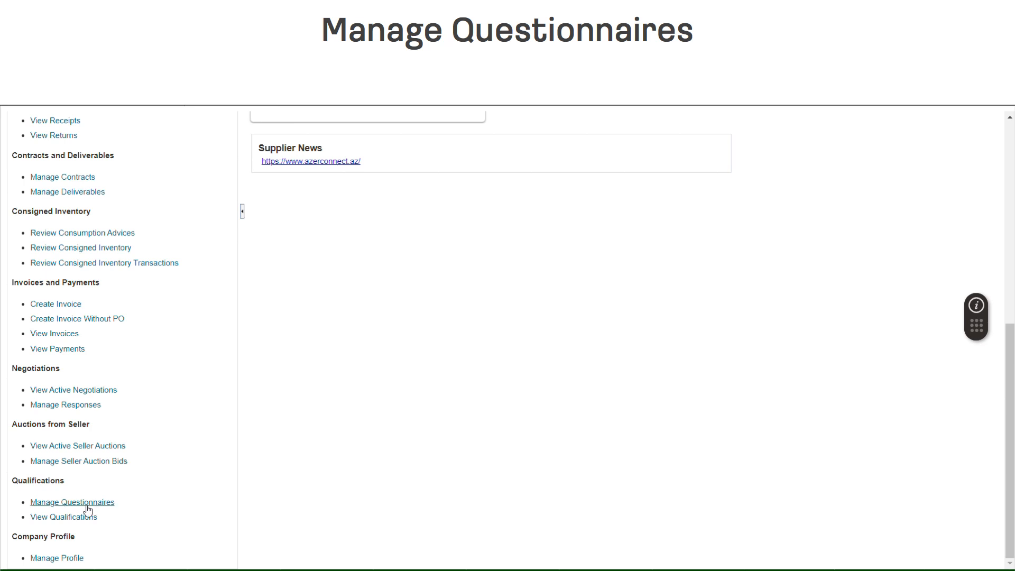
pyautogui.click(72, 502)
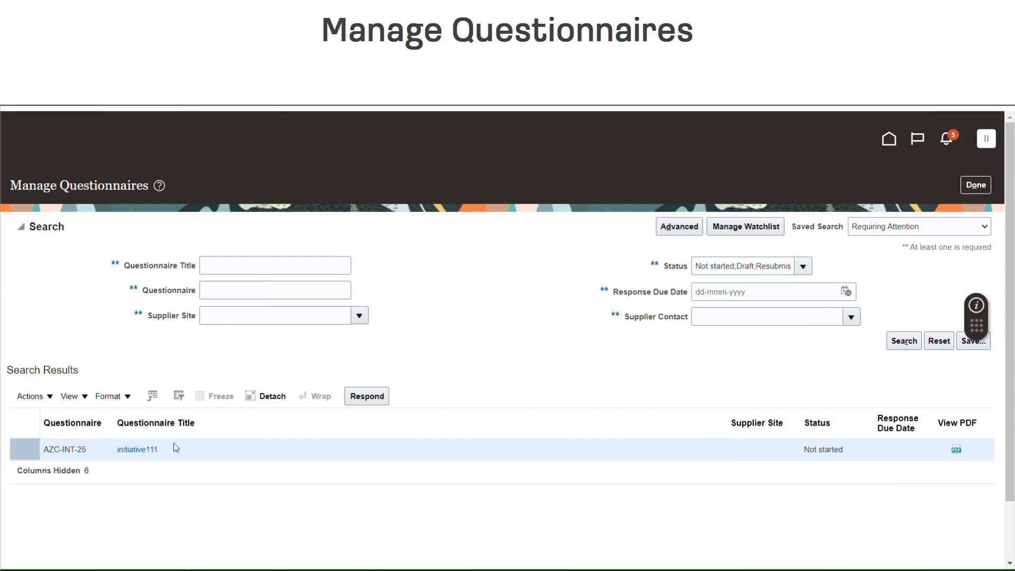
pyautogui.moveTo(811, 460)
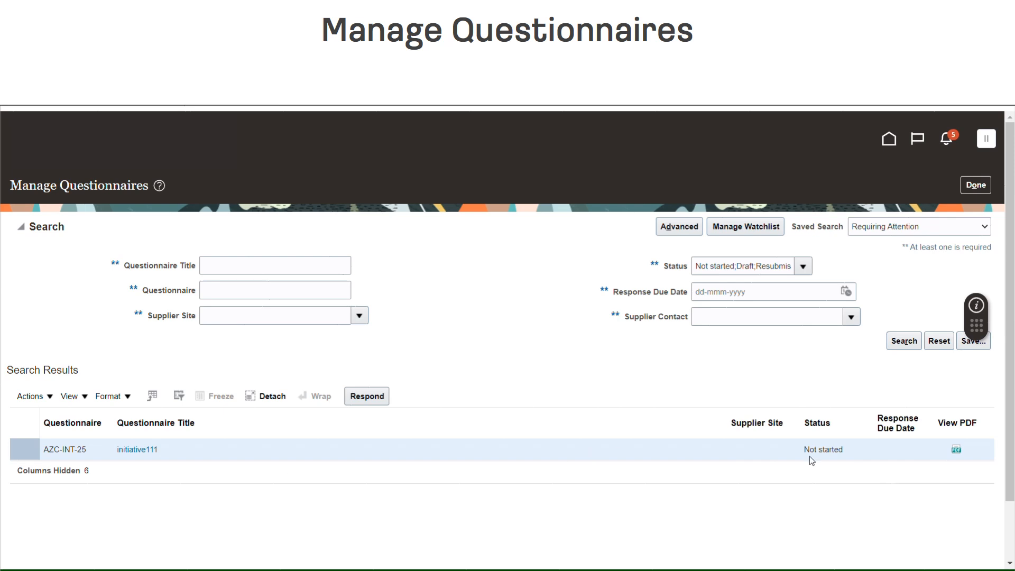
pyautogui.moveTo(912, 453)
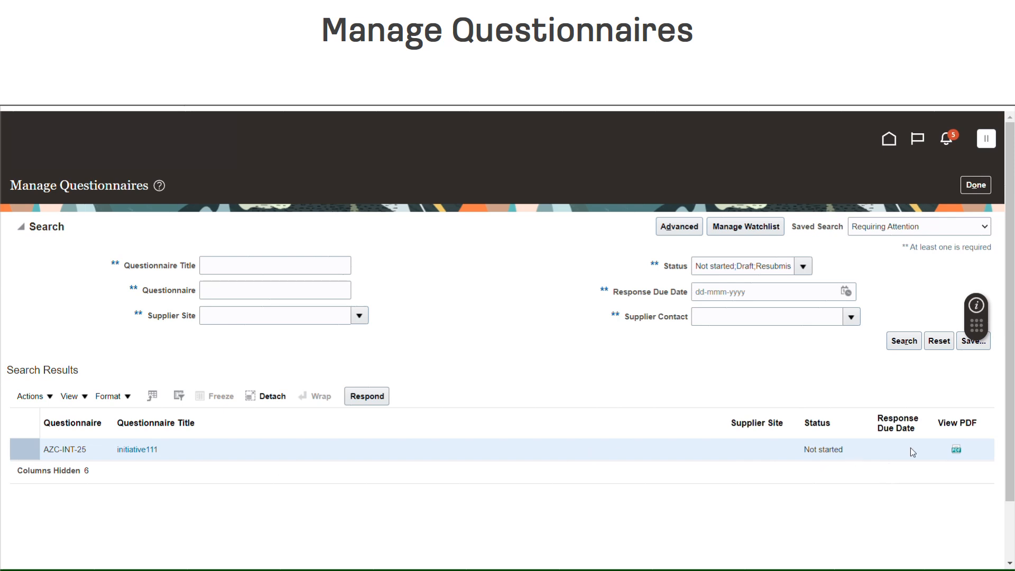
pyautogui.moveTo(906, 460)
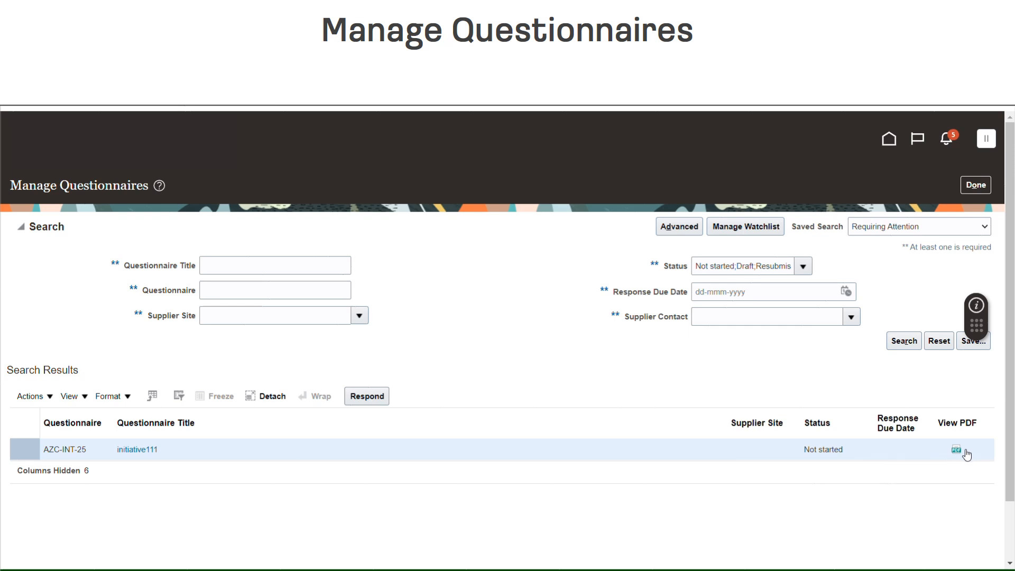
pyautogui.moveTo(361, 483)
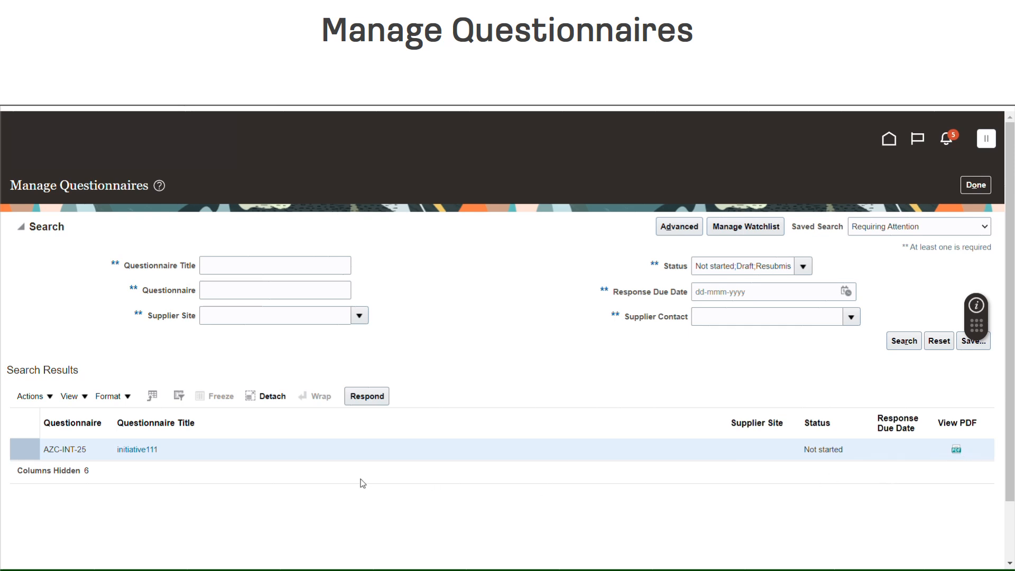
pyautogui.moveTo(133, 449)
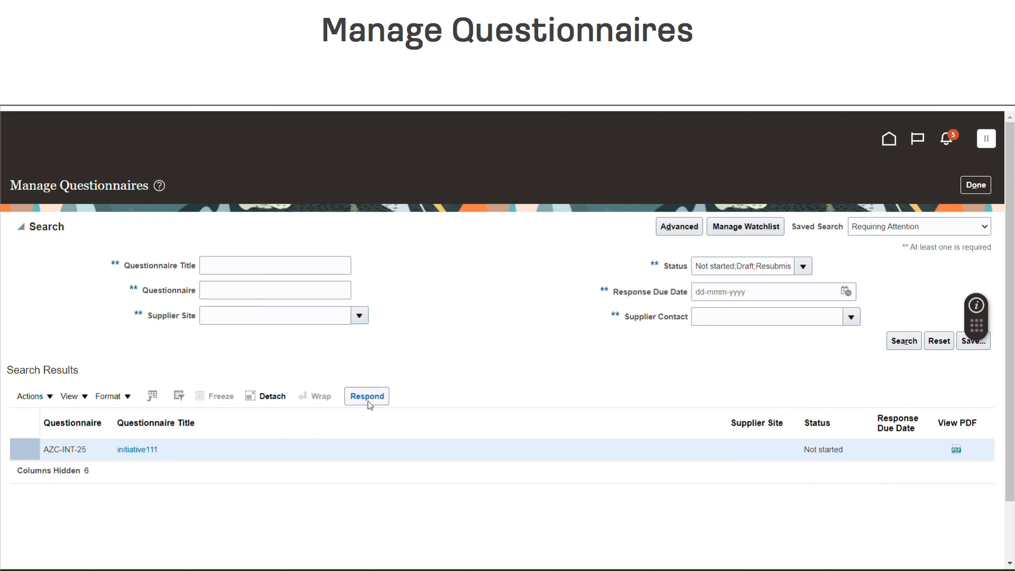
pyautogui.click(367, 395)
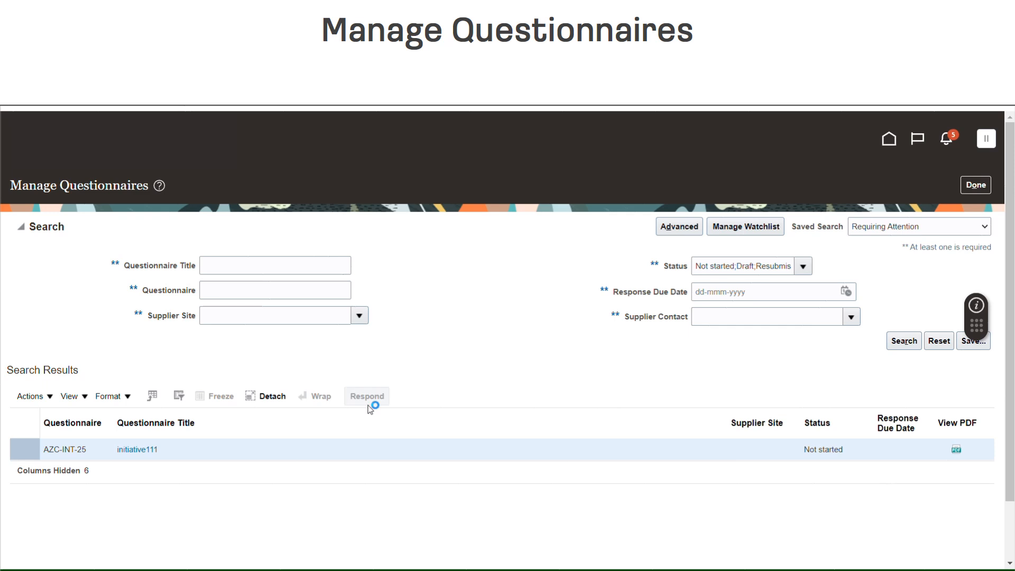
# Answer Yes to question 12 on pending lawsuits and enter the description test
pyautogui.click(367, 396)
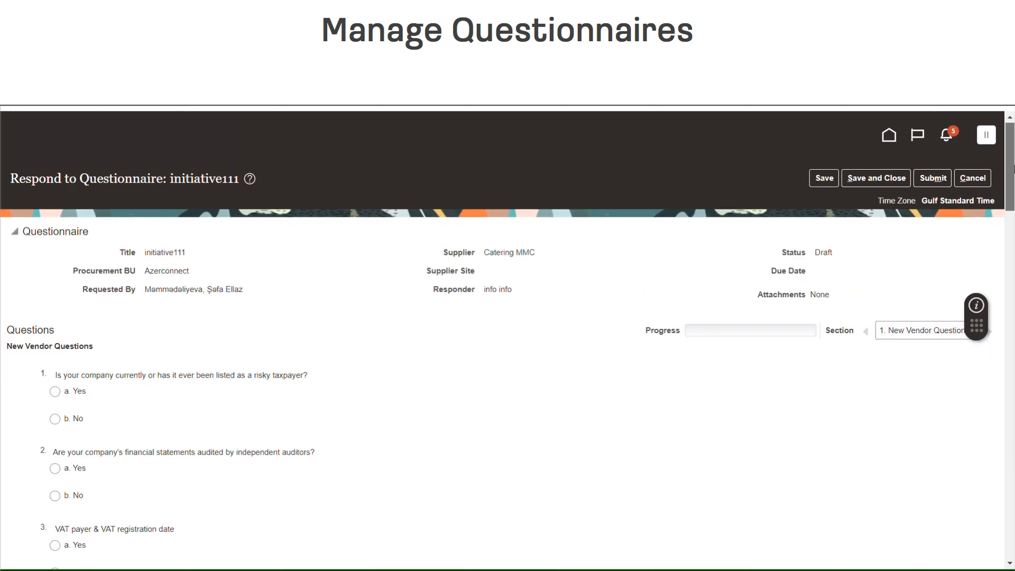
pyautogui.scroll(-3)
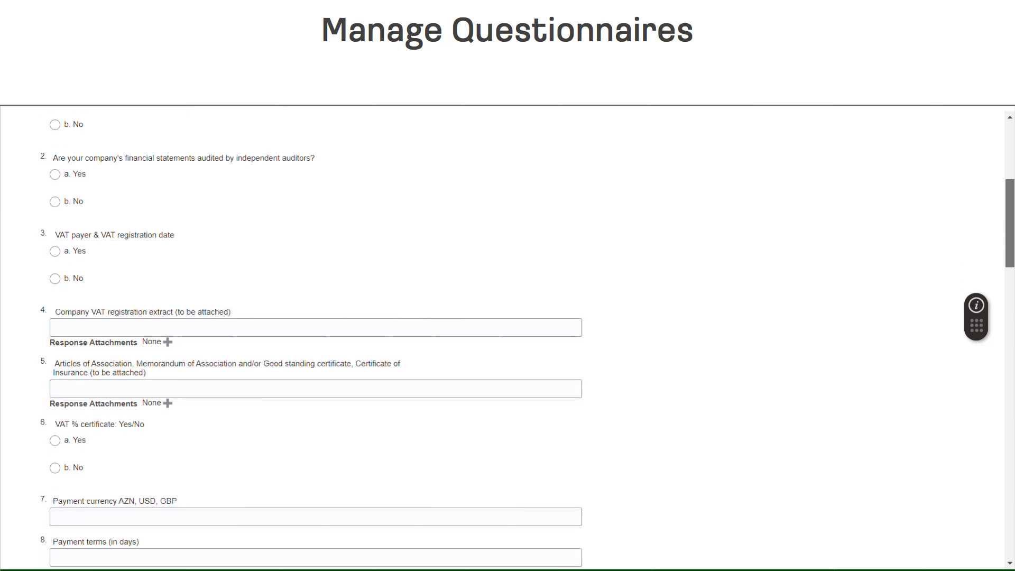
pyautogui.scroll(-3)
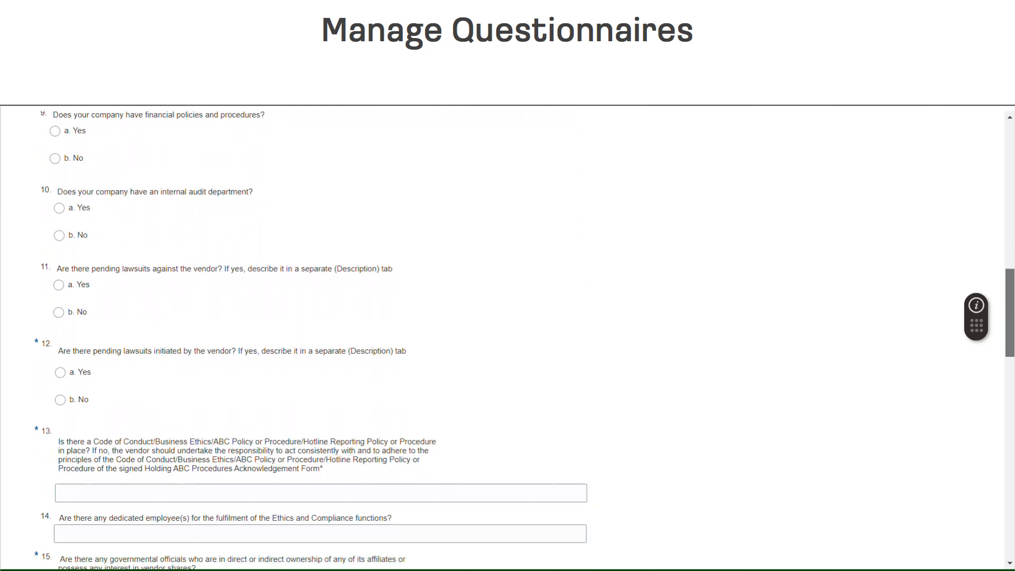
pyautogui.scroll(-3)
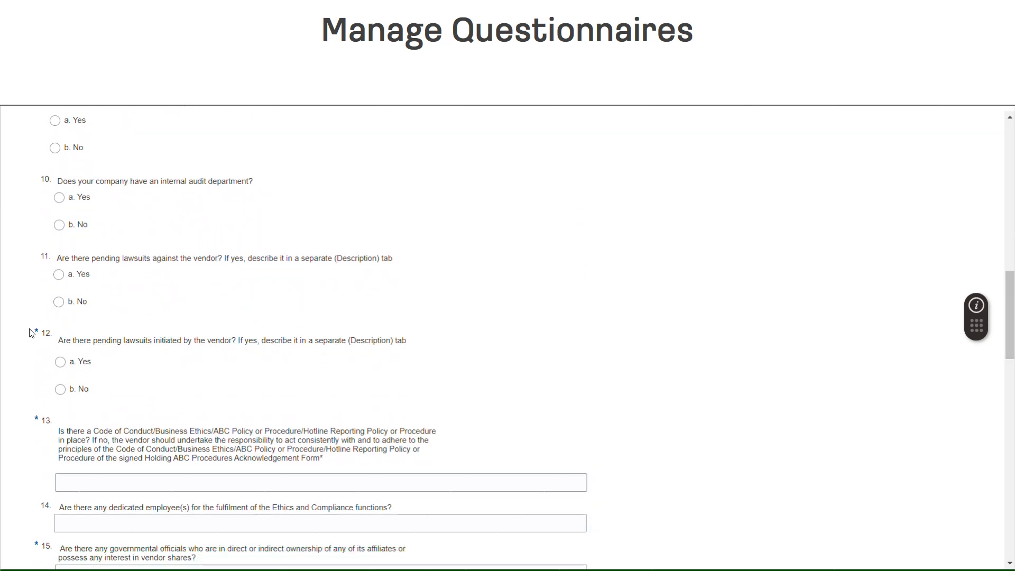
pyautogui.moveTo(852, 370)
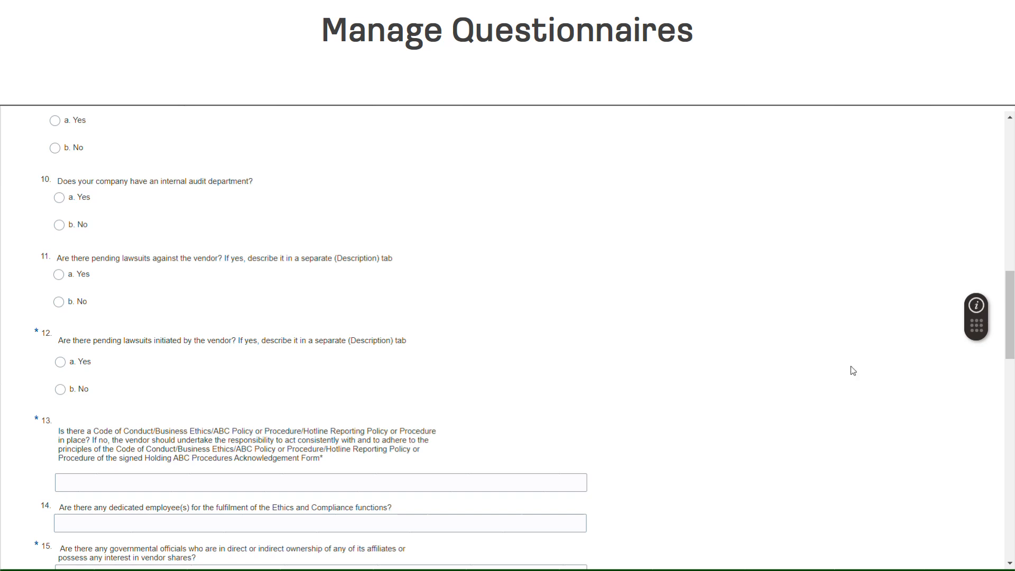
pyautogui.click(60, 361)
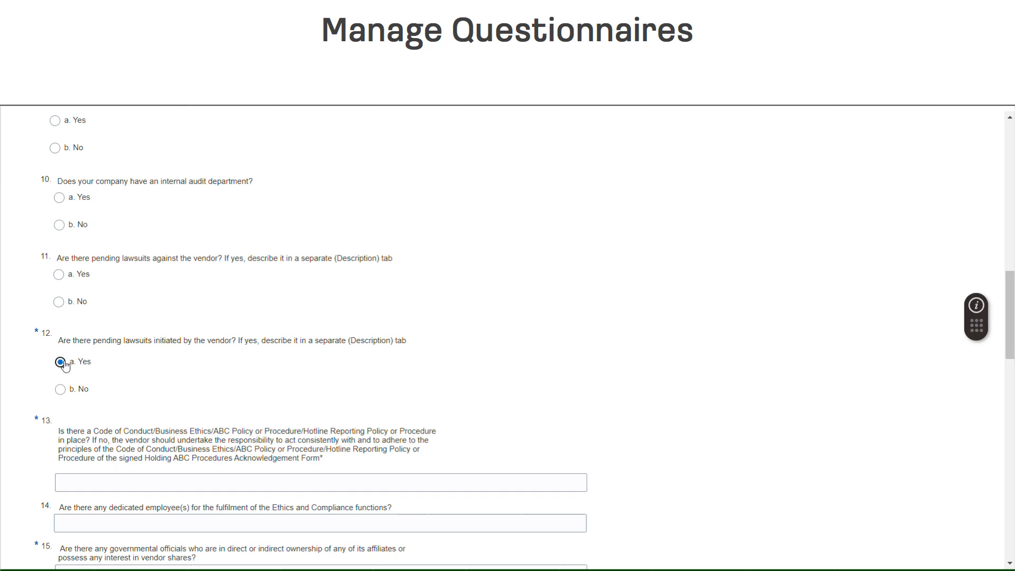
pyautogui.click(59, 362)
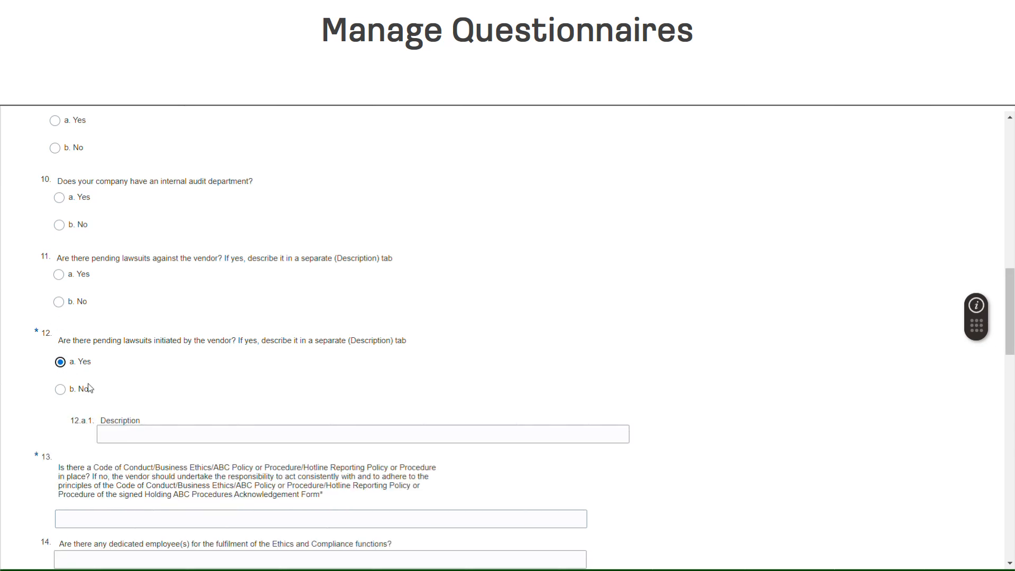
pyautogui.write('test')
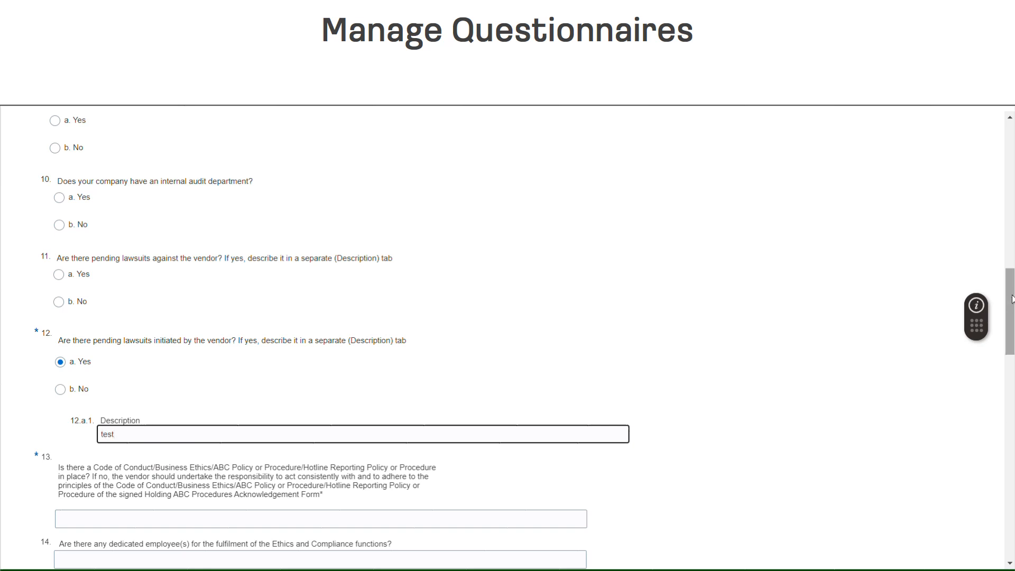
pyautogui.scroll(3)
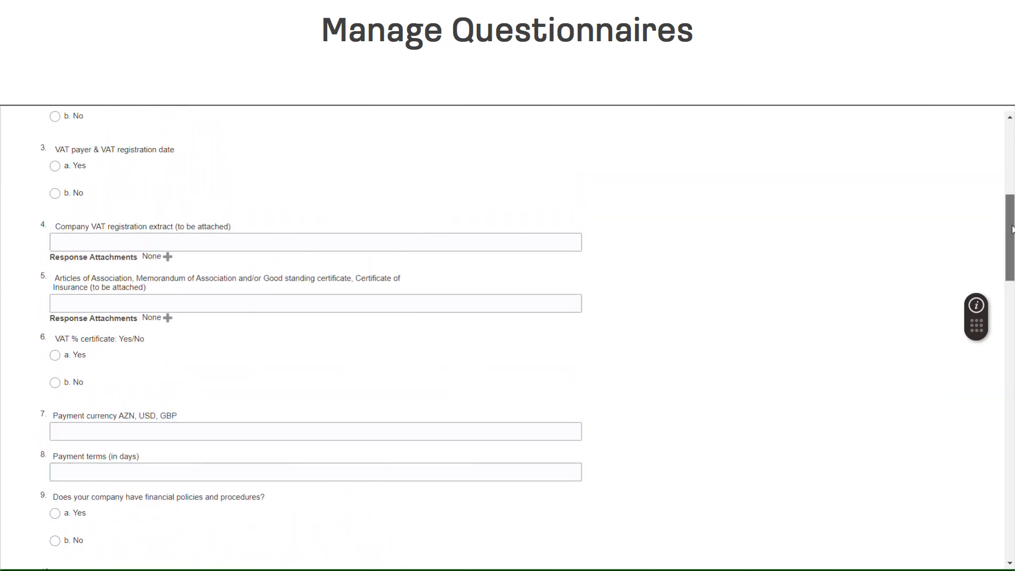
# Bring up the response attachments for question 4, the VAT registration extract
pyautogui.scroll(-3)
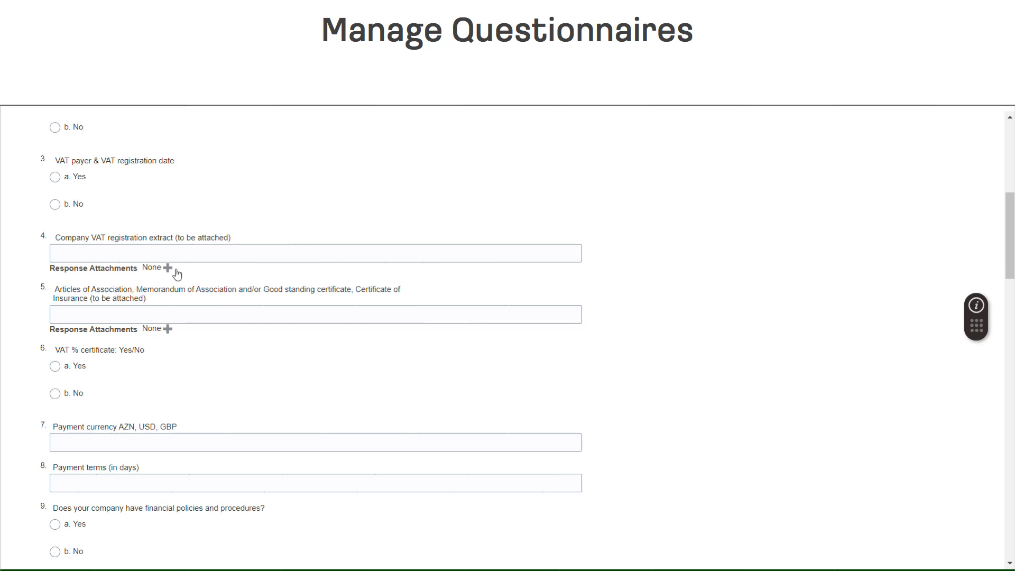
pyautogui.moveTo(128, 273)
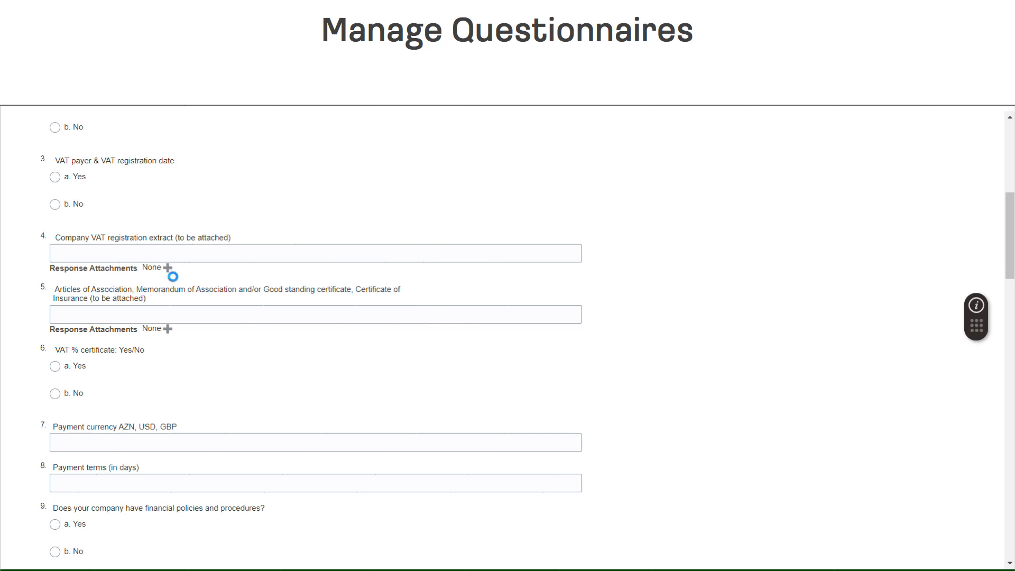
pyautogui.click(168, 268)
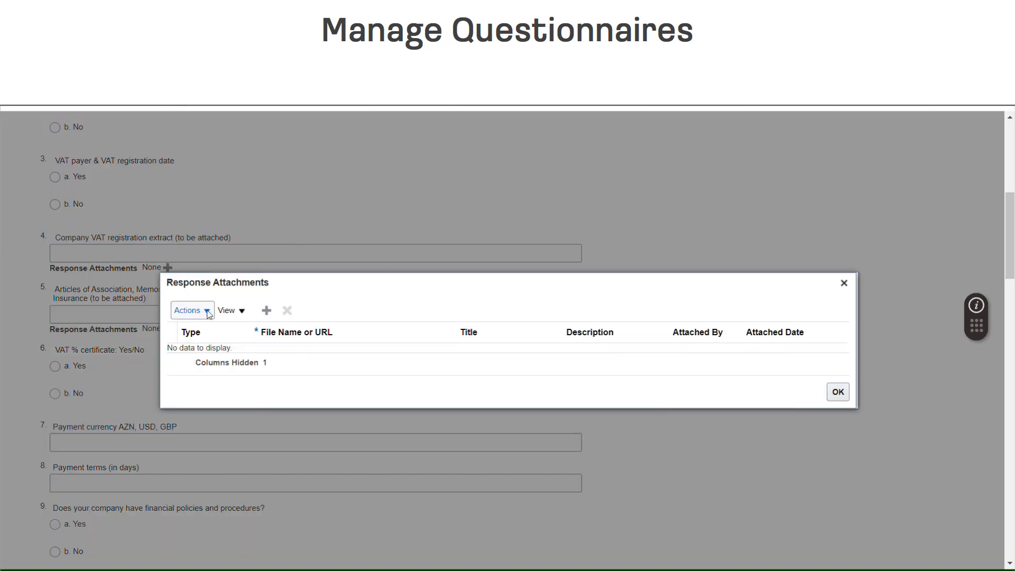
# Add a new empty attachment row via the Actions menu
pyautogui.click(192, 309)
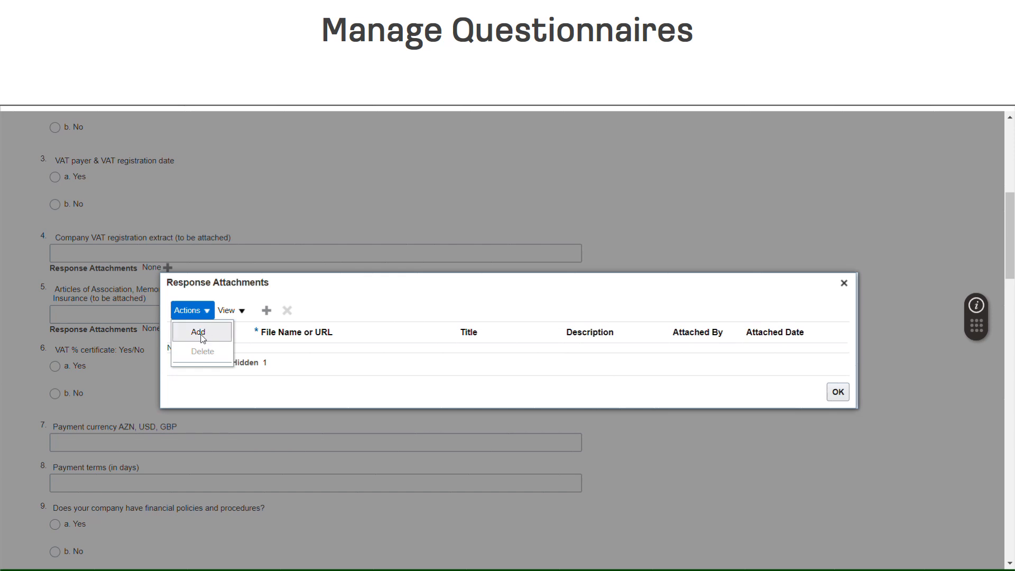
pyautogui.click(198, 331)
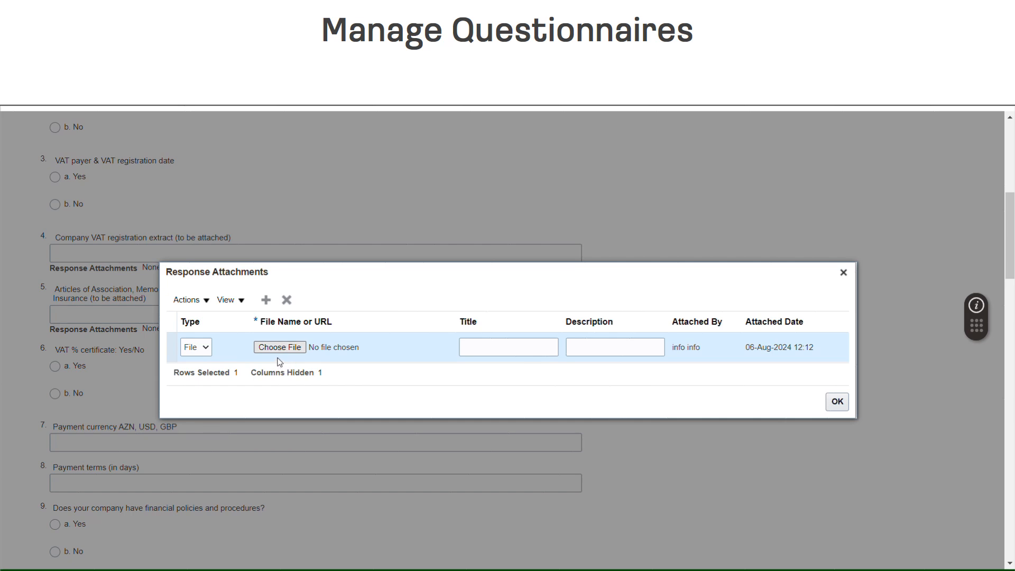
pyautogui.moveTo(140, 208)
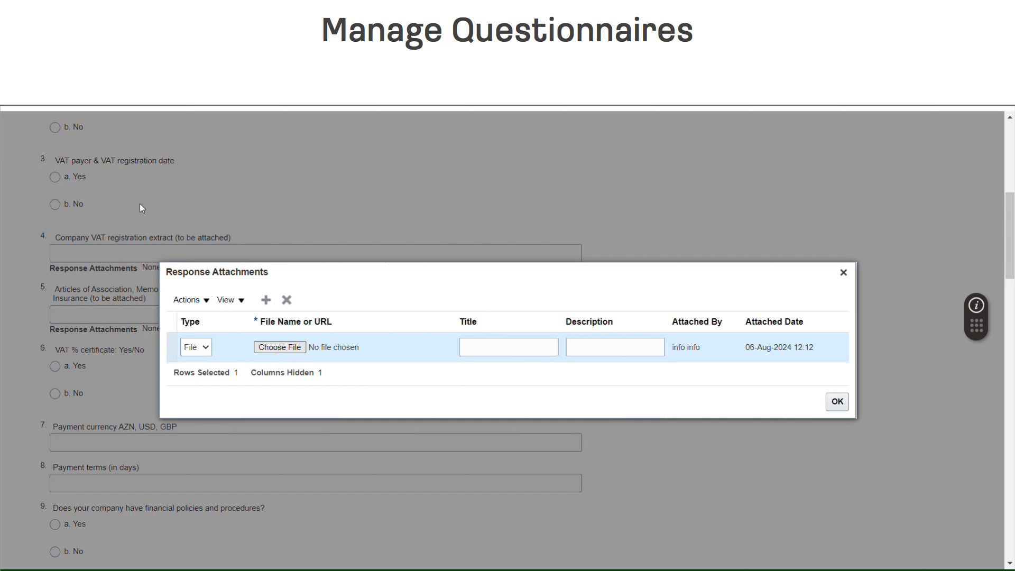
pyautogui.moveTo(467, 266)
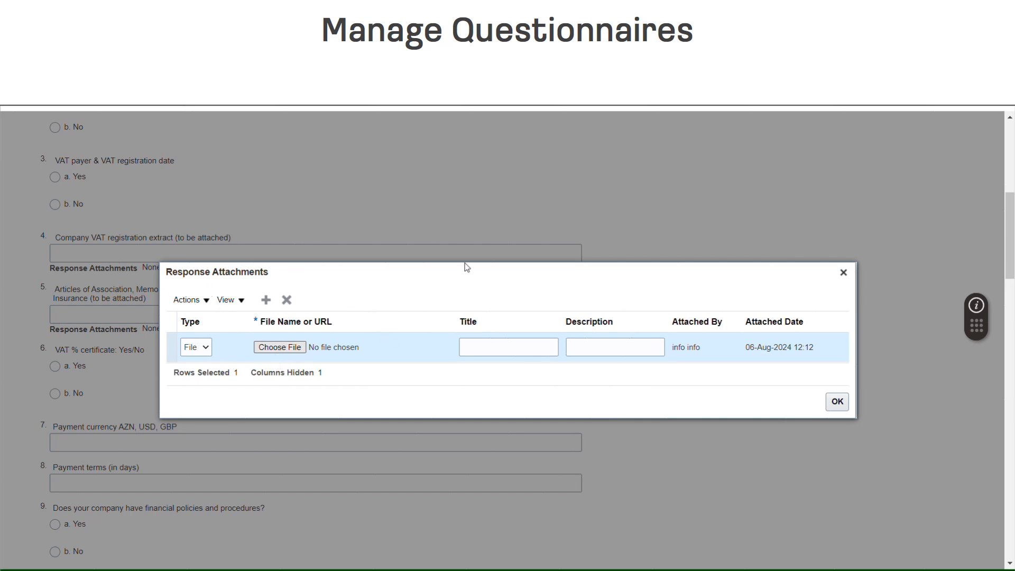
pyautogui.moveTo(379, 330)
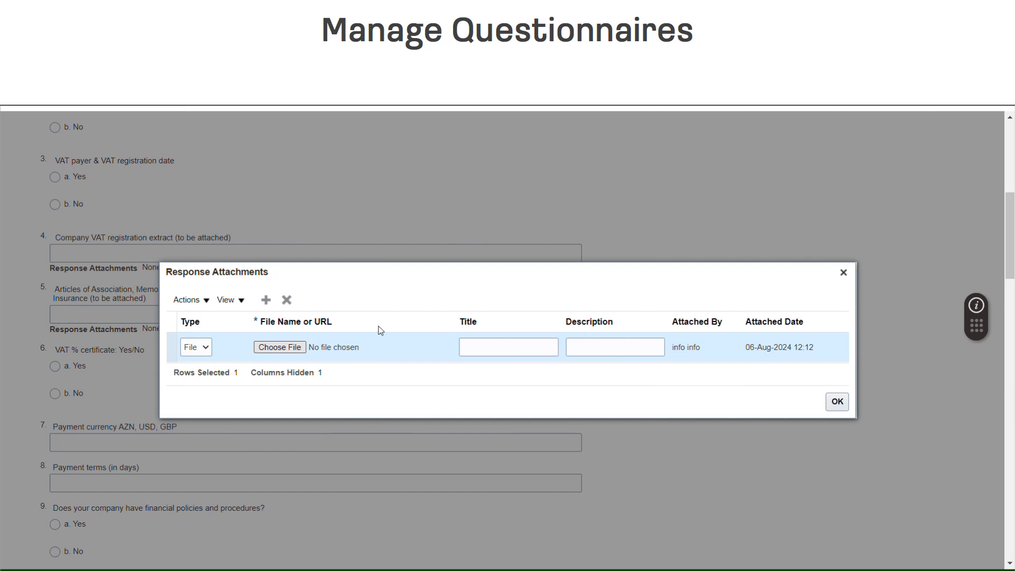
pyautogui.moveTo(505, 125)
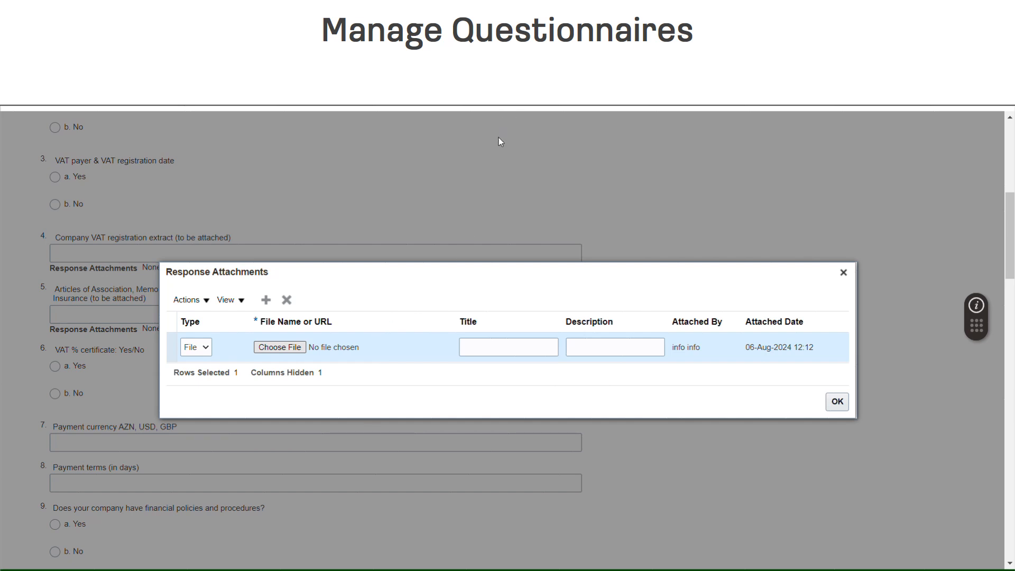
pyautogui.moveTo(496, 156)
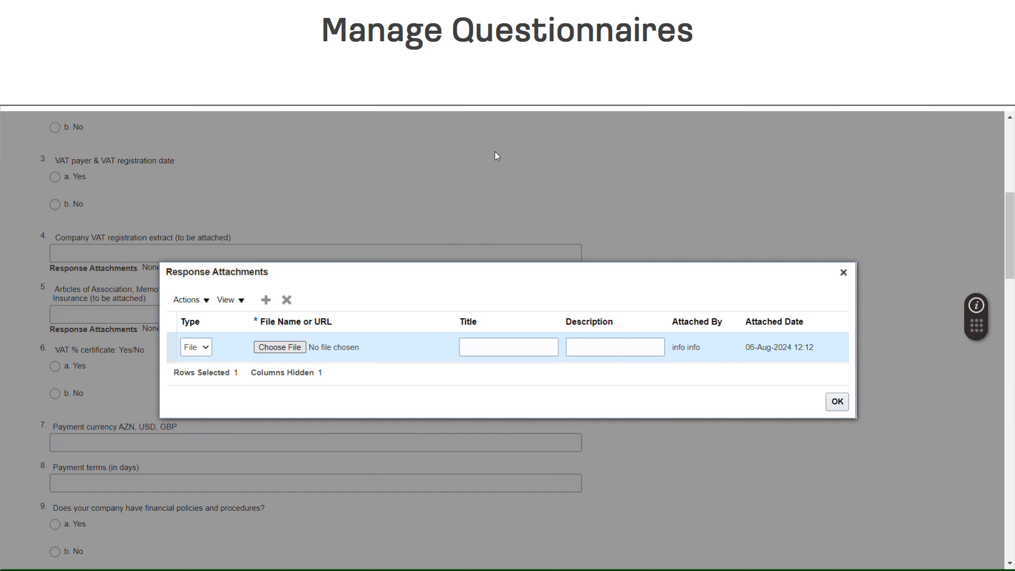
pyautogui.moveTo(478, 201)
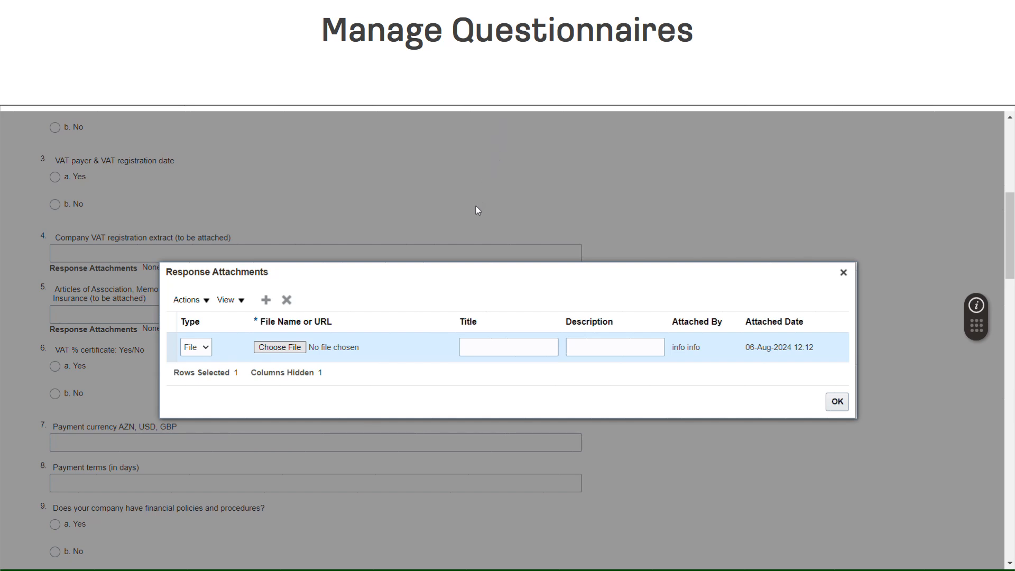
pyautogui.moveTo(472, 225)
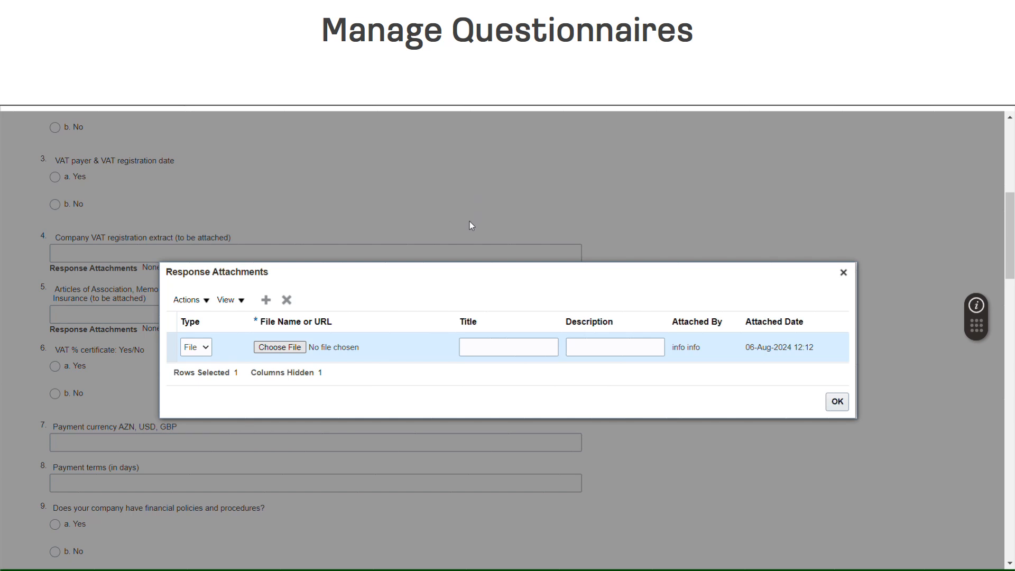
pyautogui.moveTo(465, 241)
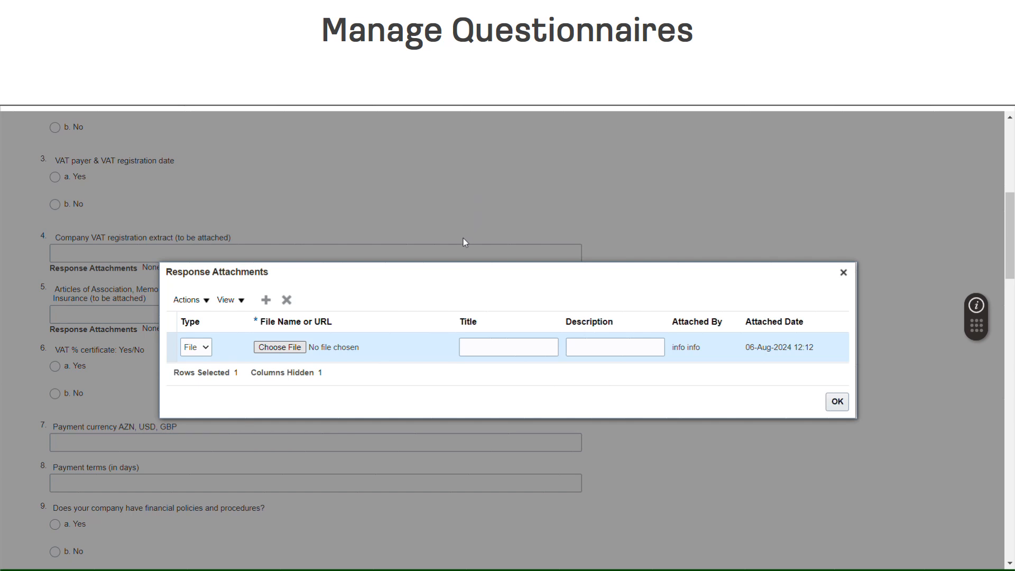
pyautogui.moveTo(132, 175)
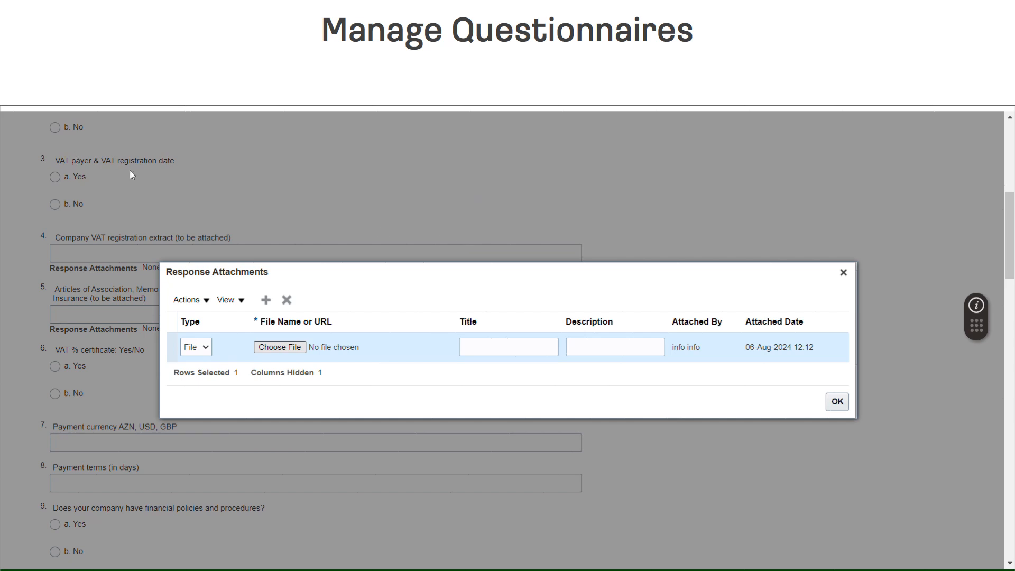
# Attach TNR.docx with description test and confirm
pyautogui.click(280, 347)
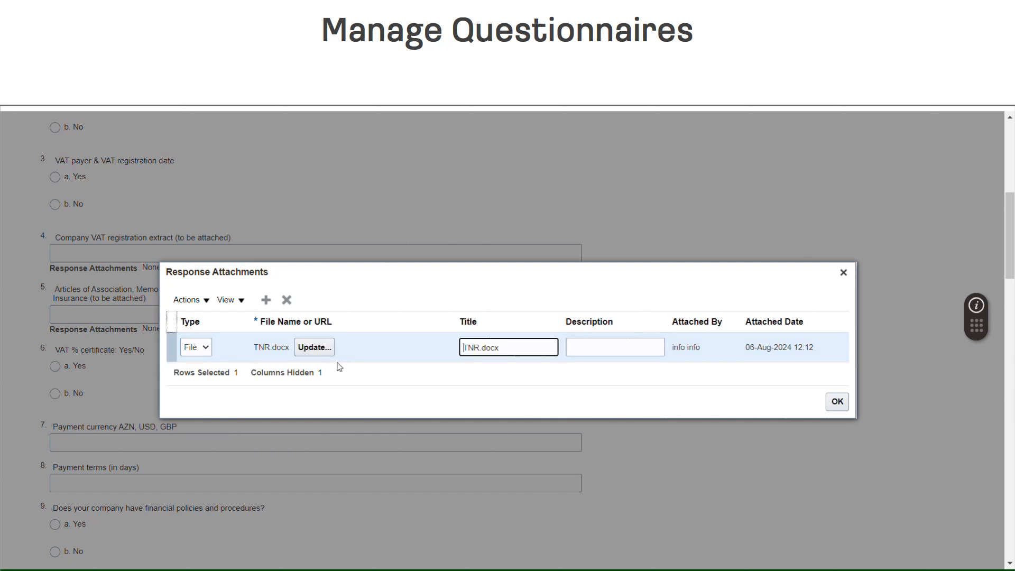
pyautogui.click(614, 346)
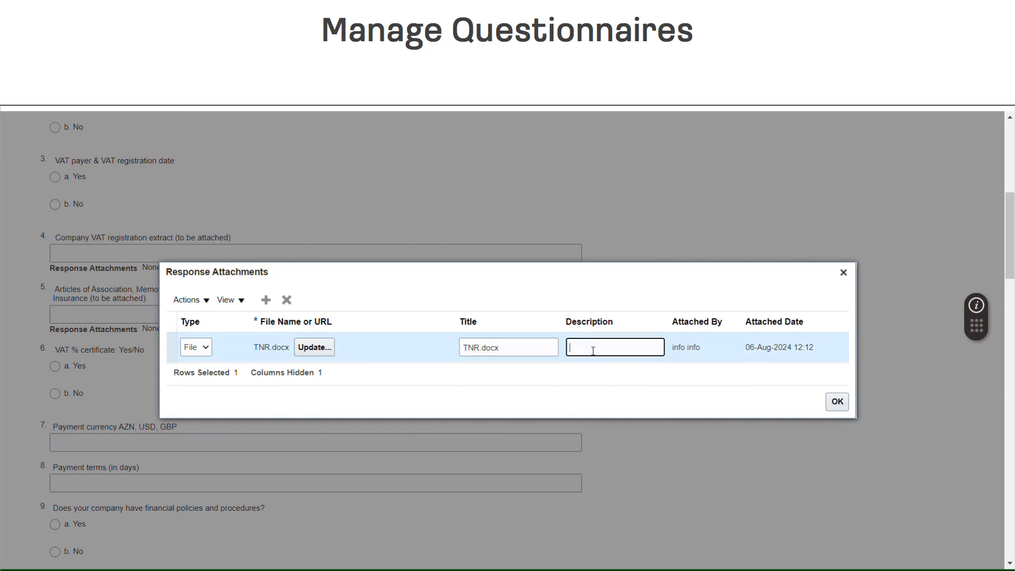
pyautogui.write('test')
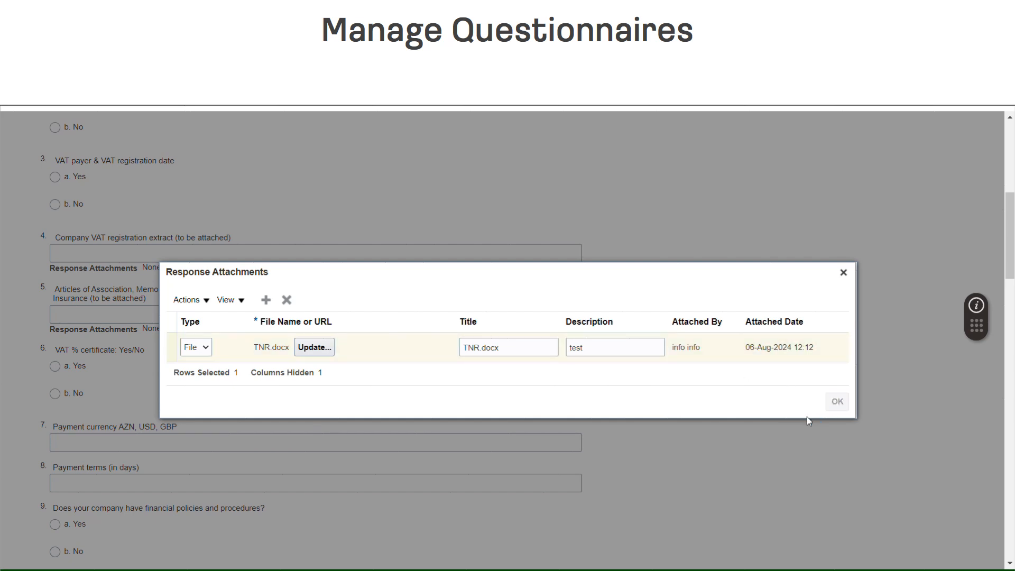
pyautogui.click(836, 402)
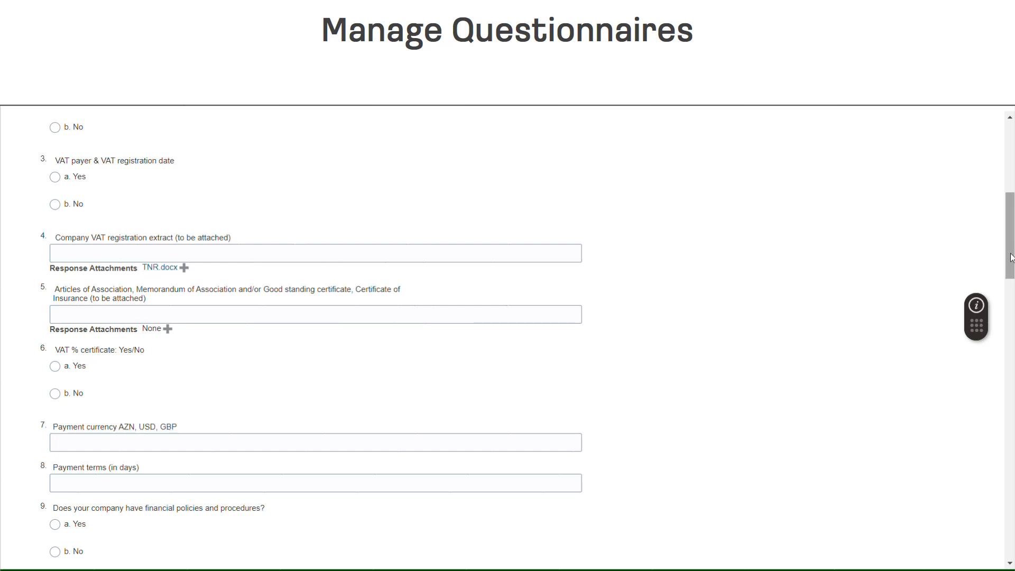
pyautogui.scroll(-3)
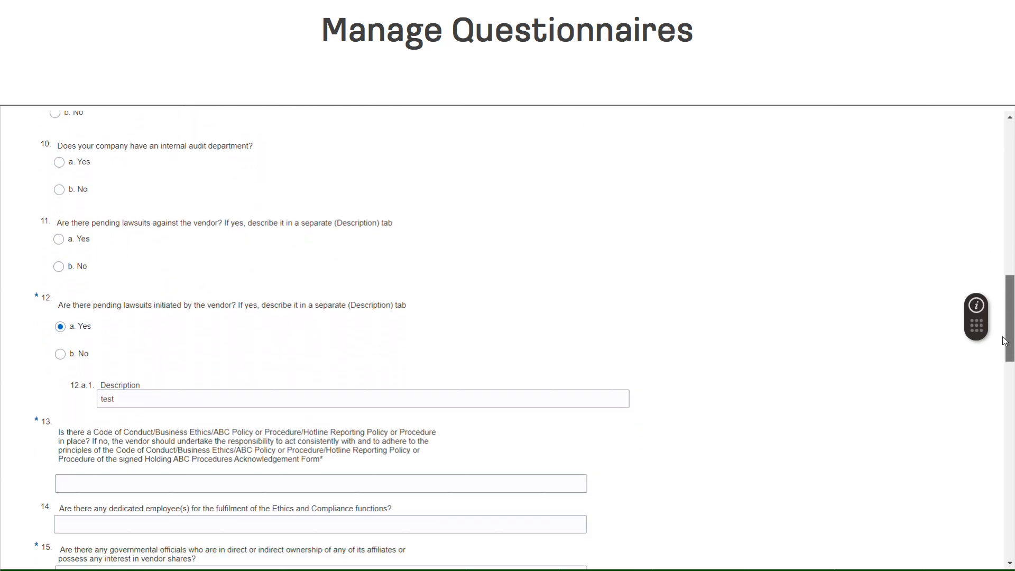
pyautogui.scroll(-3)
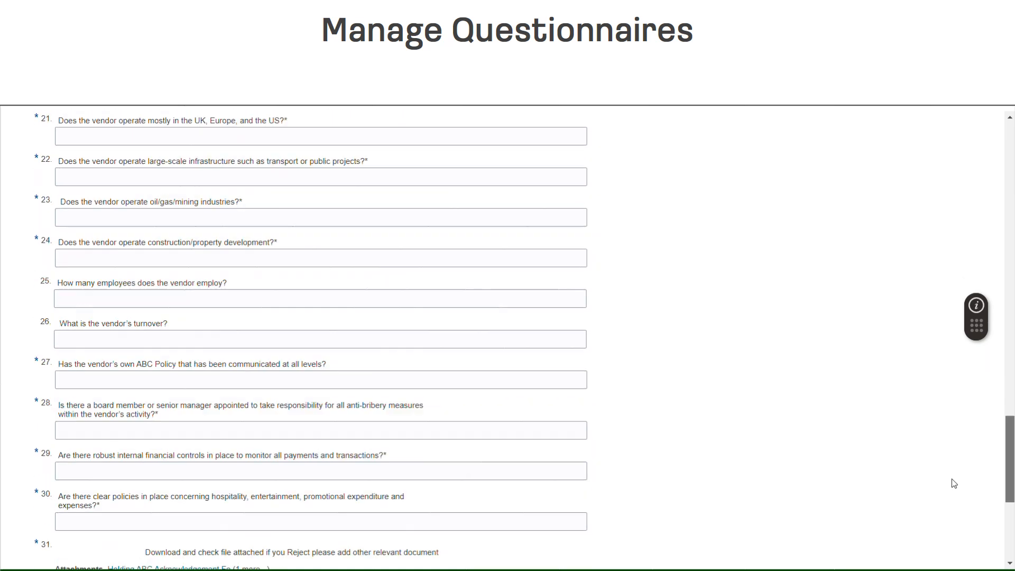
pyautogui.scroll(-3)
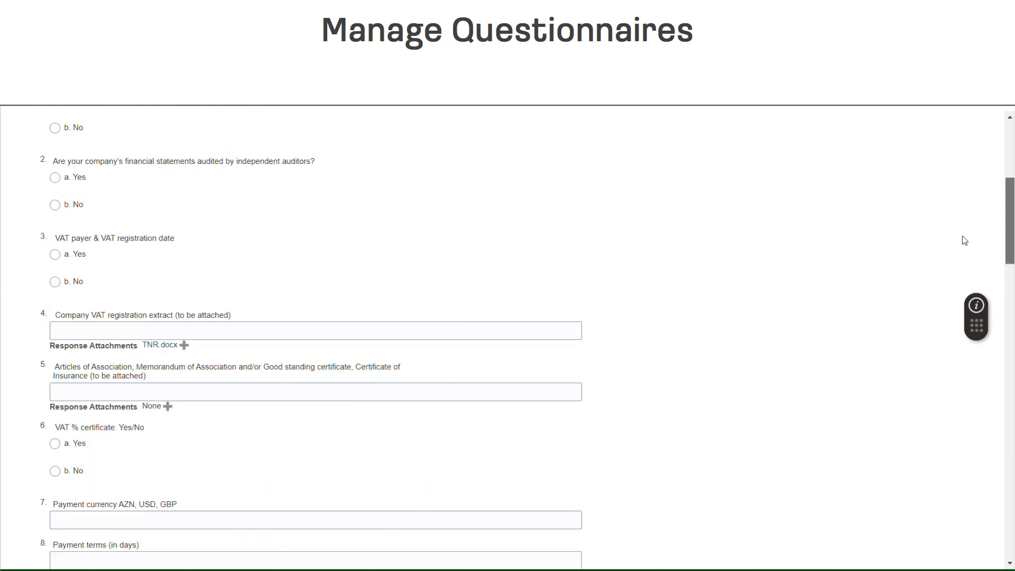
pyautogui.scroll(3)
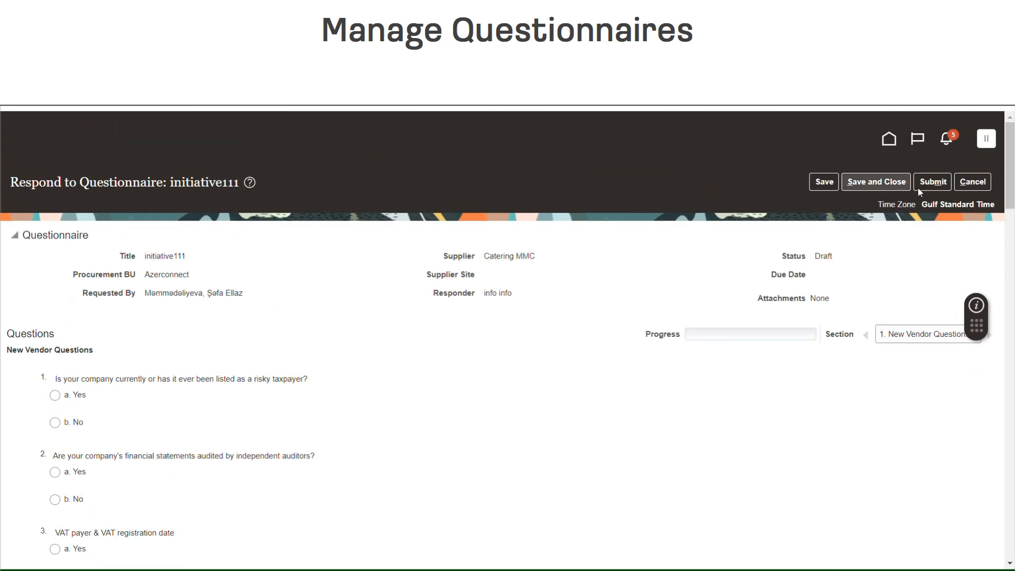